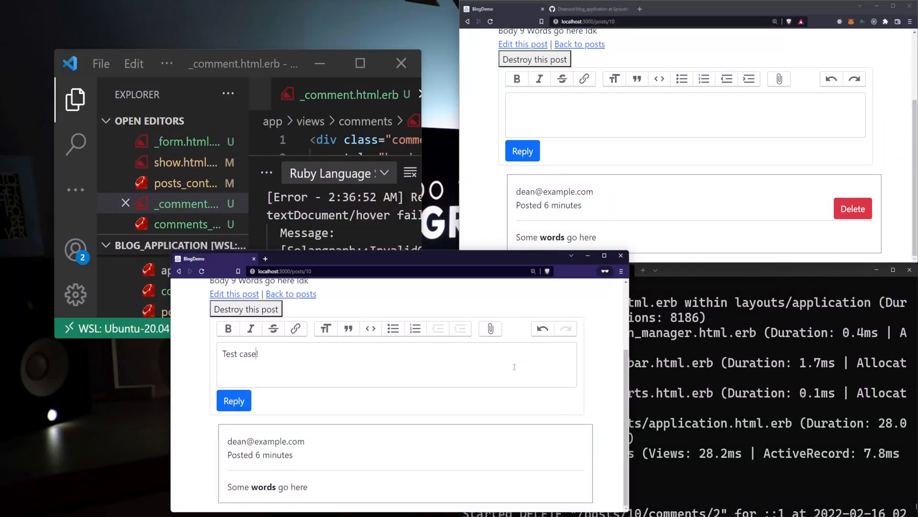
- Italicise the word 'case' in the reply and check the posted comment in the other user's view
double_click(247, 353)
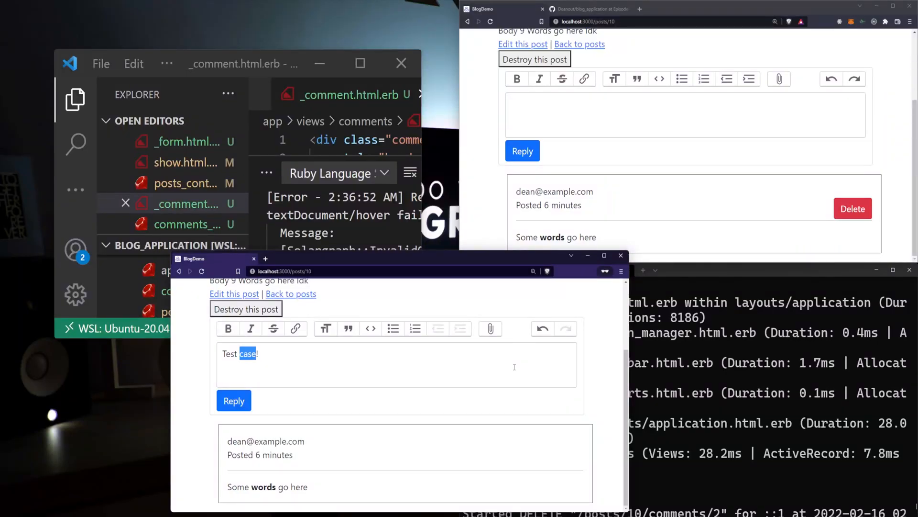
left_click(233, 400)
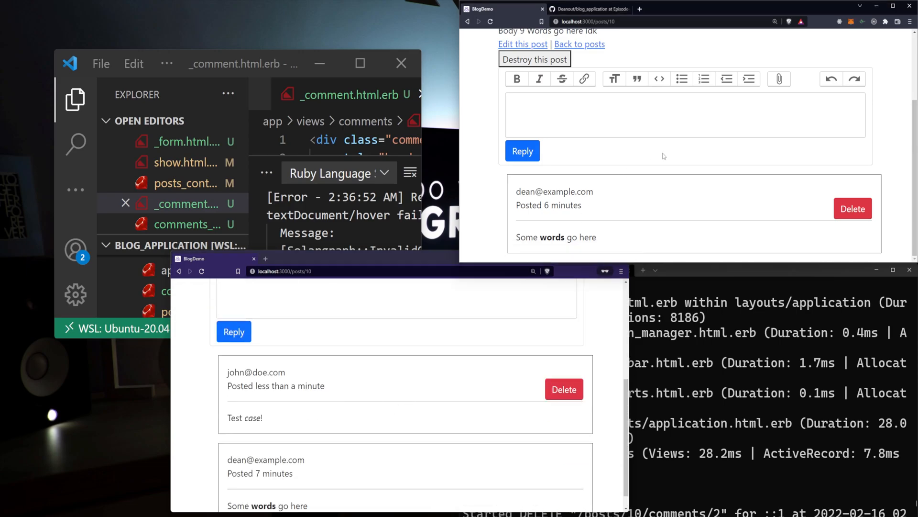
scroll("down", 3)
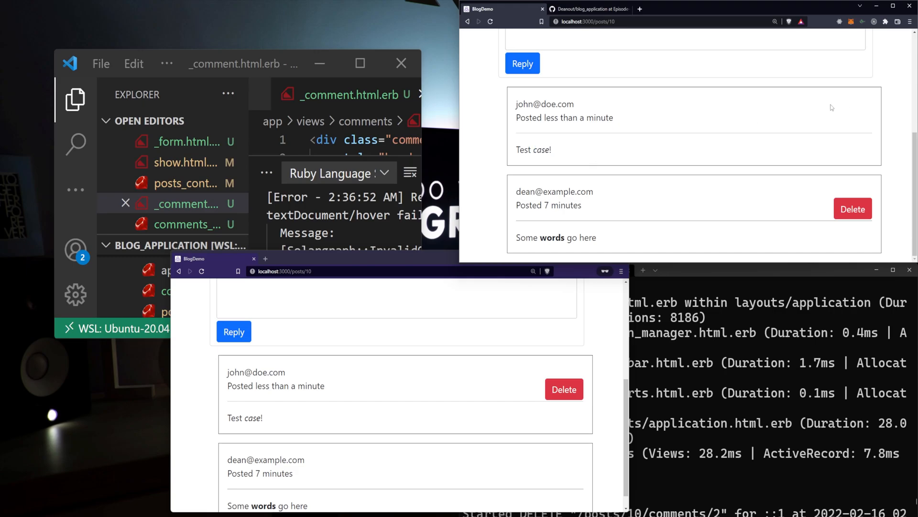
mouse_move(664, 155)
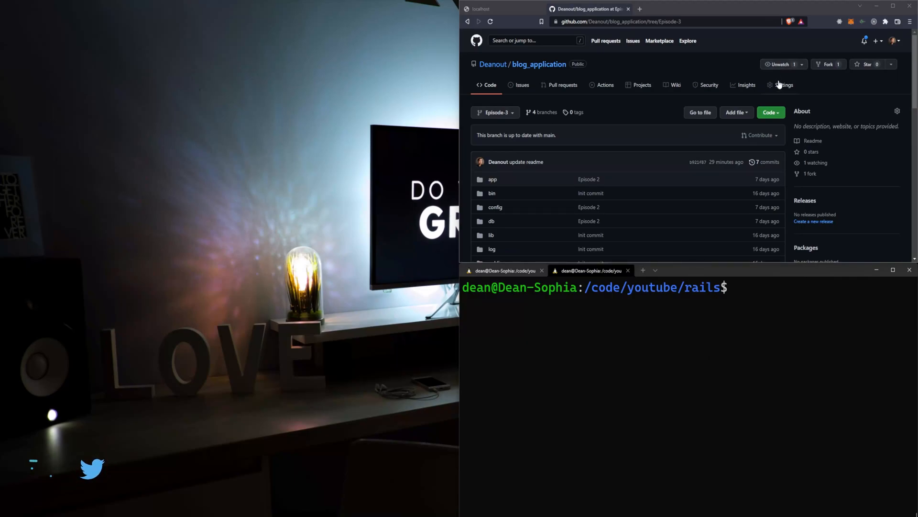
- Copy the SSH clone address of blog_application and move the terminal into the cloned folder
left_click(770, 112)
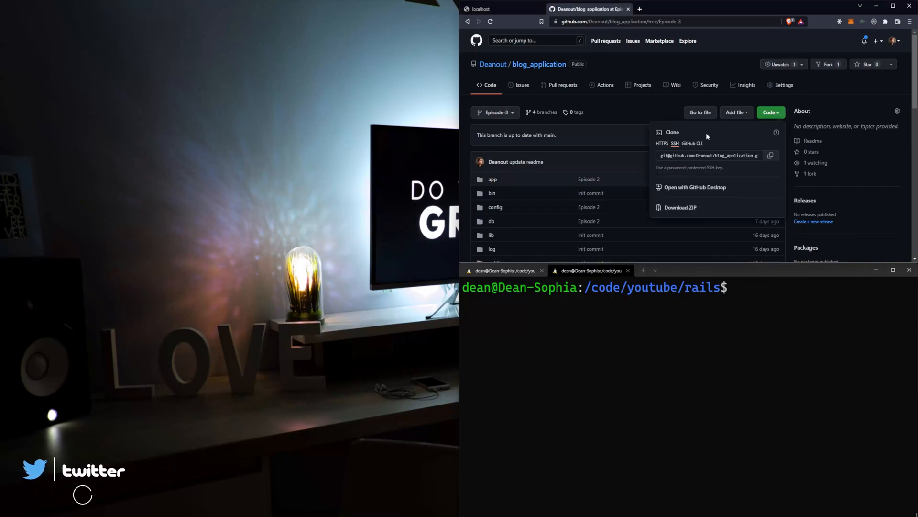
left_click(771, 155)
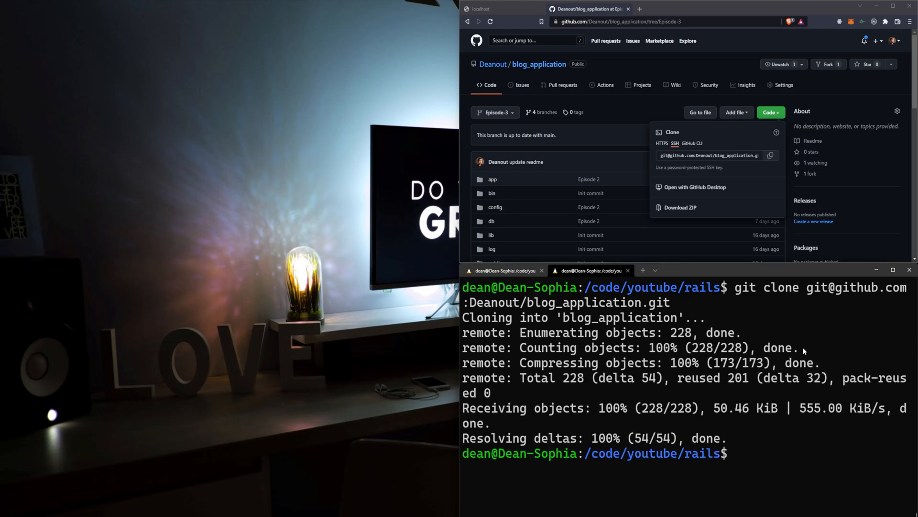
type("cd blog_application/")
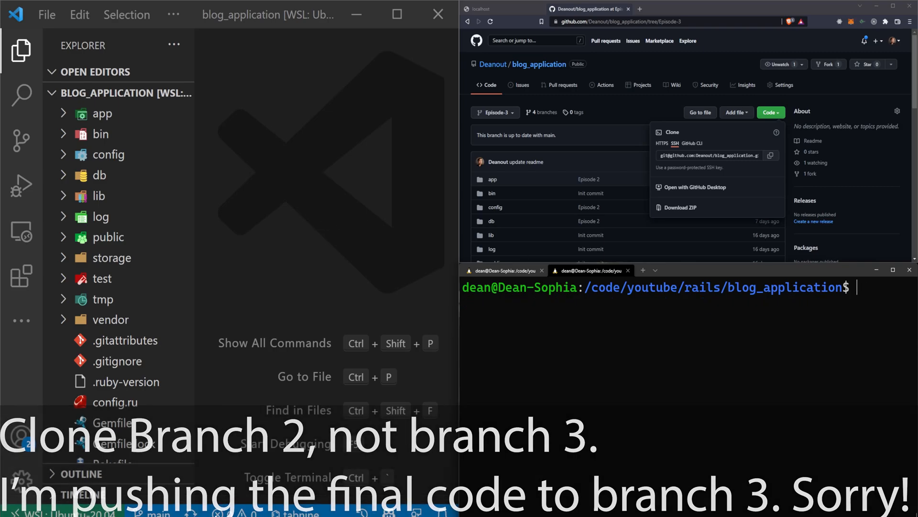
- Run 'rails db:drop' in blog_application and begin the next rails database command
type("rails")
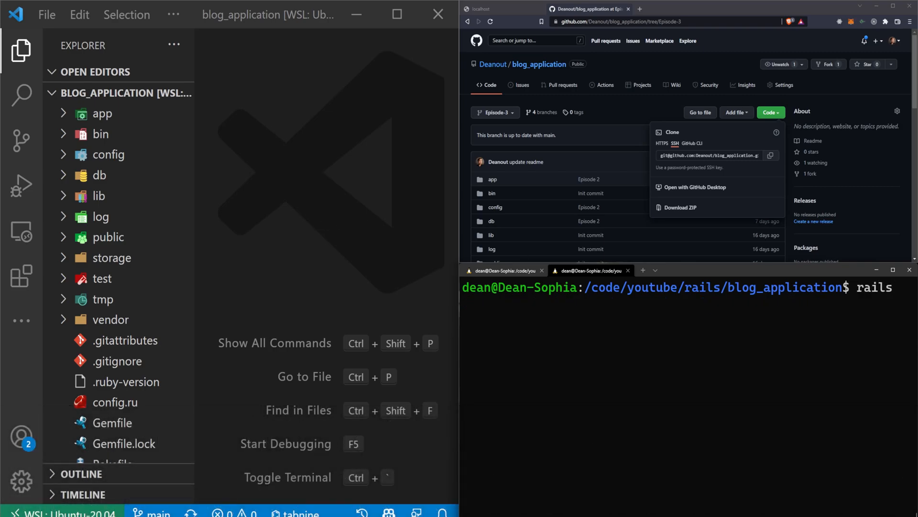
type("db:d")
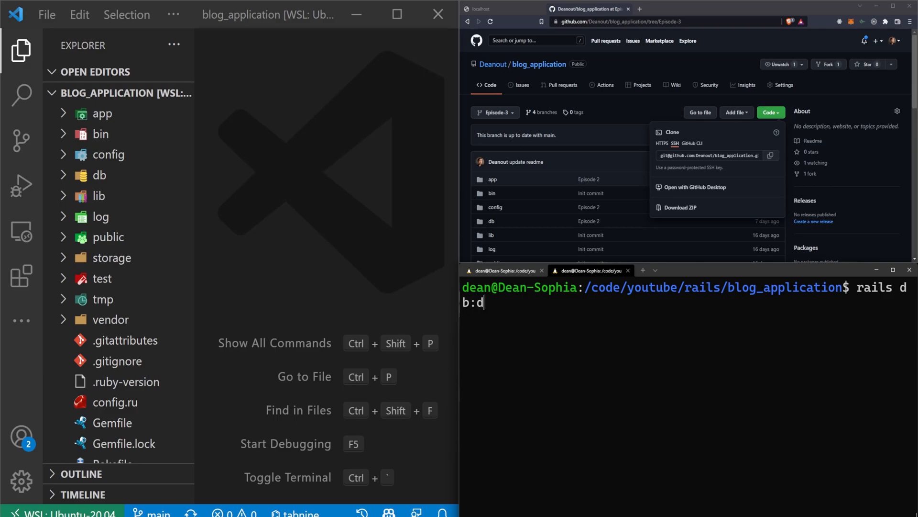
type("rop")
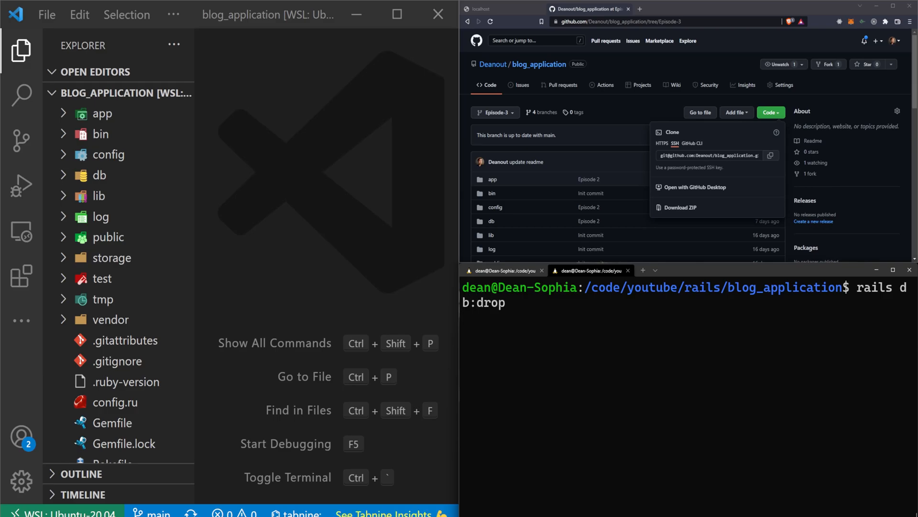
key("Return")
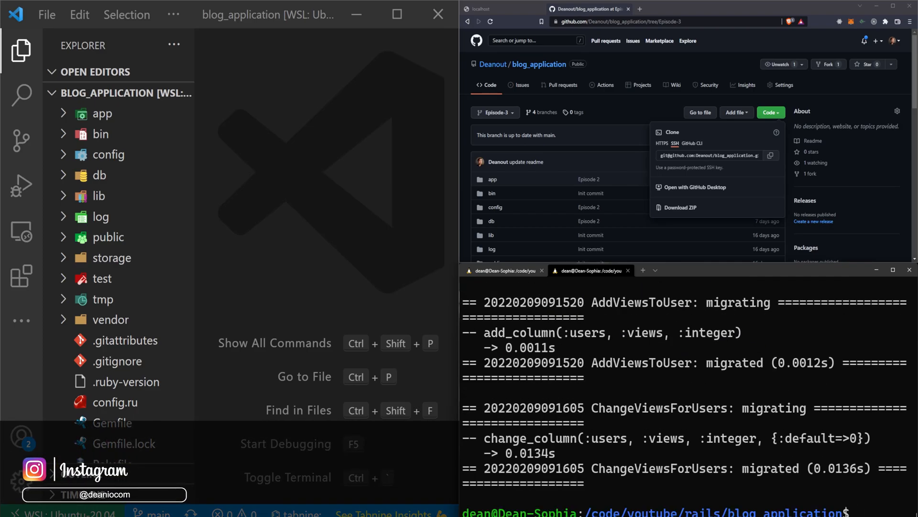
type("rails d")
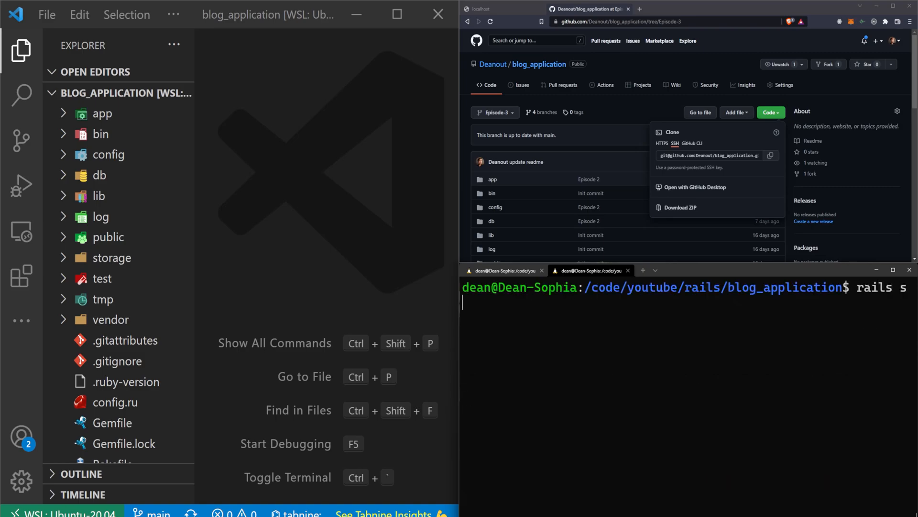
- Start the Rails server, reload the localhost blog, show its Posts list and go to the log-in page
key("Return")
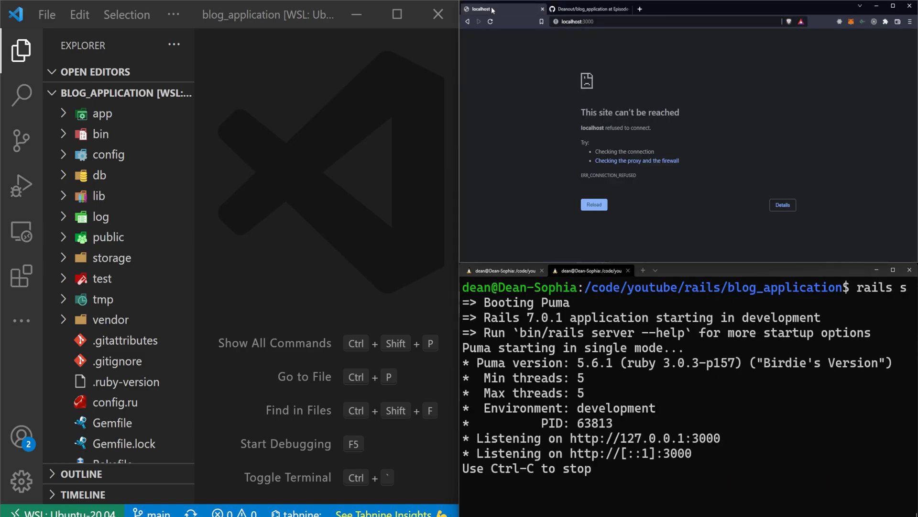
left_click(594, 205)
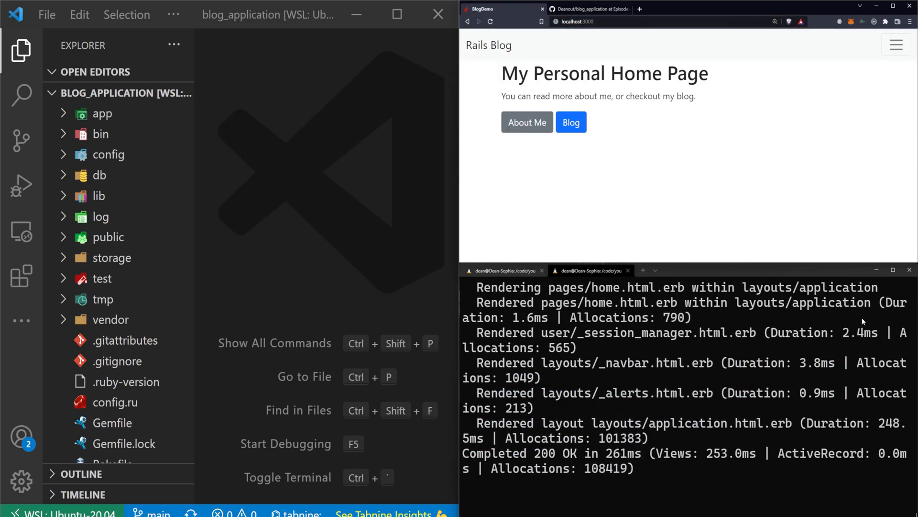
mouse_move(572, 149)
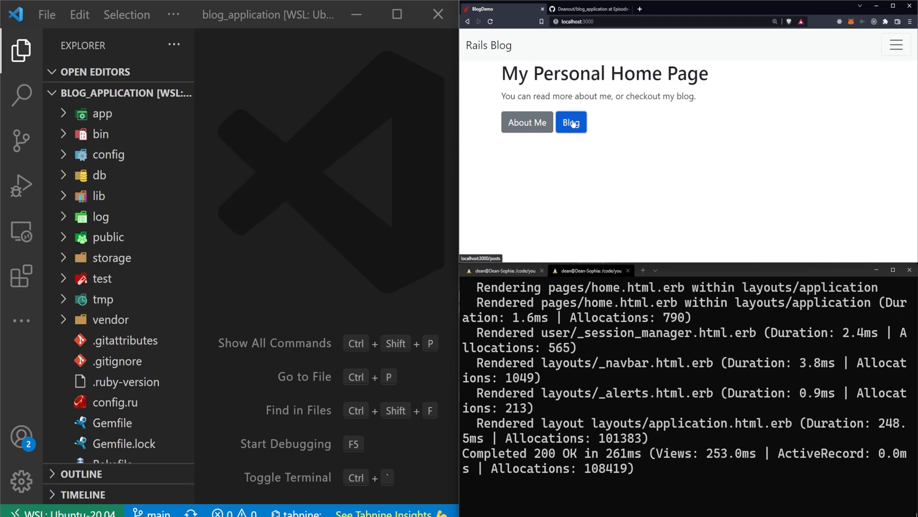
left_click(570, 122)
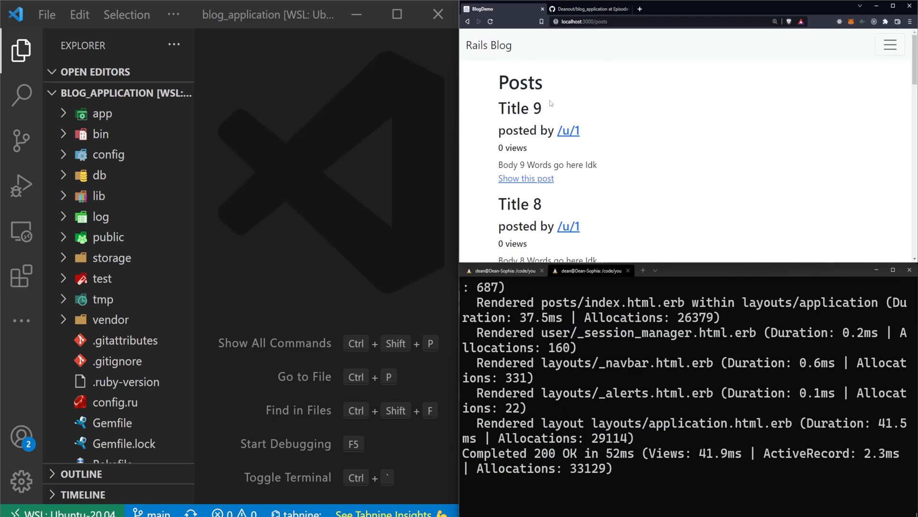
mouse_move(638, 155)
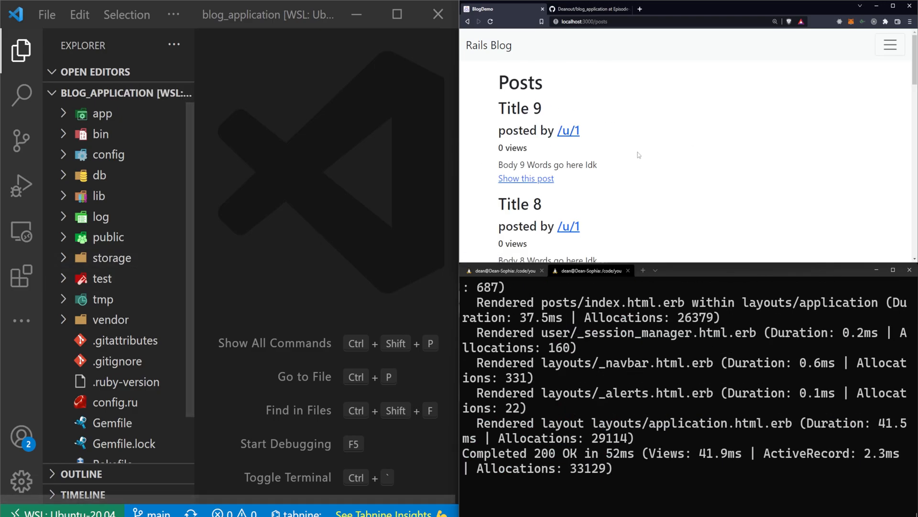
left_click(889, 45)
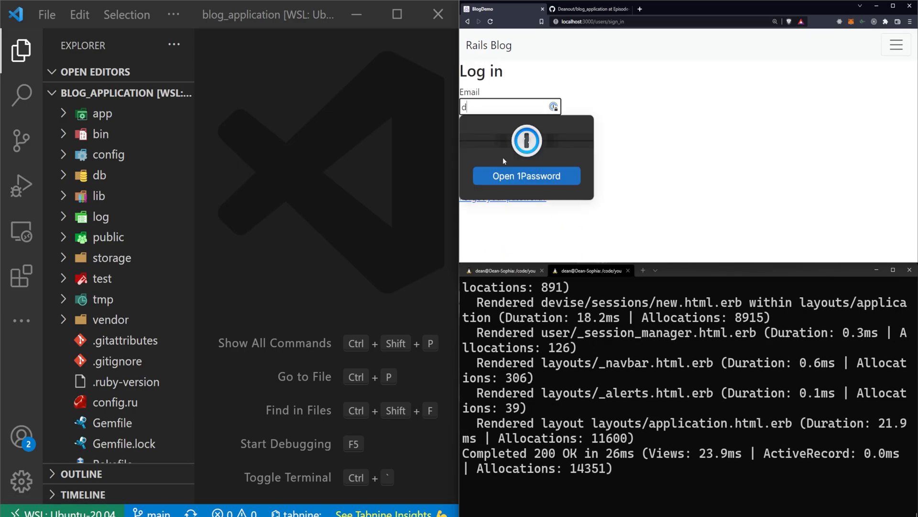
- Sign in with the dean@example email and reach the Edit Account page from the navigation menu
type("ean@exam")
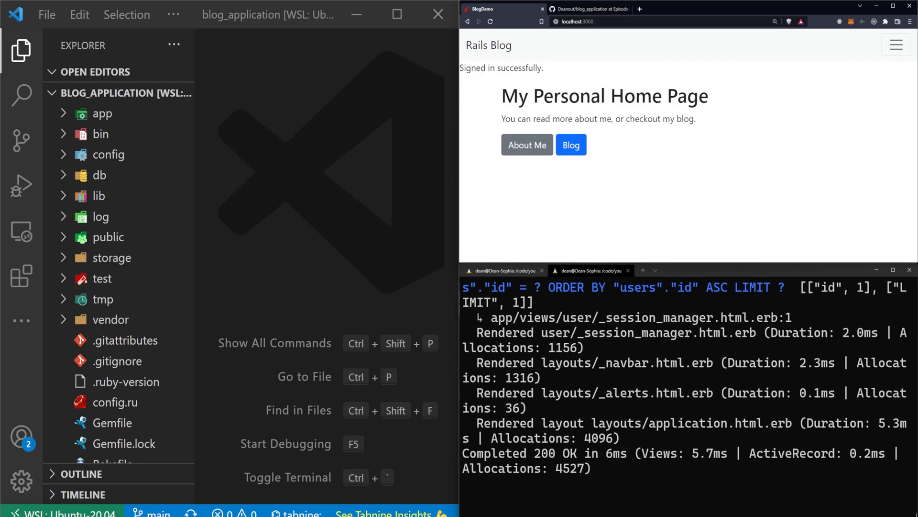
left_click(895, 45)
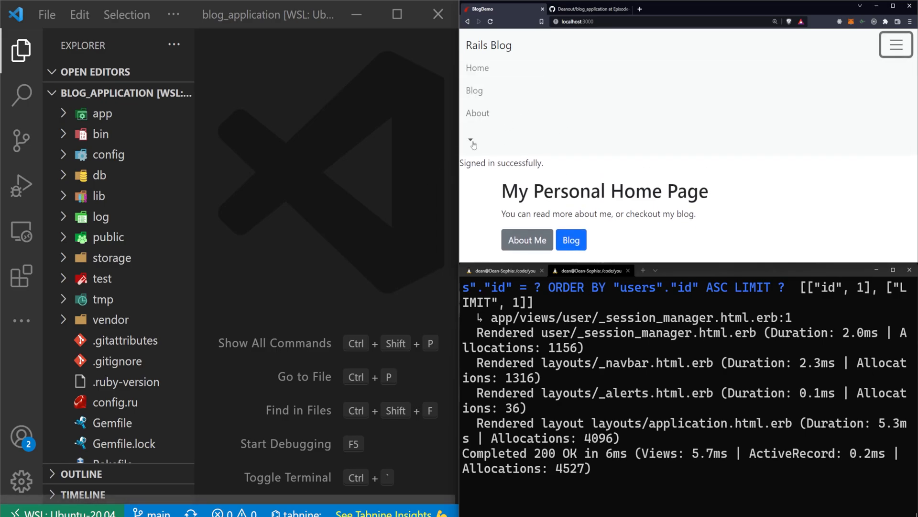
left_click(471, 141)
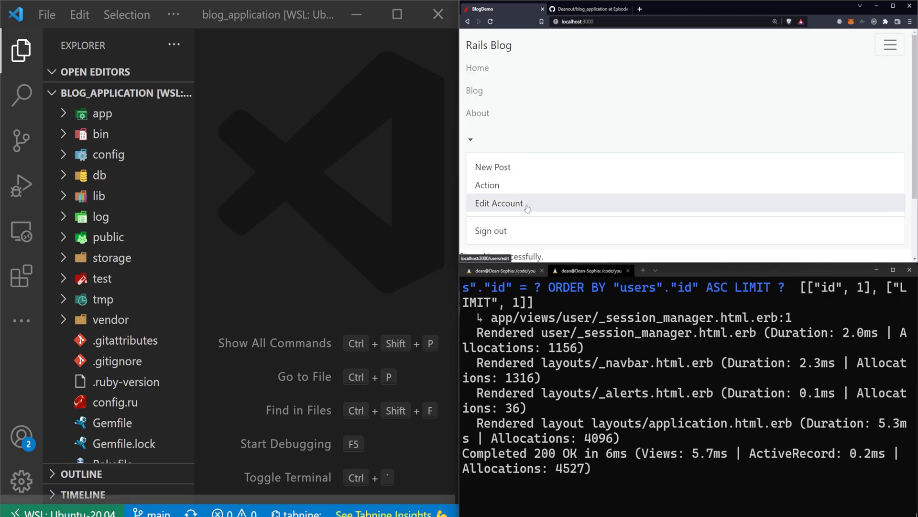
left_click(499, 203)
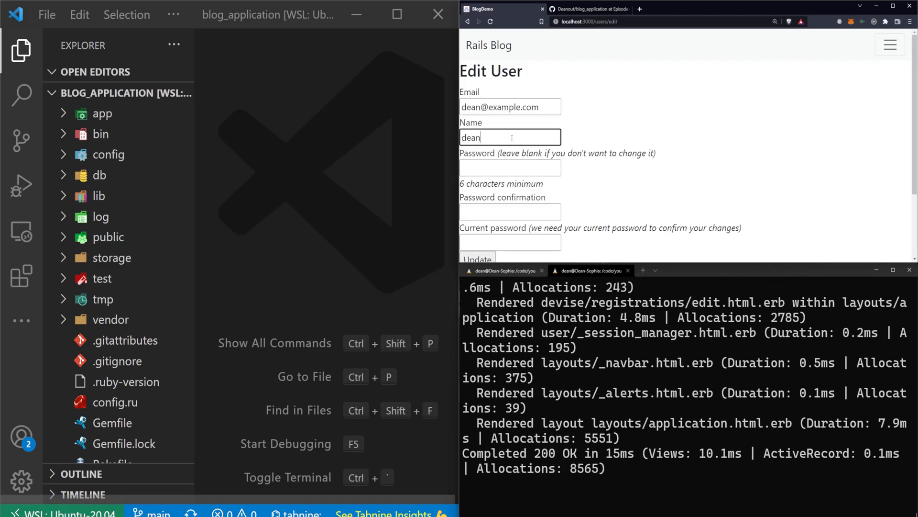
- Confirm the current password, update the account to dean and return to the posts list
type("password")
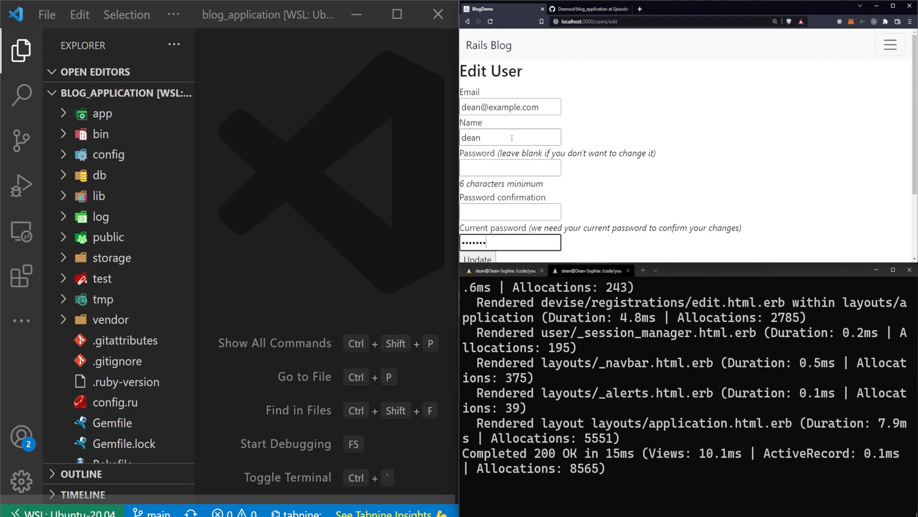
left_click(477, 260)
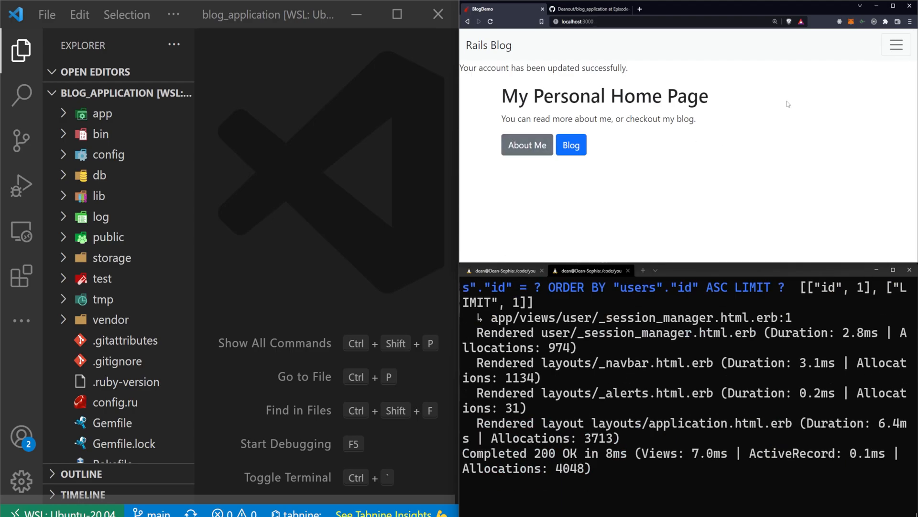
left_click(569, 144)
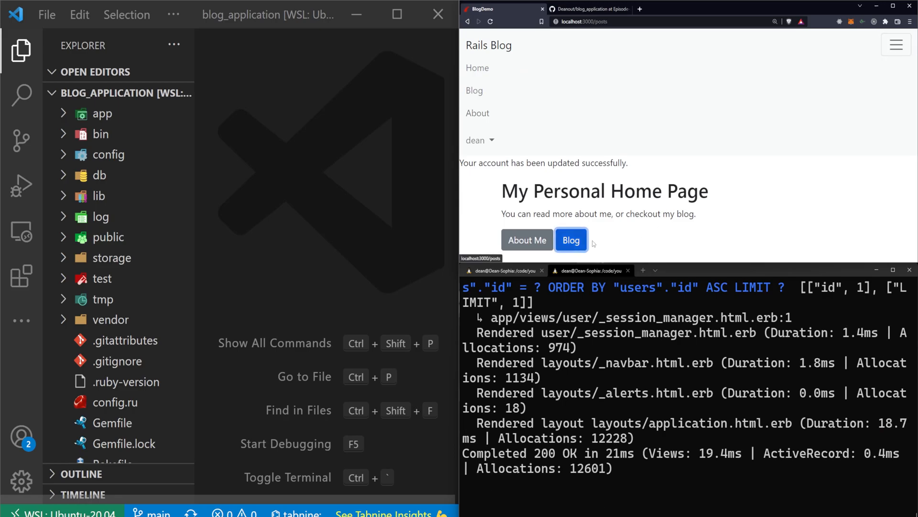
left_click(571, 239)
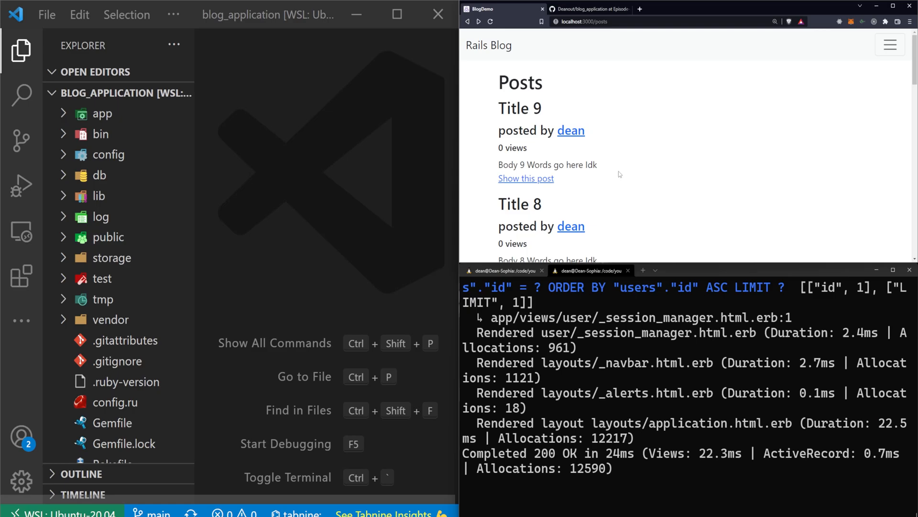
- View the Title 9 post, then expand the app folder in the Explorer and peek inside models
left_click(526, 178)
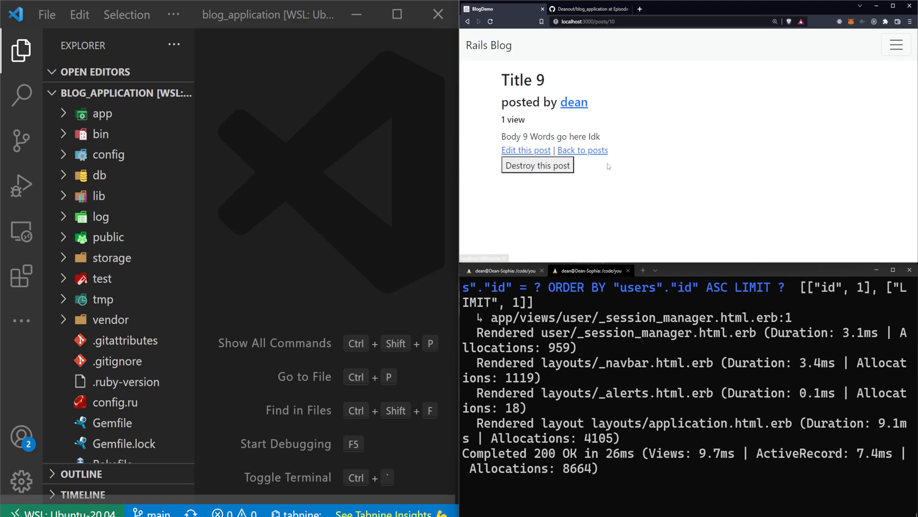
mouse_move(586, 184)
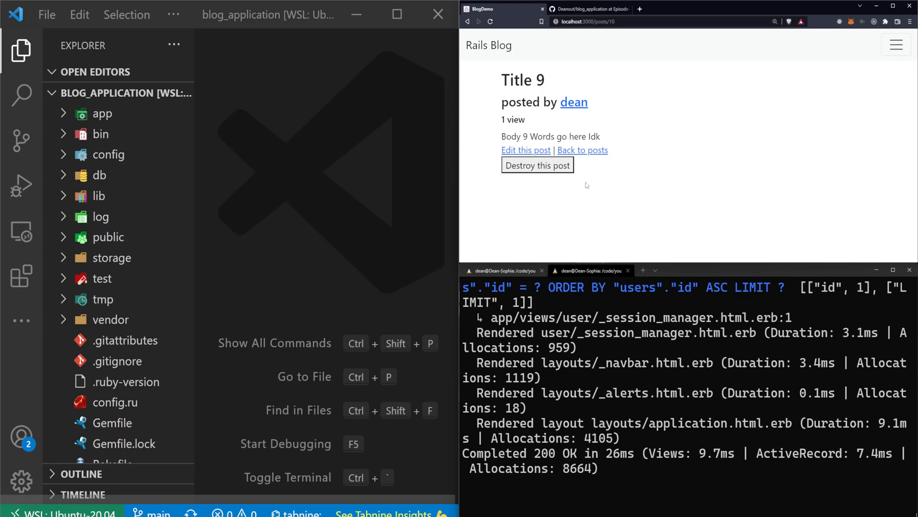
mouse_move(594, 216)
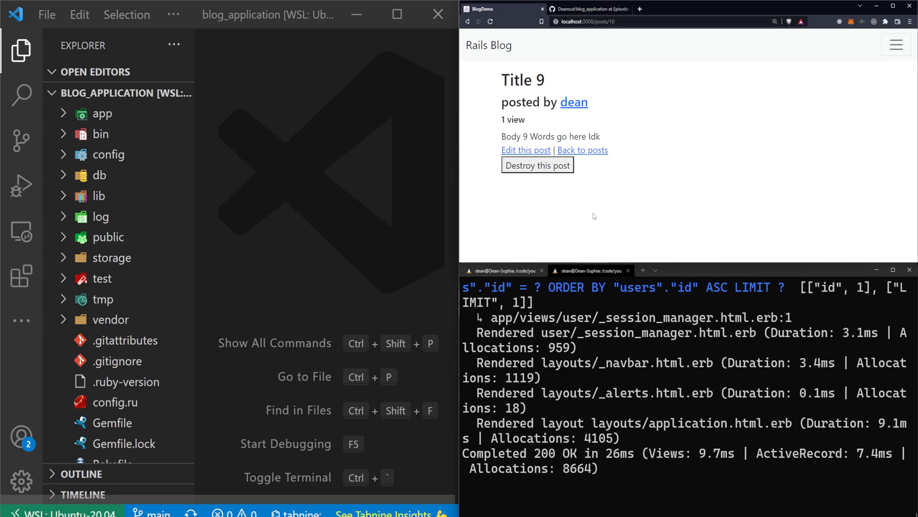
mouse_move(616, 232)
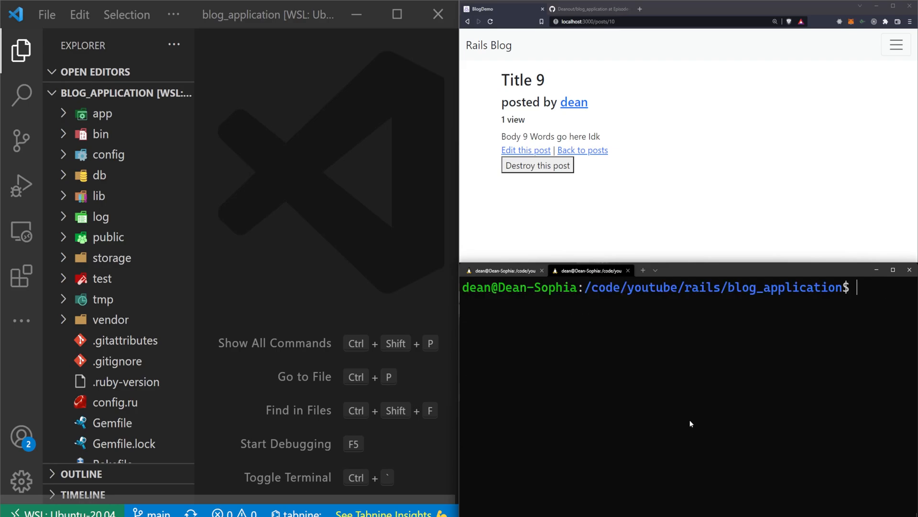
left_click(102, 113)
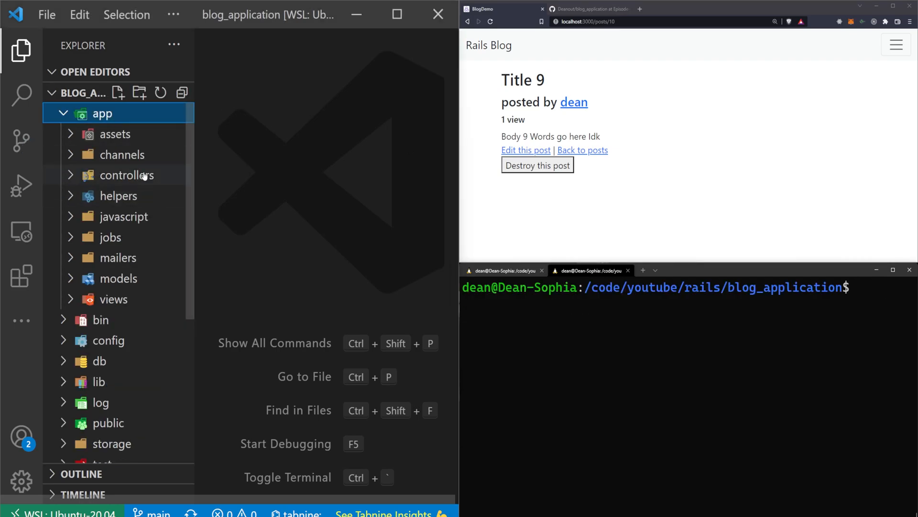
left_click(118, 278)
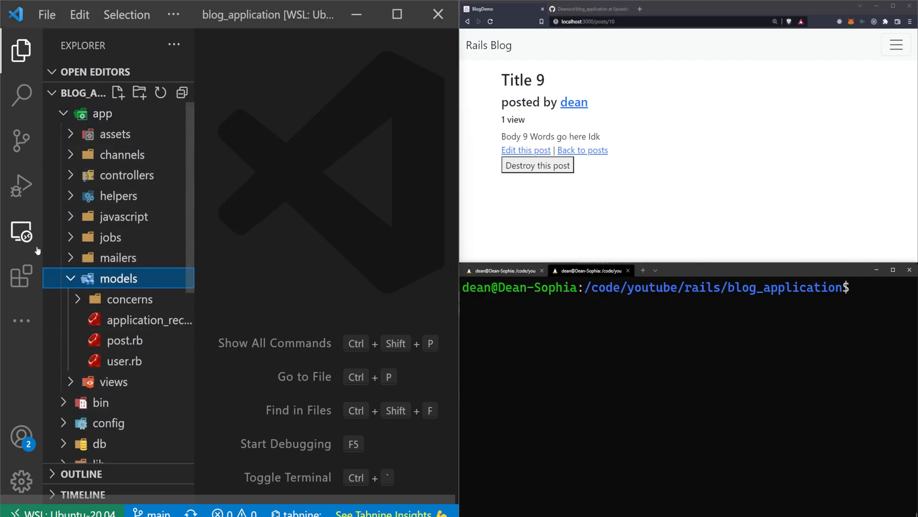
left_click(119, 277)
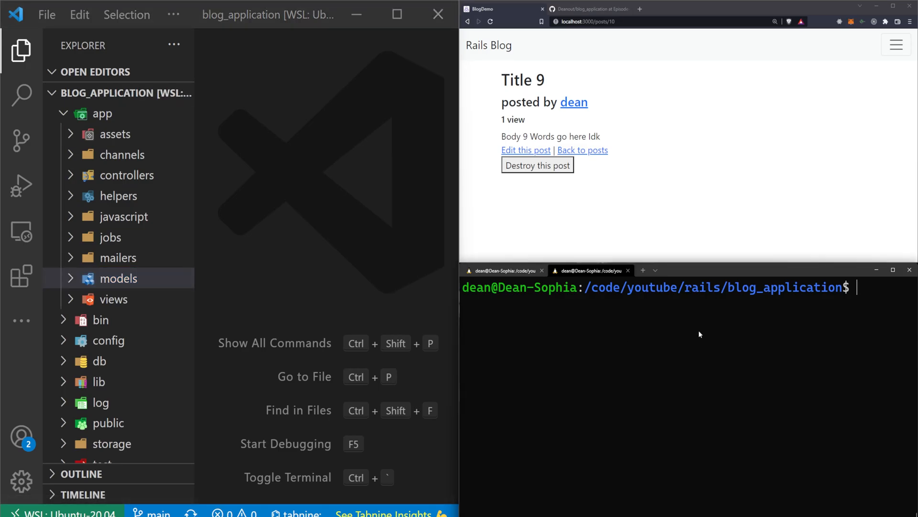
- Enter 'rails g model comment post:belongs_to user:belongs_to' at the prompt
type("rails g")
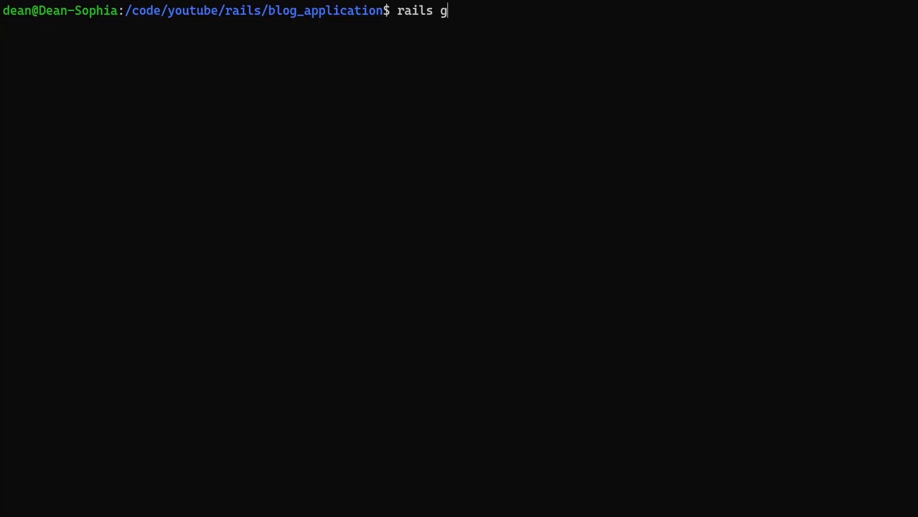
type("model")
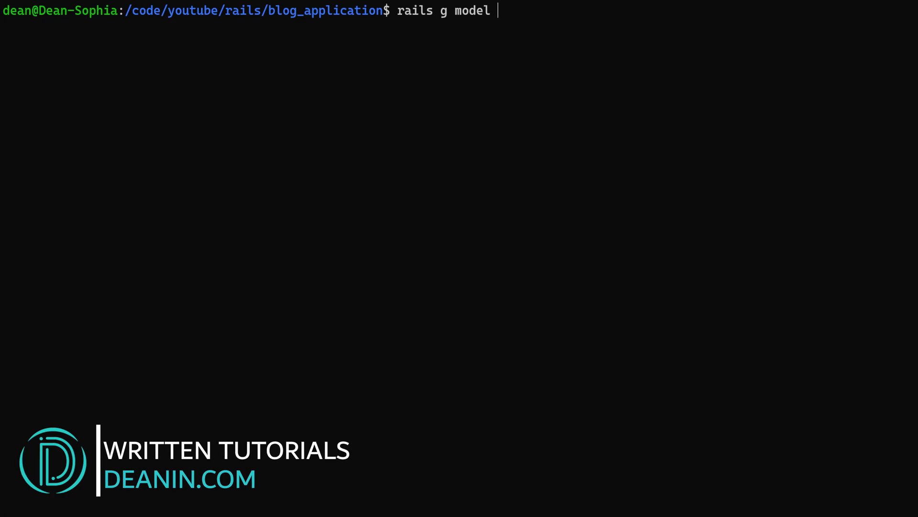
type("comment")
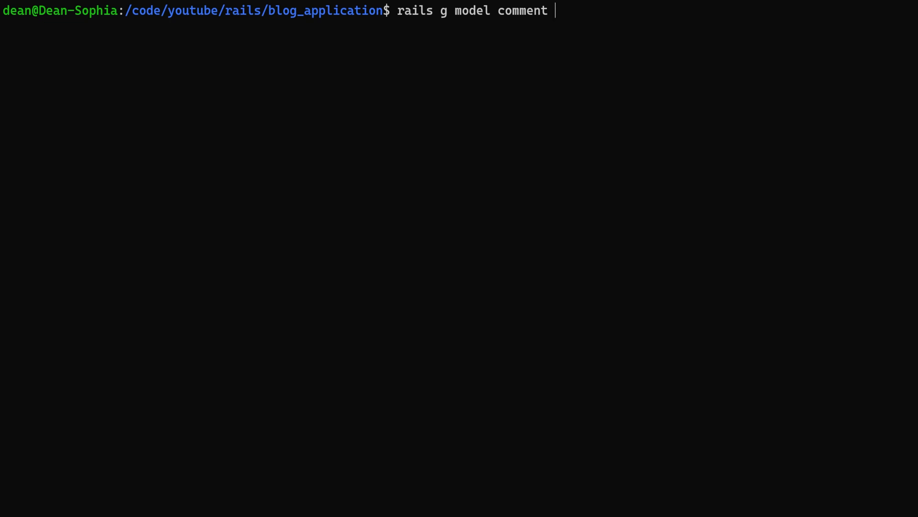
type("post")
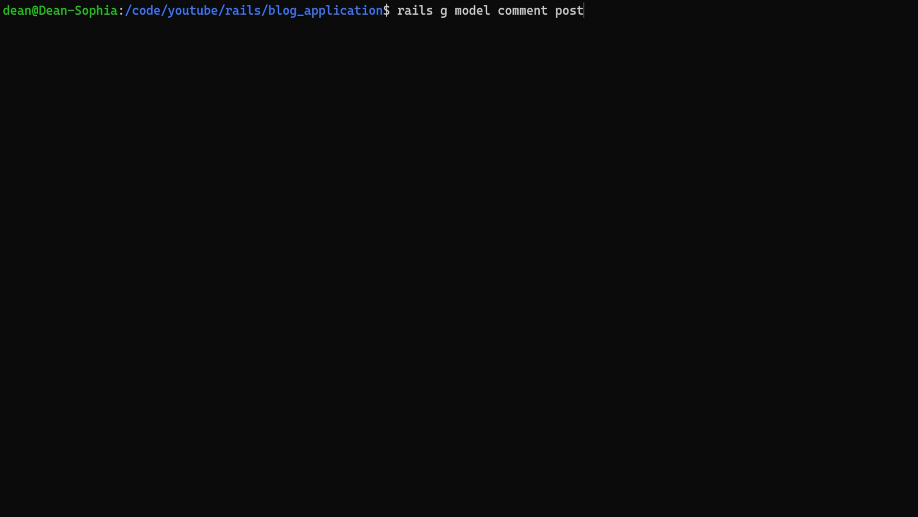
type(":")
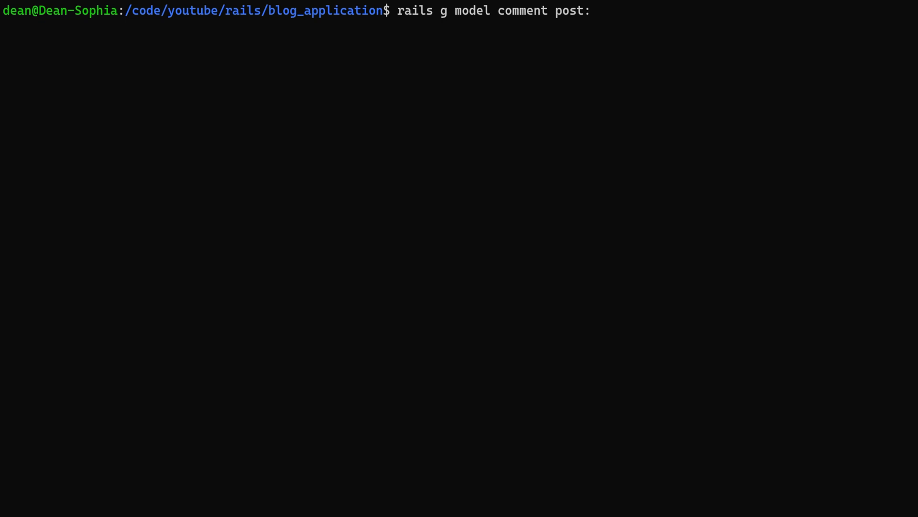
type("belongs_")
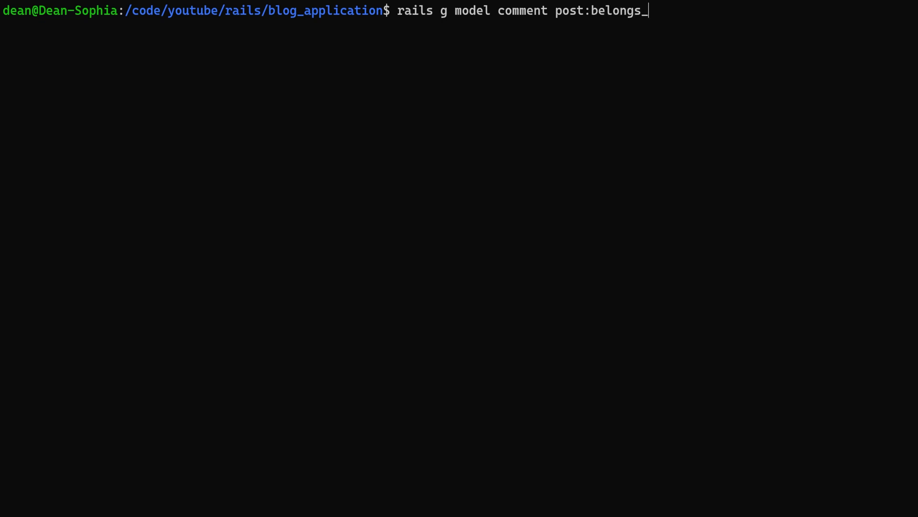
type("to user")
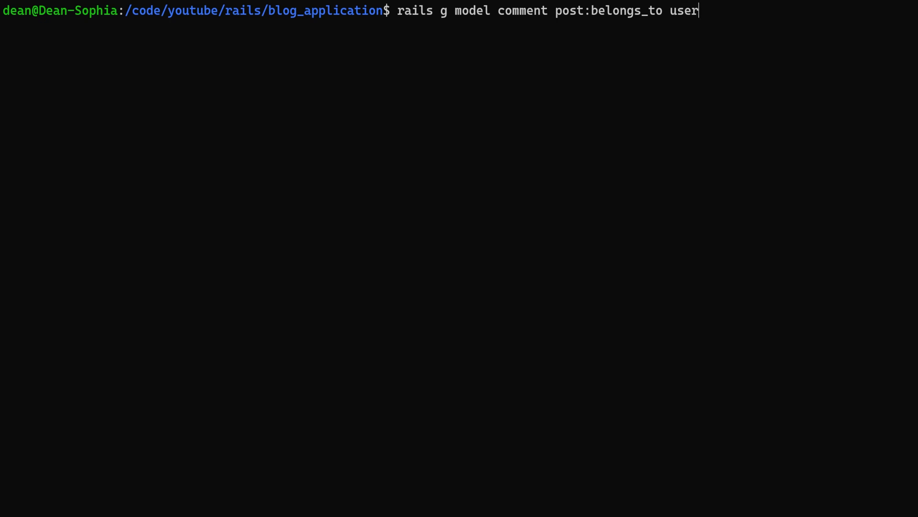
type(":belongs_")
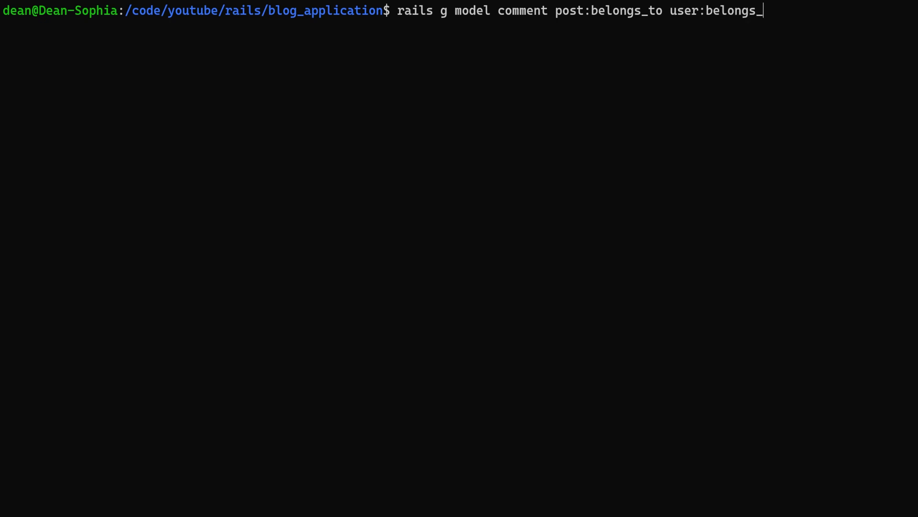
type("to")
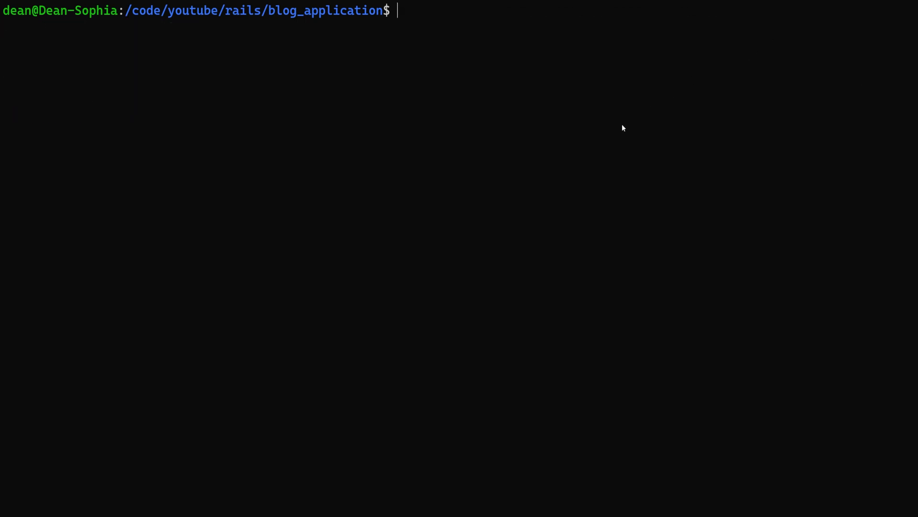
- Run 'rails db:migrate' followed by 'rails action_text:install'
type("rails db")
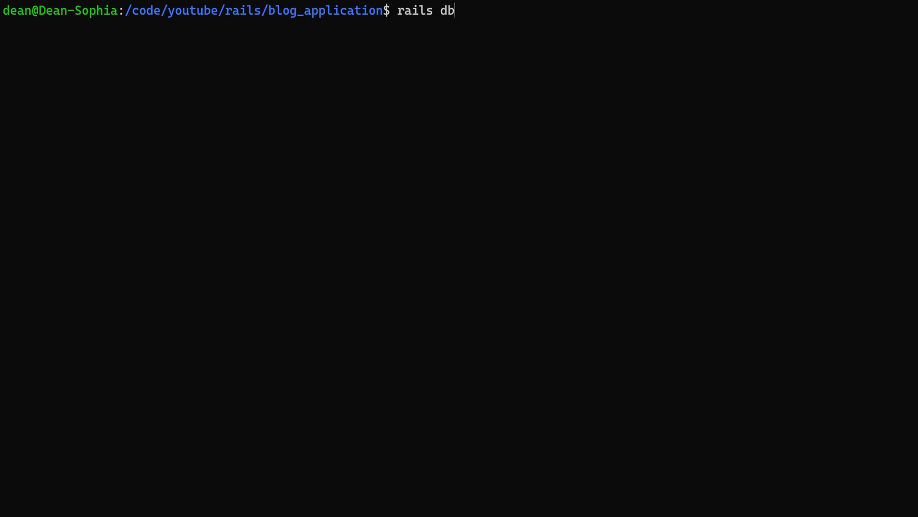
type(":migrate")
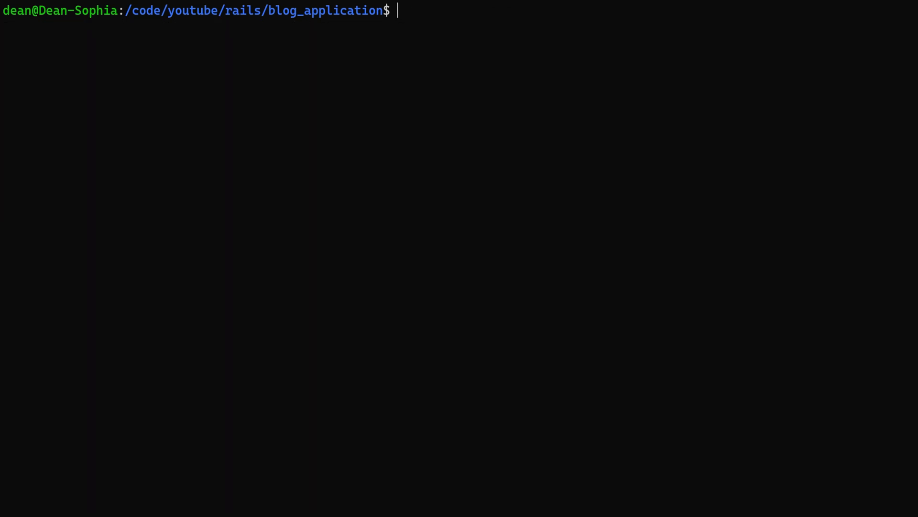
type("rails acti")
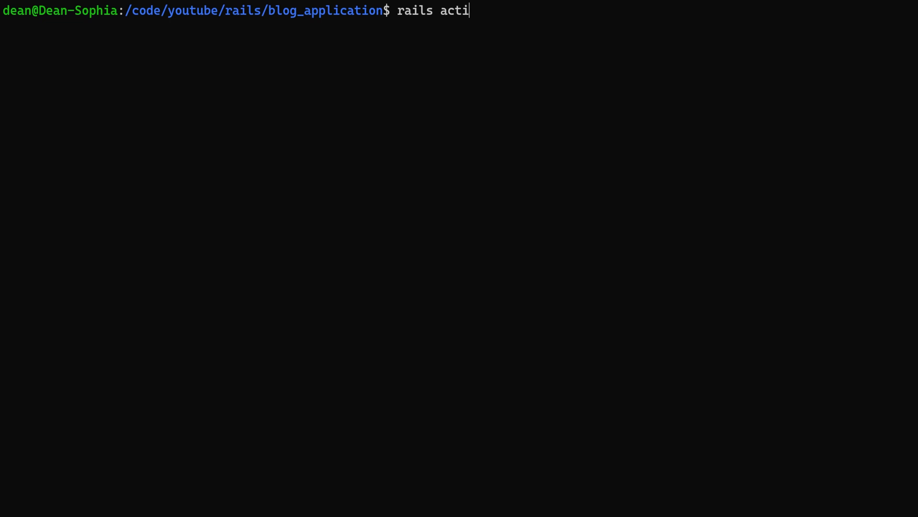
type("on_text:")
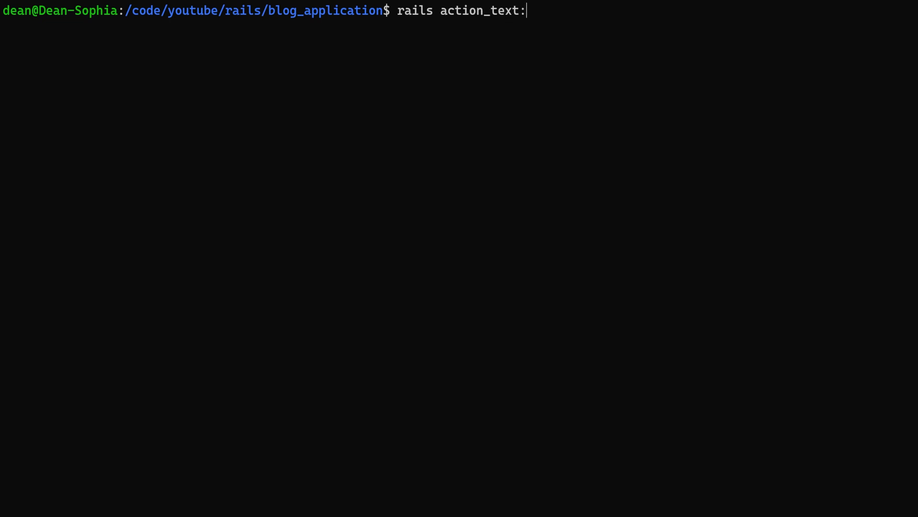
type("install")
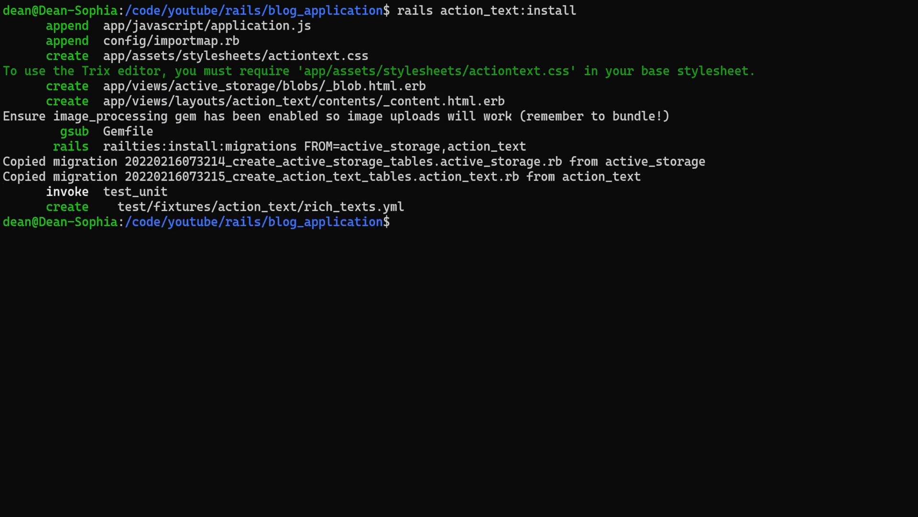
- Restart the Rails server so the Title 9 post page is served again
type("rai")
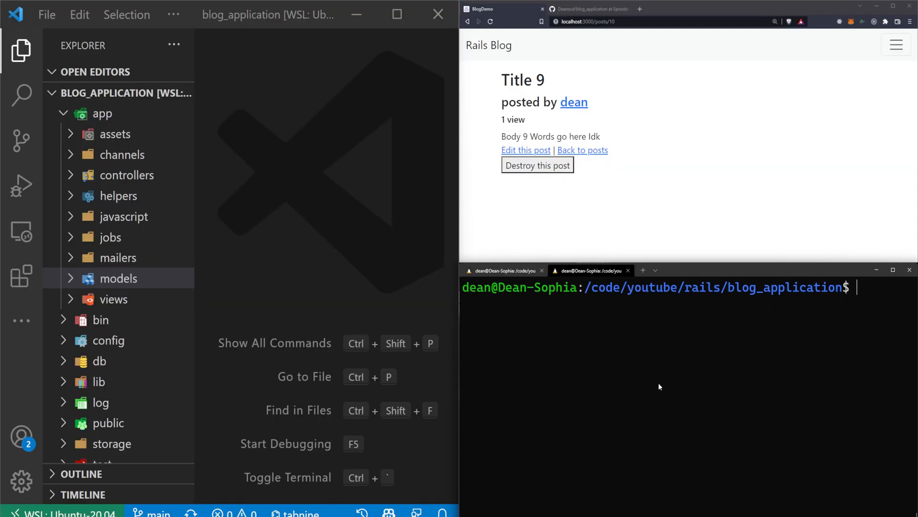
type("ra")
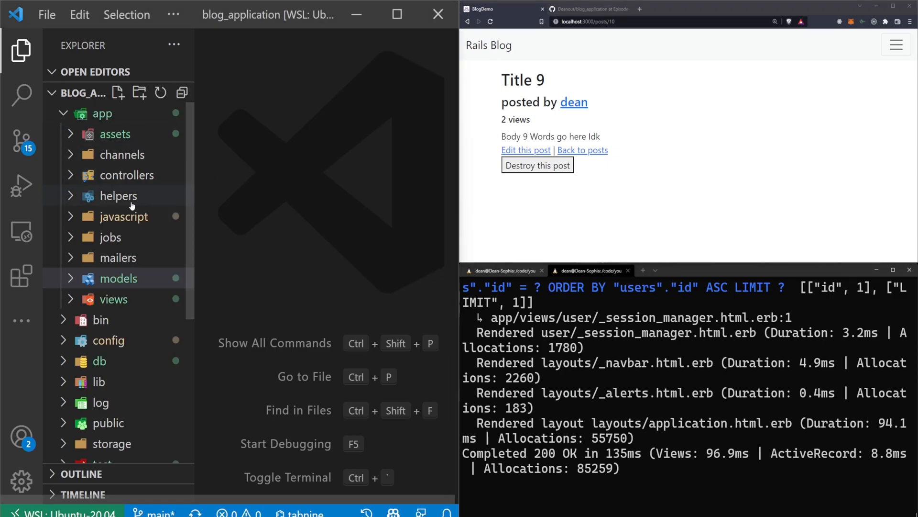
mouse_move(131, 285)
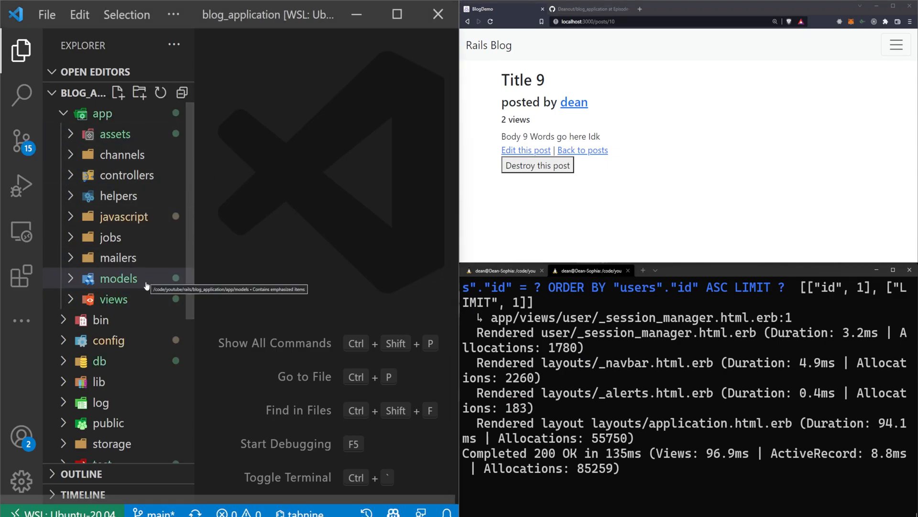
- Add a comments folder under views containing a new _form.html.erb partial
right_click(113, 252)
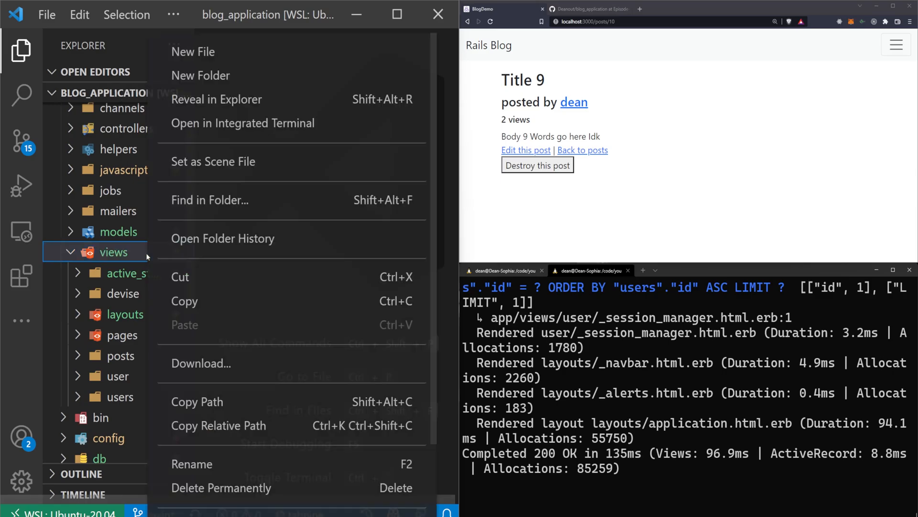
left_click(200, 75)
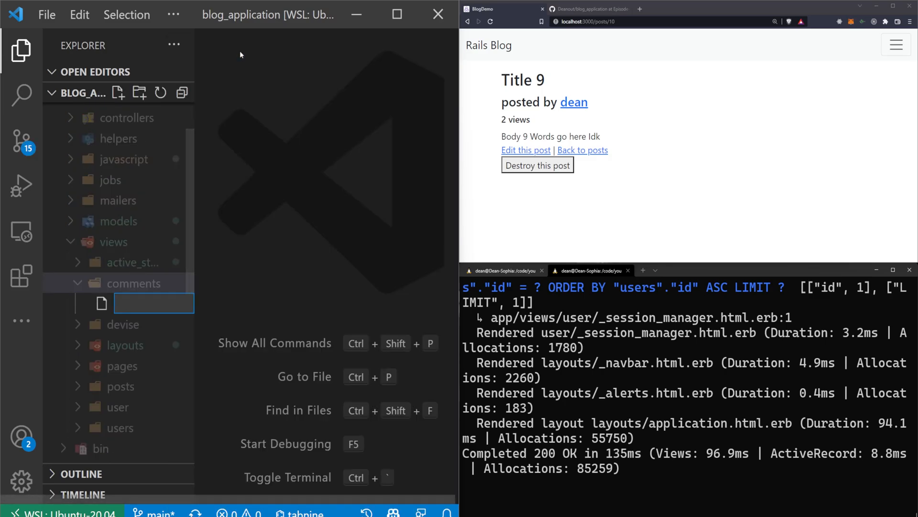
type("_form.html")
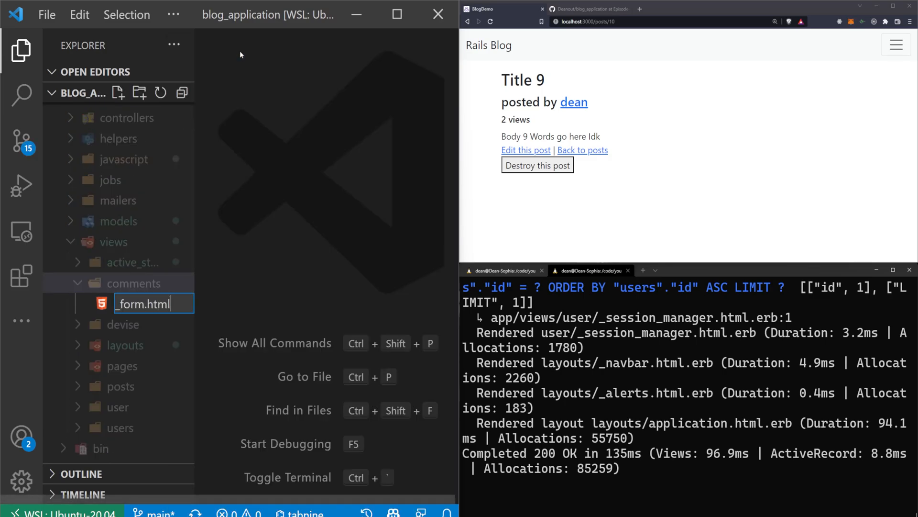
key("Enter")
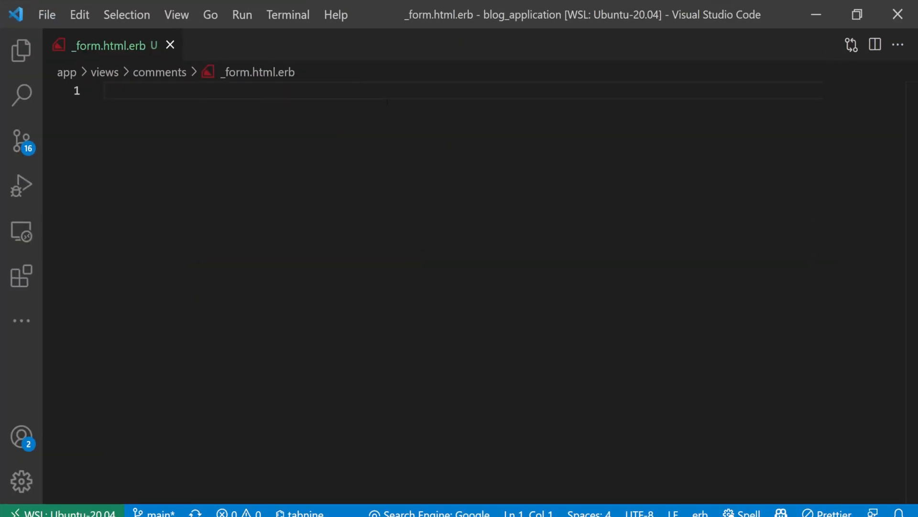
- Begin line 1 of the comments partial with '<%= form_with(model:' and look up the posts _form
type("<%= form_with(%>")
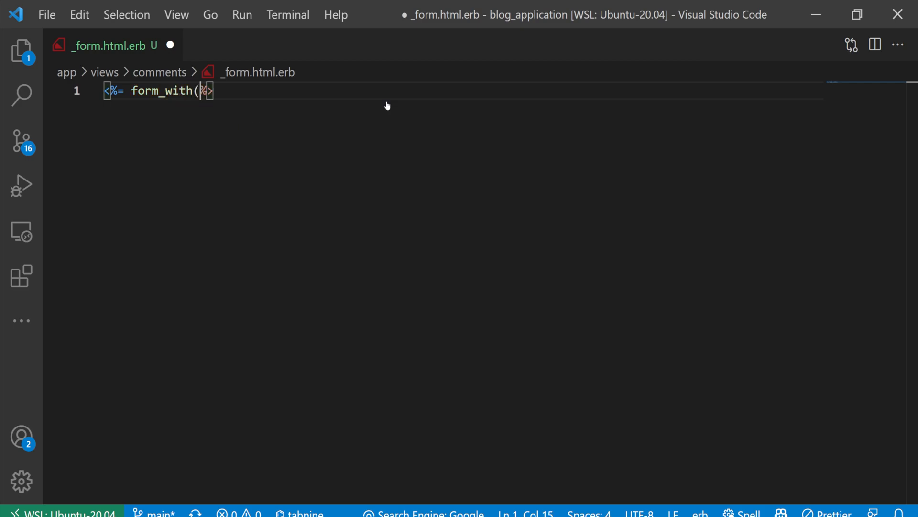
type("model:")
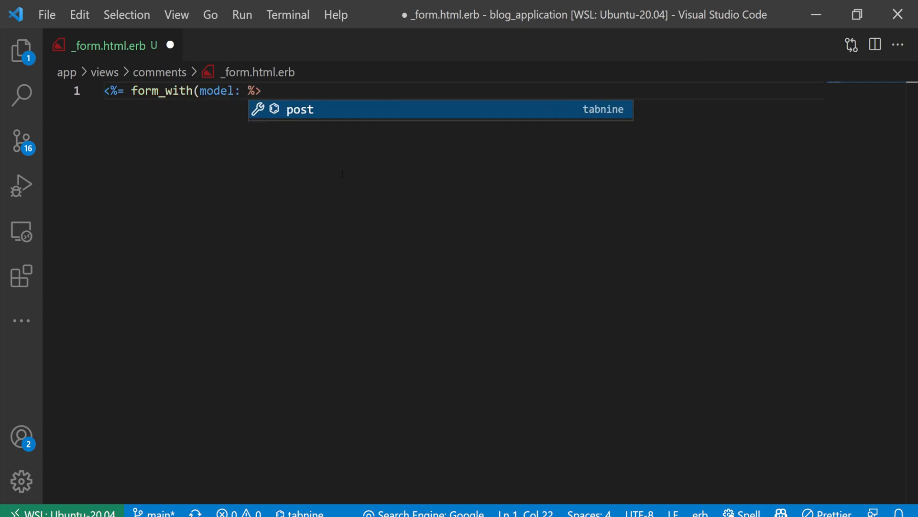
type("postfo")
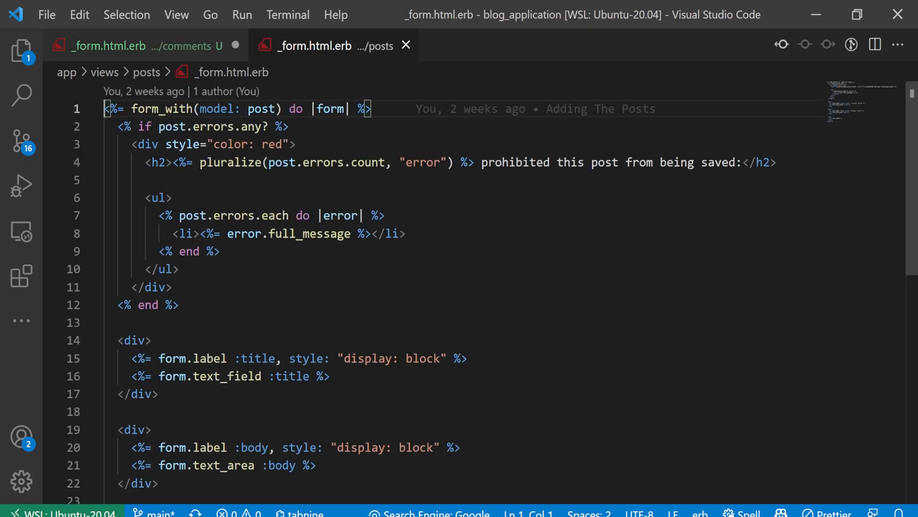
- Review the posts form's form_with(model: post) line for reference, then return to the comments form
double_click(215, 109)
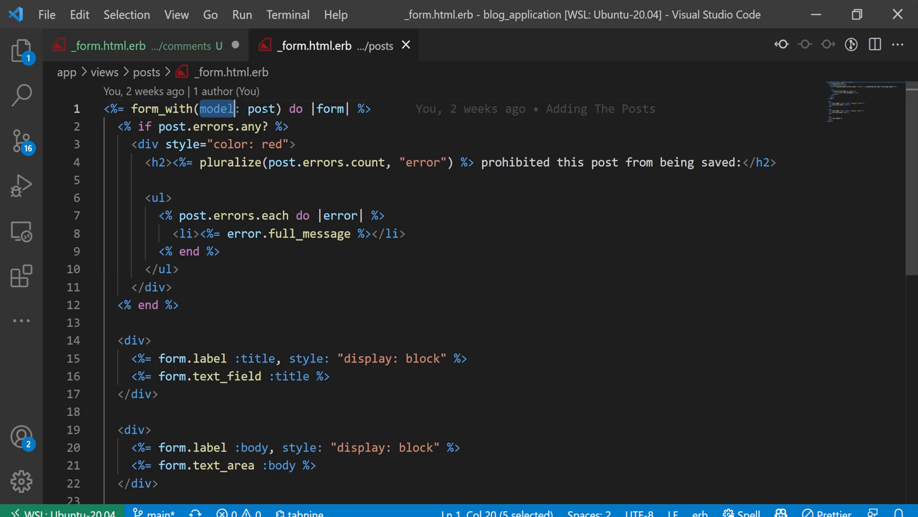
double_click(262, 109)
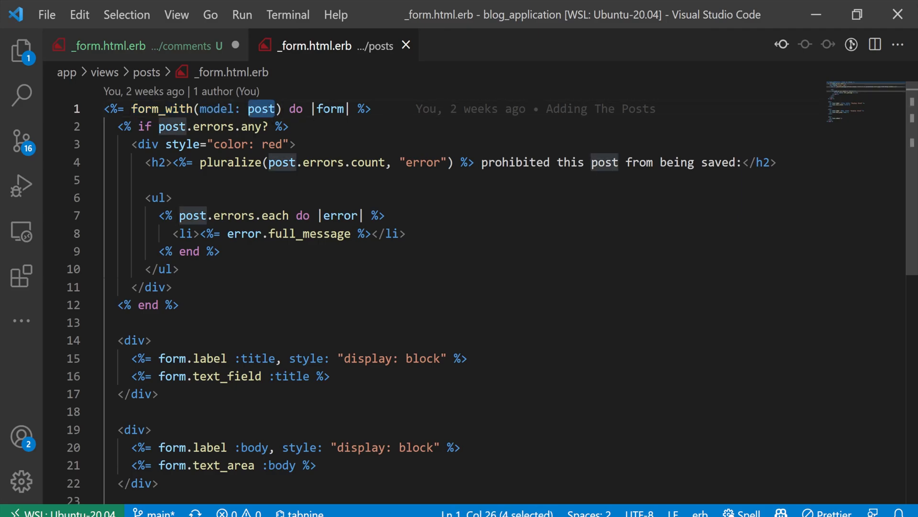
left_click(275, 110)
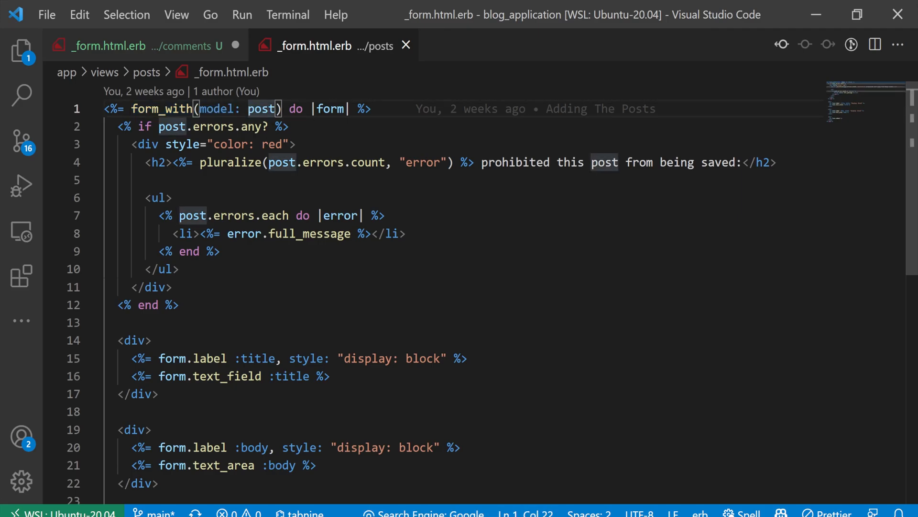
double_click(263, 109)
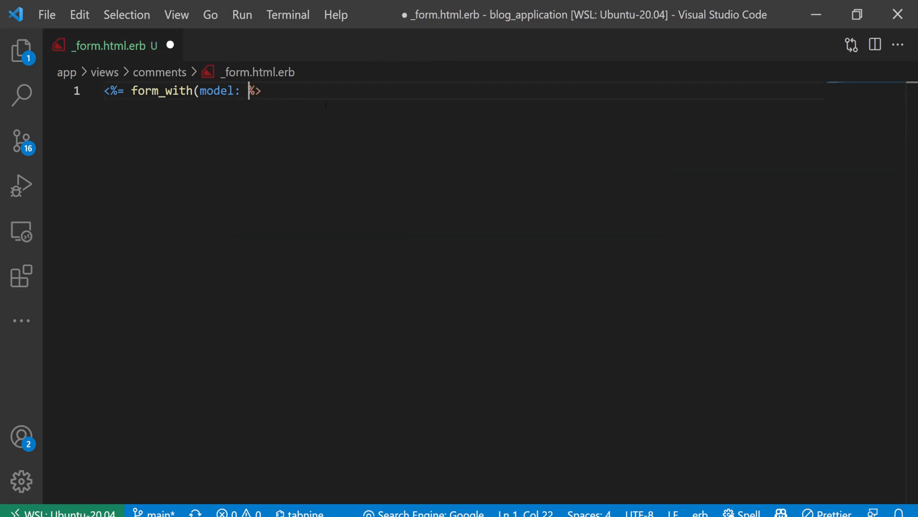
- Note the nested route shape /posts/1/comments/4 as a reference comment
type("/")
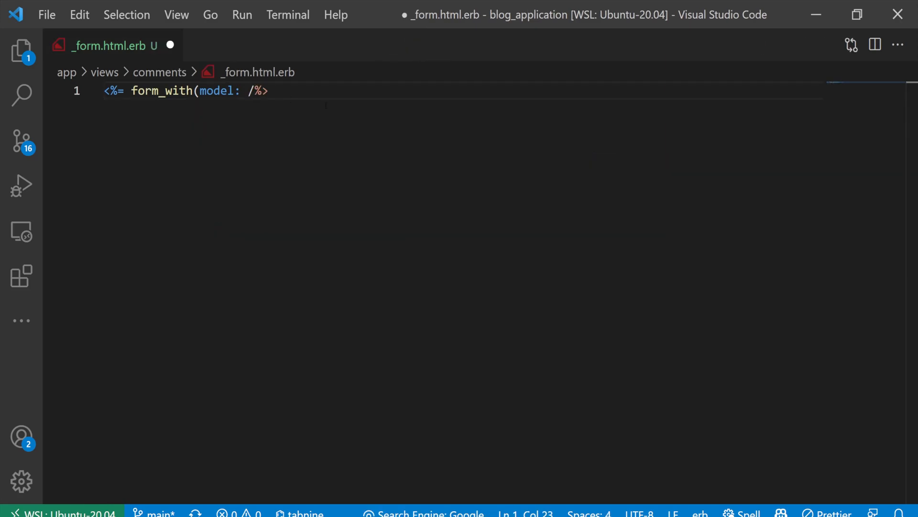
type("posts/")
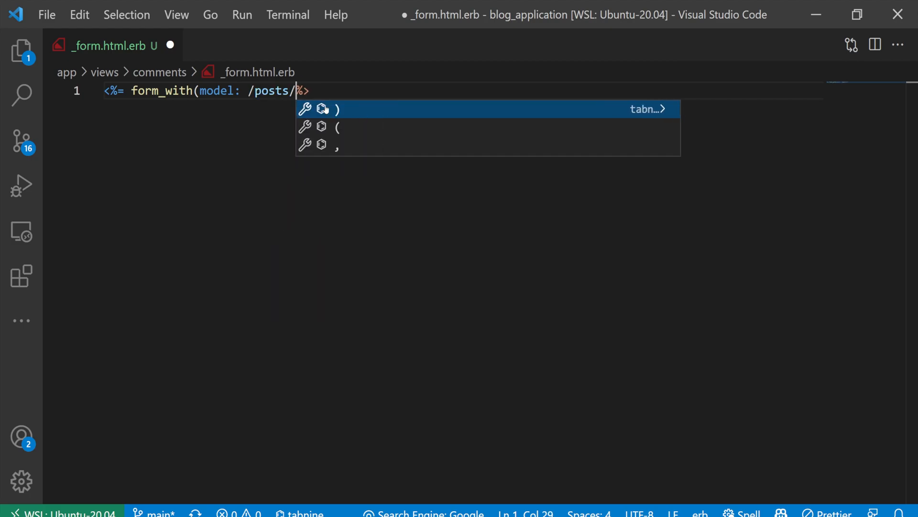
type("1")
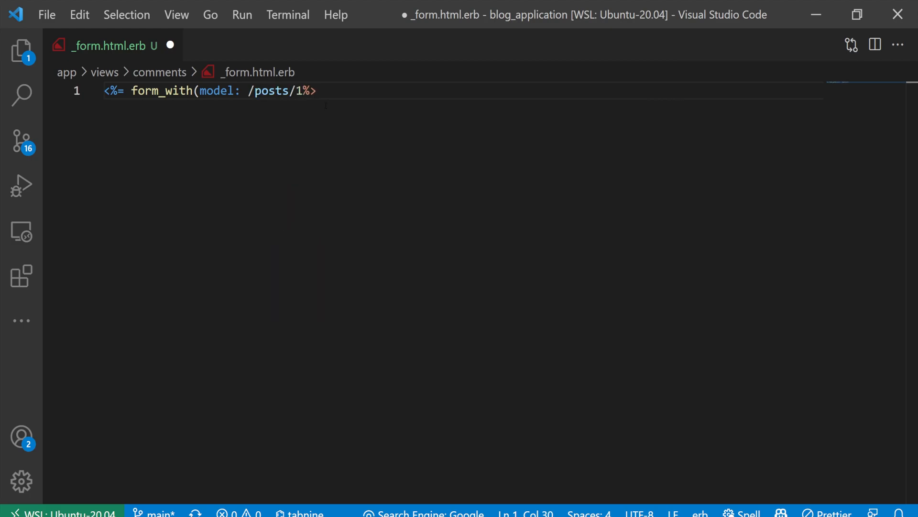
type("comments")
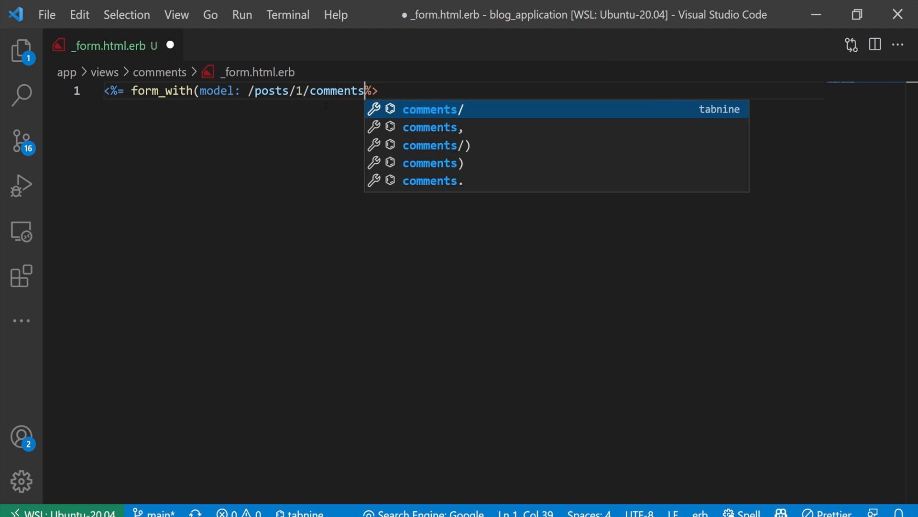
type("/4")
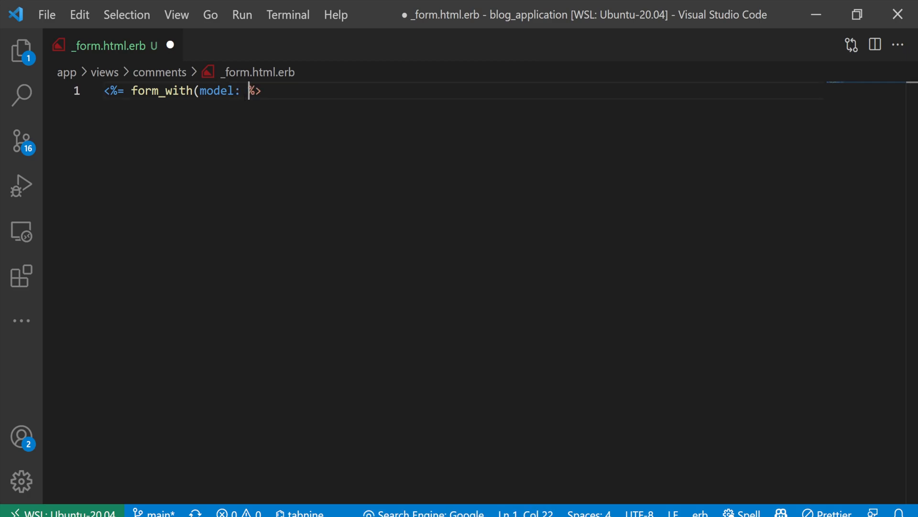
- Write form_with(model: [post, post.comments.build]) do |f| on line 1 of the comments form
type("[")
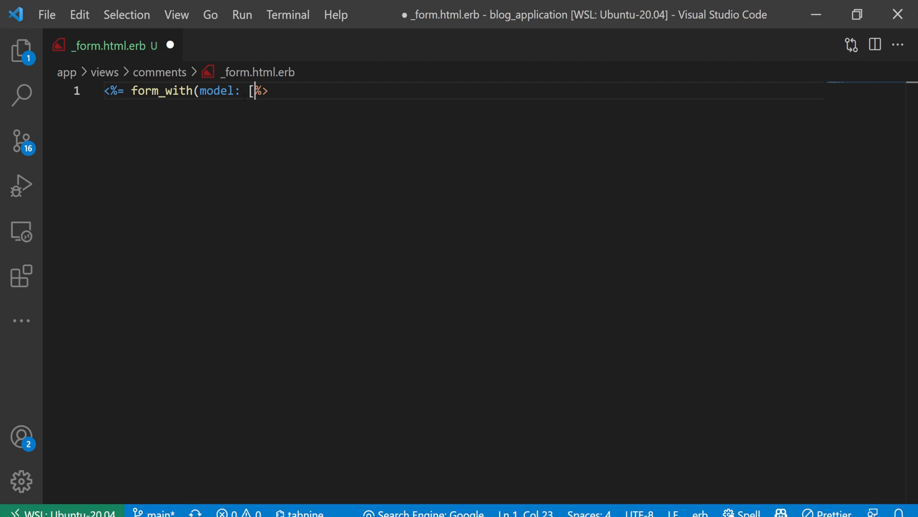
type("post,")
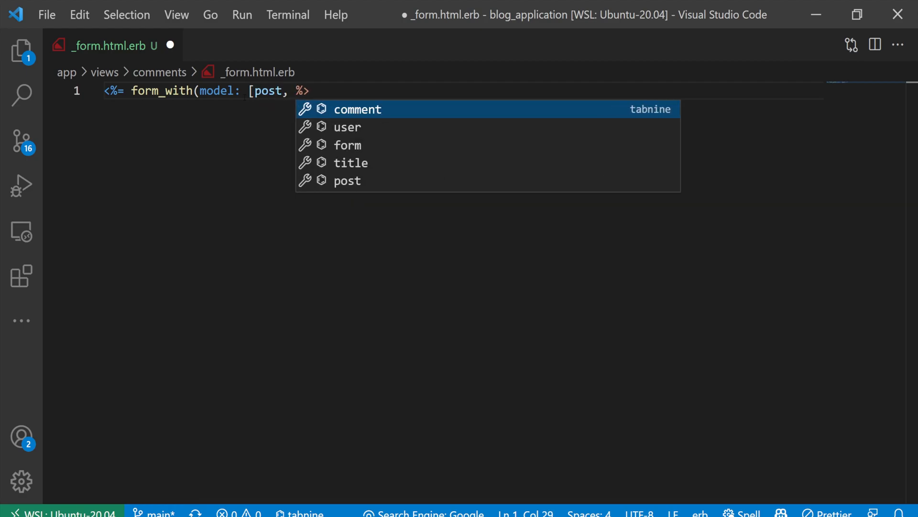
type("Comment")
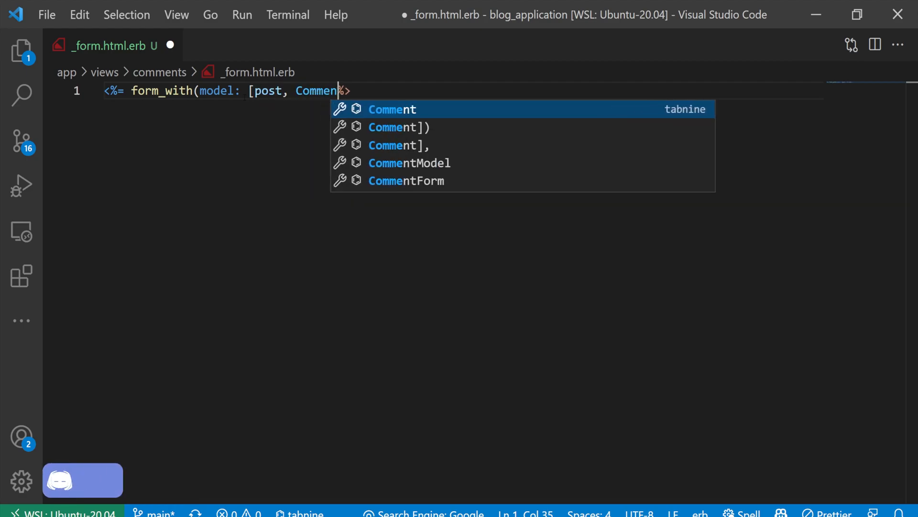
type(".new")
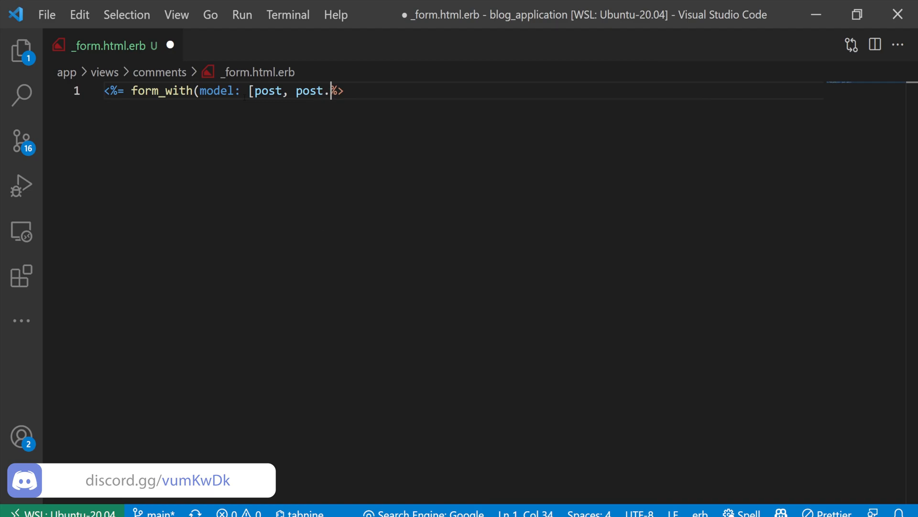
type("comments.buil")
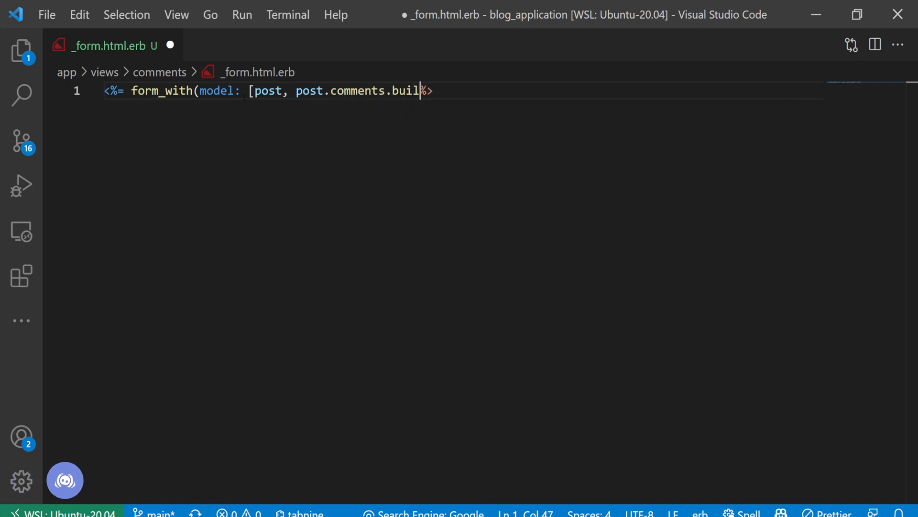
type("d])")
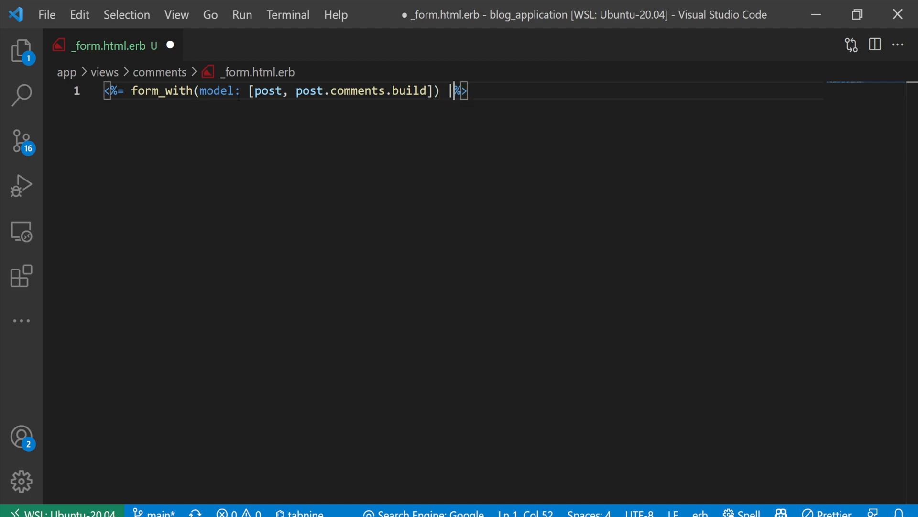
type("do |f|")
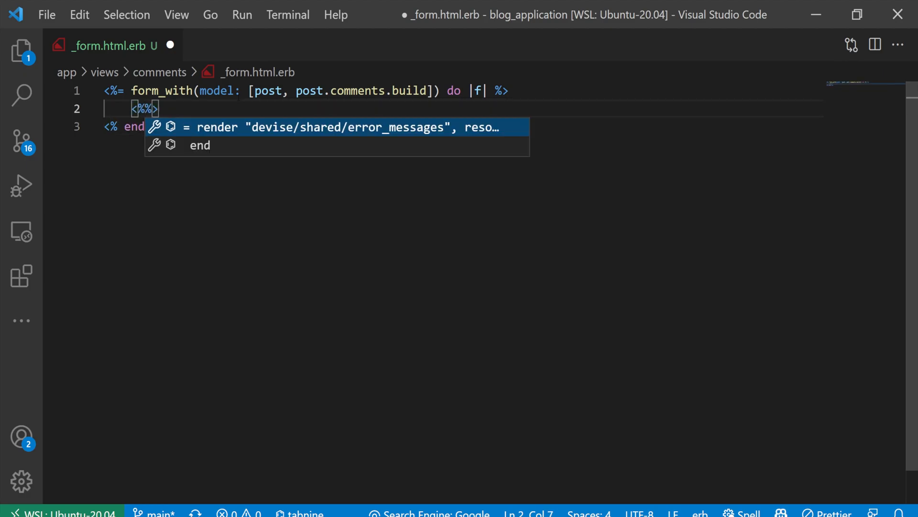
- Add a div class="form-control" containing f.rich_text_area :body
type(".fo")
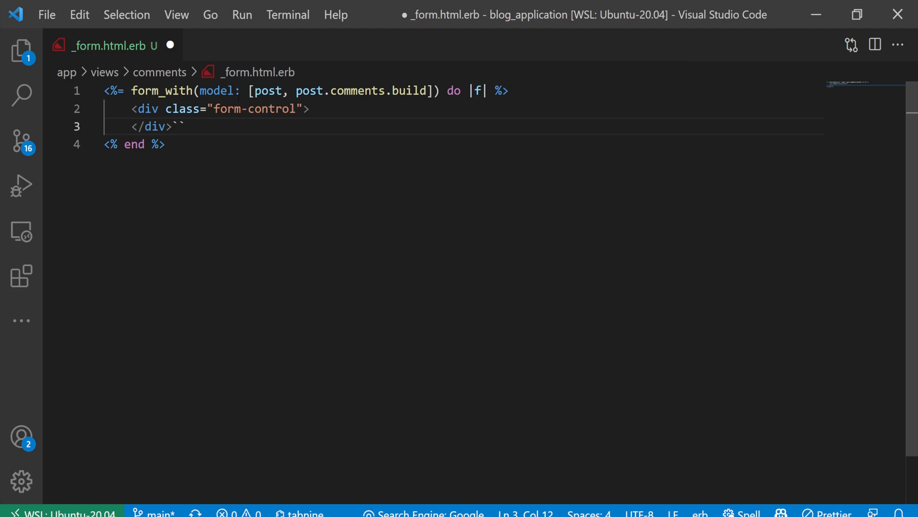
key("Enter")
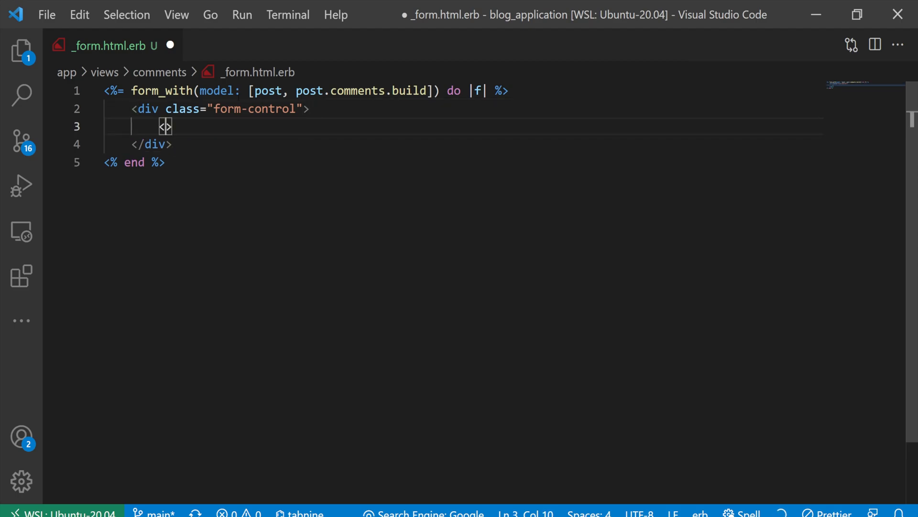
type("%= f/%")
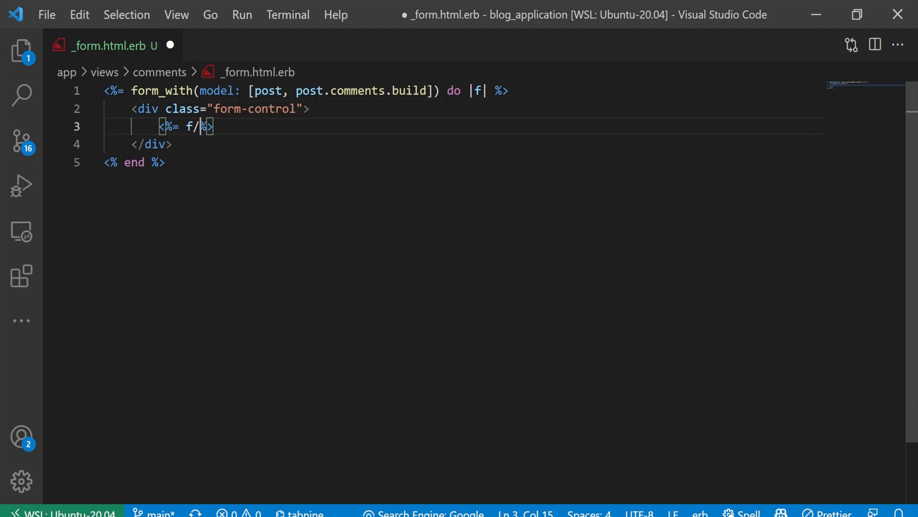
type(".rich")
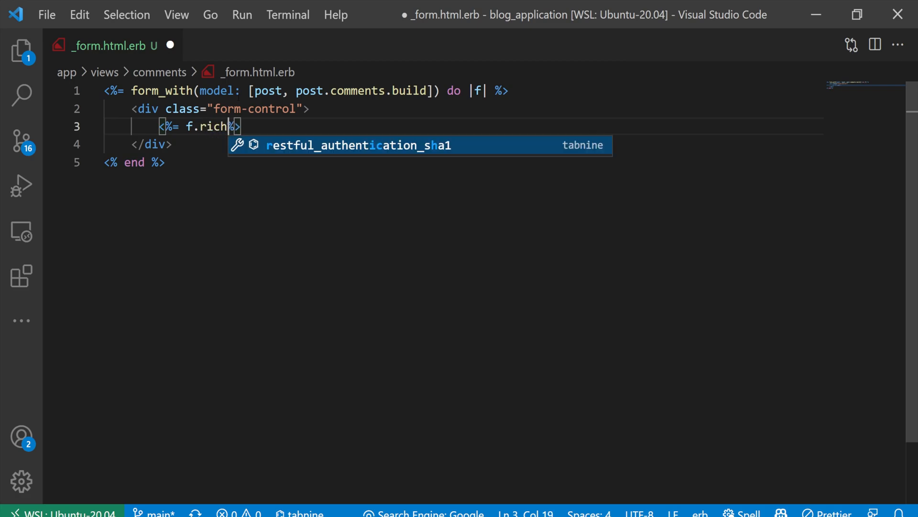
type("_text_area :body")
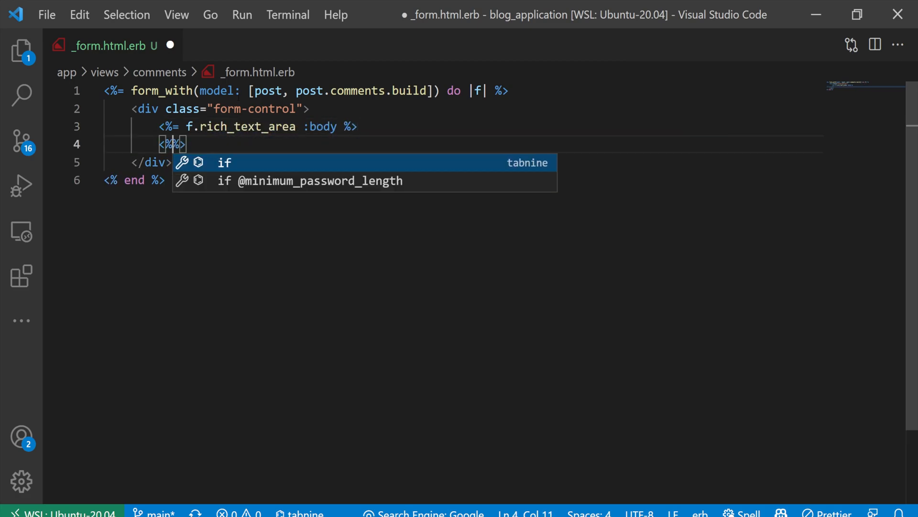
- Add f.submit "Reply" with class "btn btn-primary mt-1" inside the form-control div
type("f.submit")
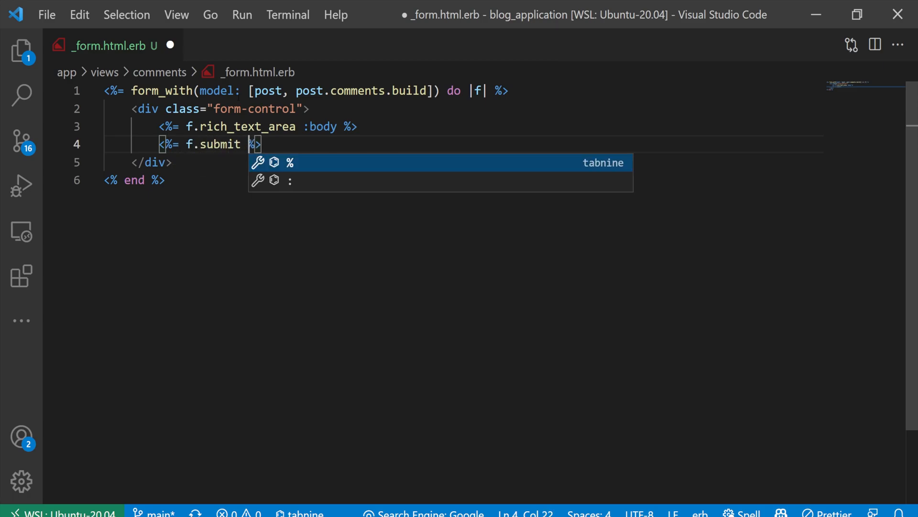
type("\"Reply\",")
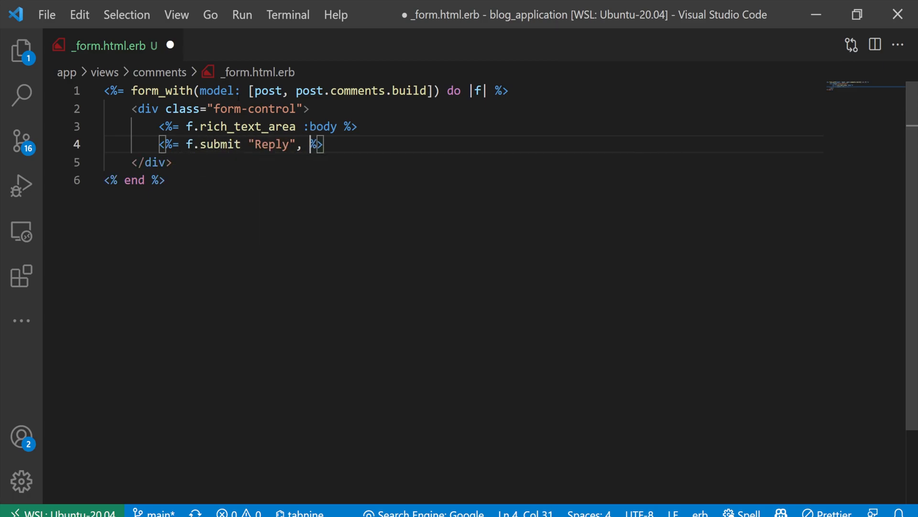
type("class: \"\"")
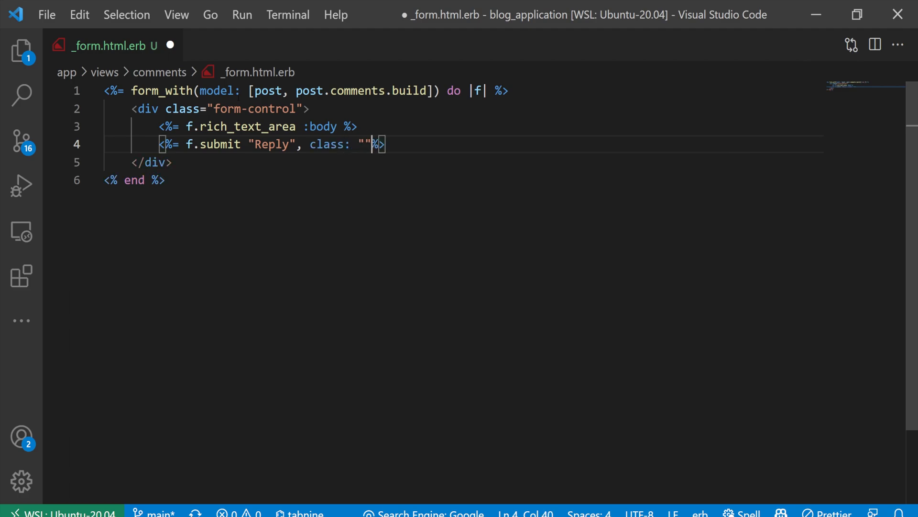
type("btn btn-primar")
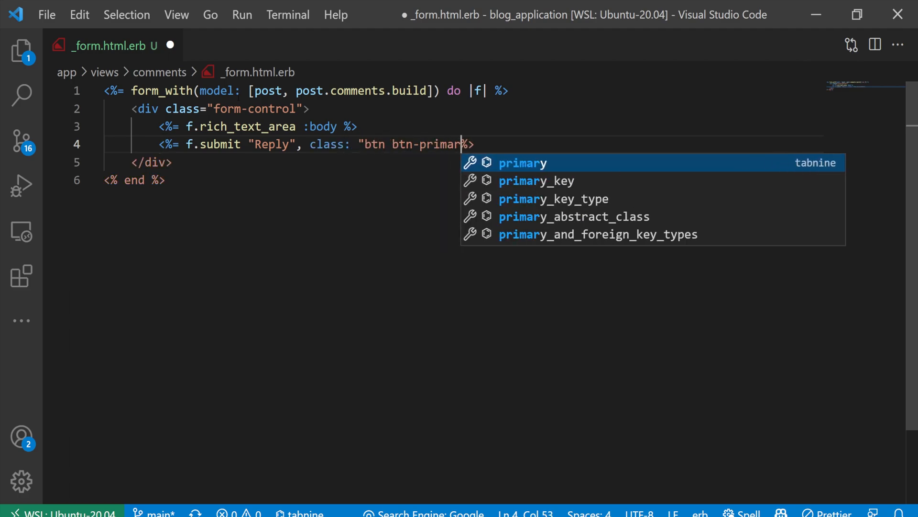
type("mt-1")
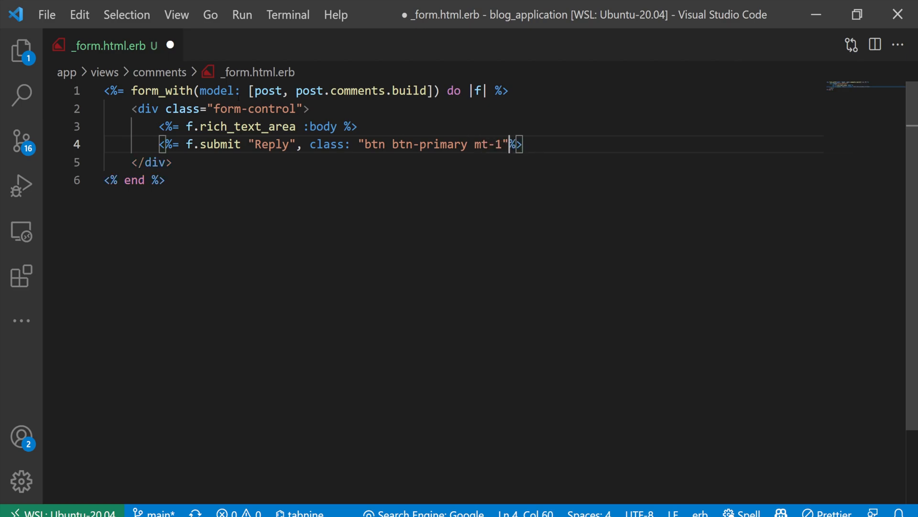
type("\" \"")
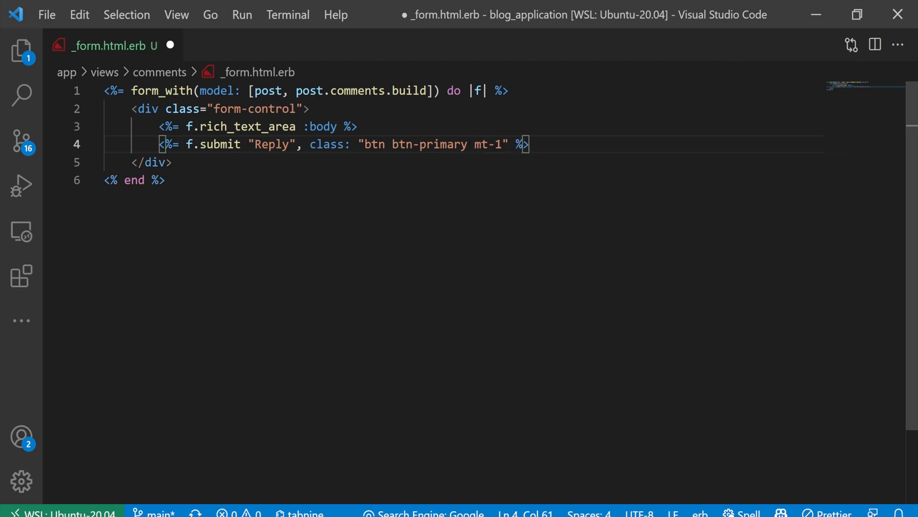
double_click(479, 144)
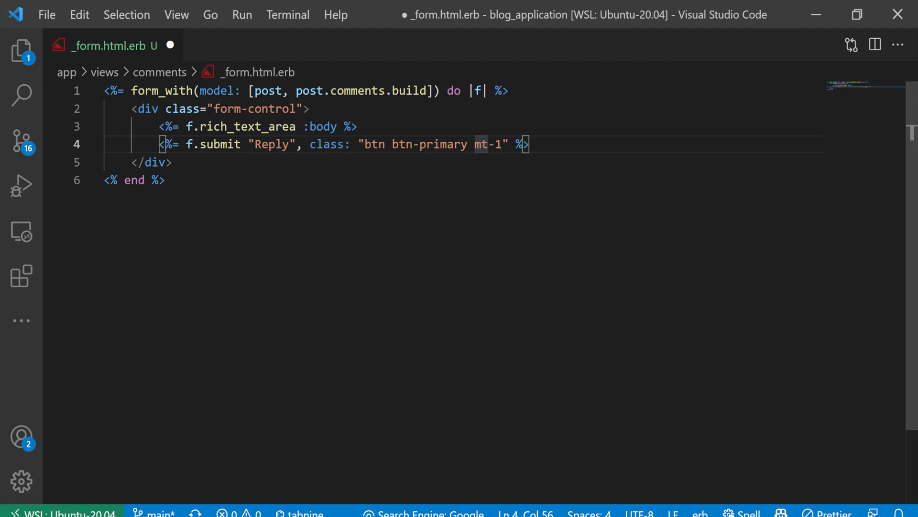
left_click(529, 145)
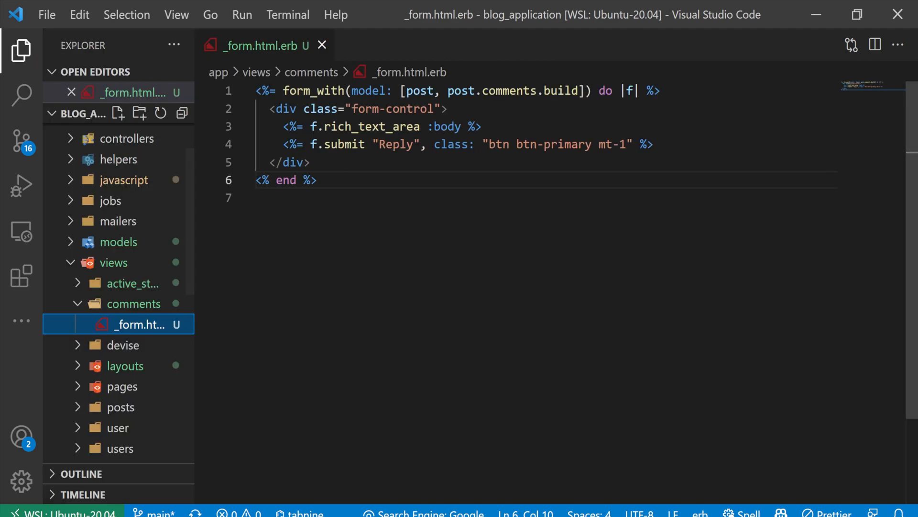
- Save the comments form and open config/routes.rb from the Explorer
left_click_drag(401, 91, 482, 90)
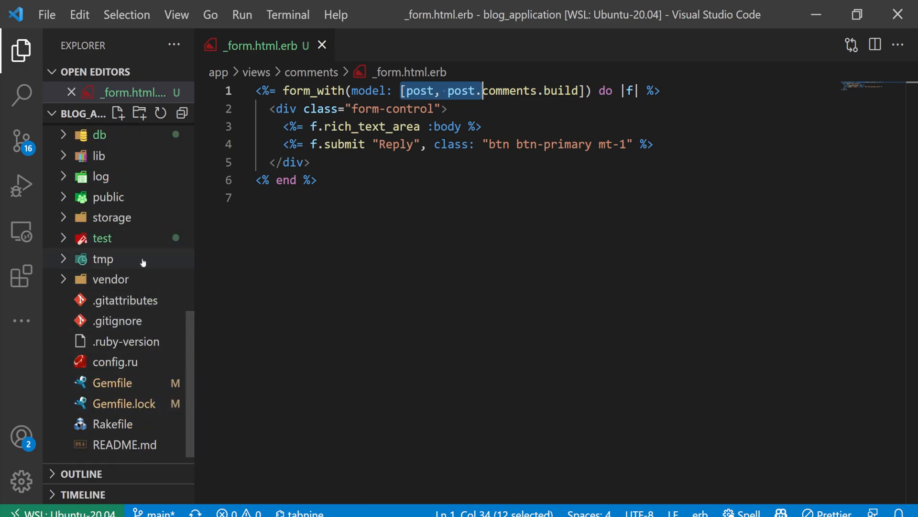
left_click(108, 208)
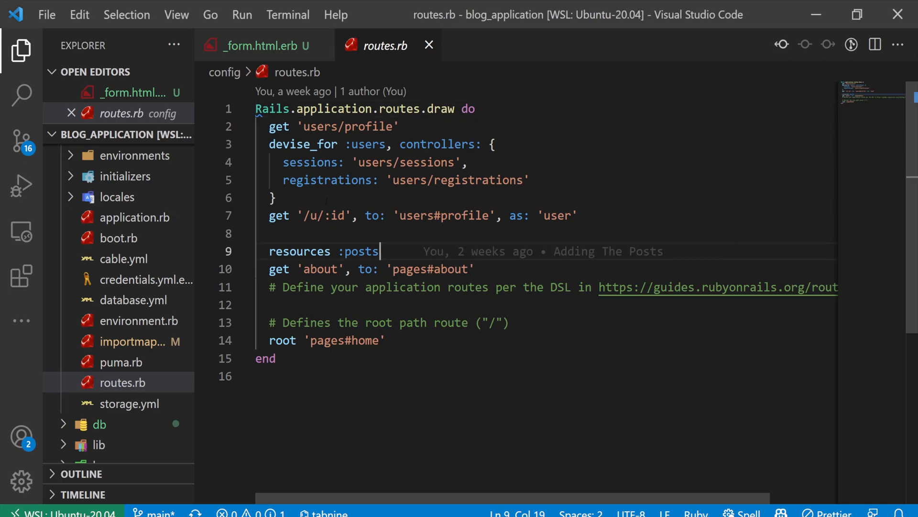
- Turn resources :posts into a do-block nesting resources :comments
key("Enter")
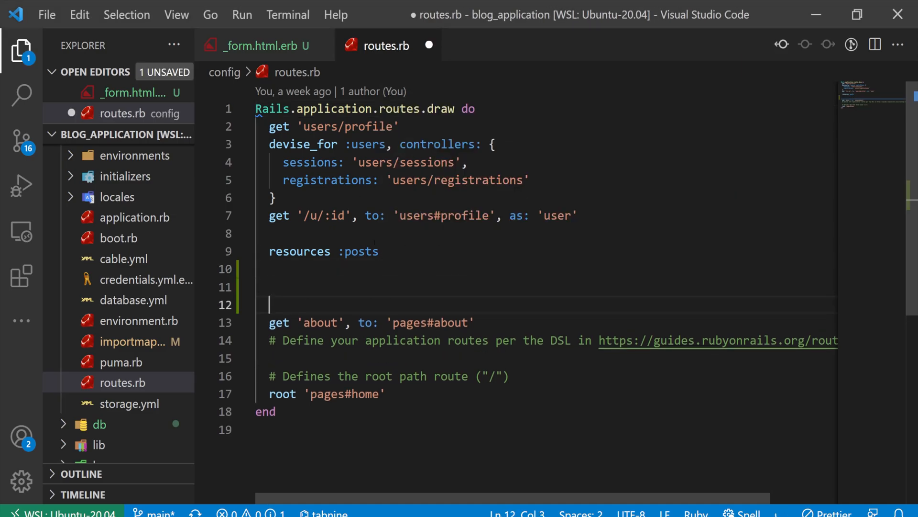
left_click(386, 251)
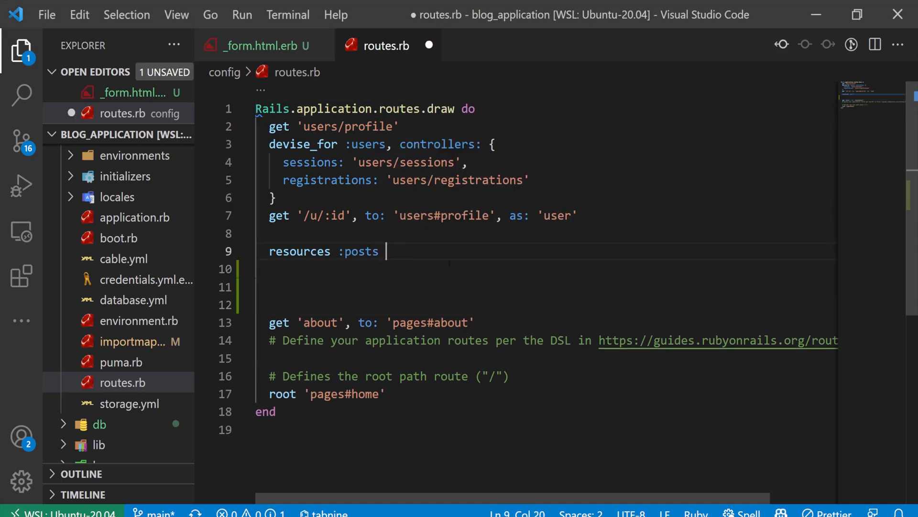
type("do")
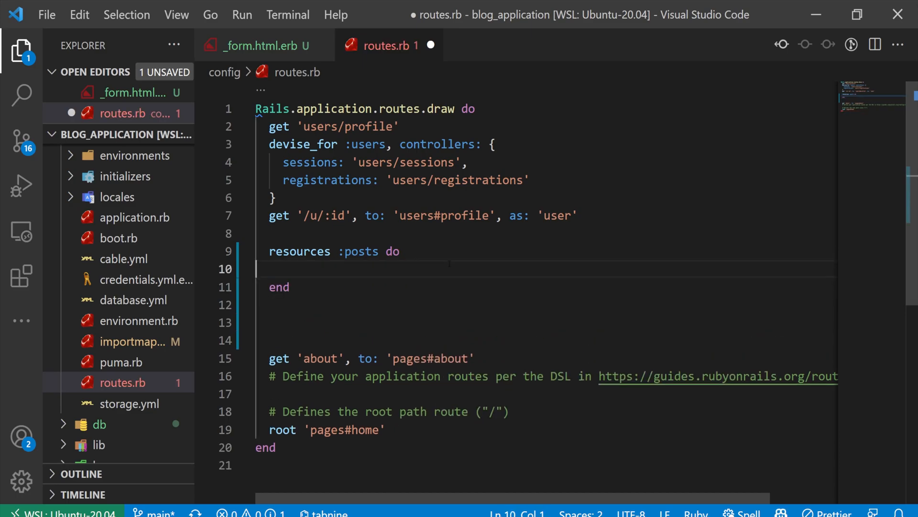
type("resources :comments")
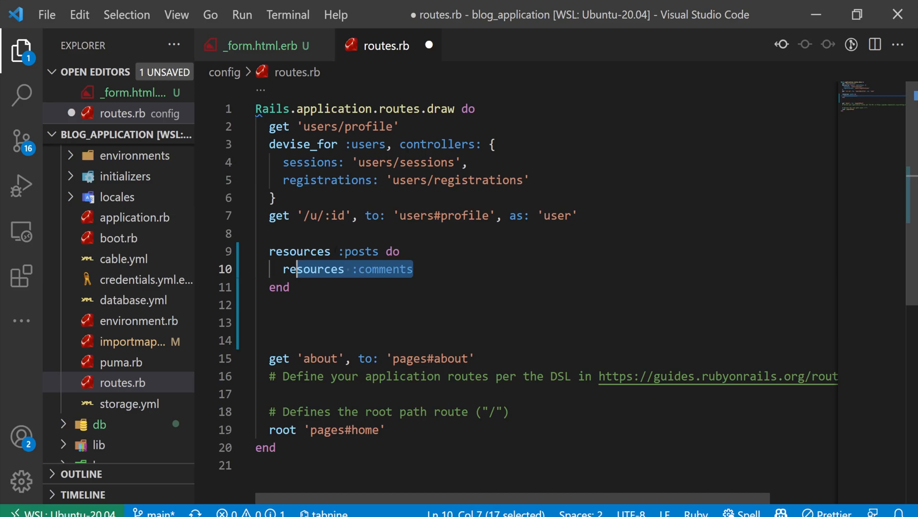
- Add a # /posts/1/comments/4 example comment above the routes and save routes.rb
key("Enter")
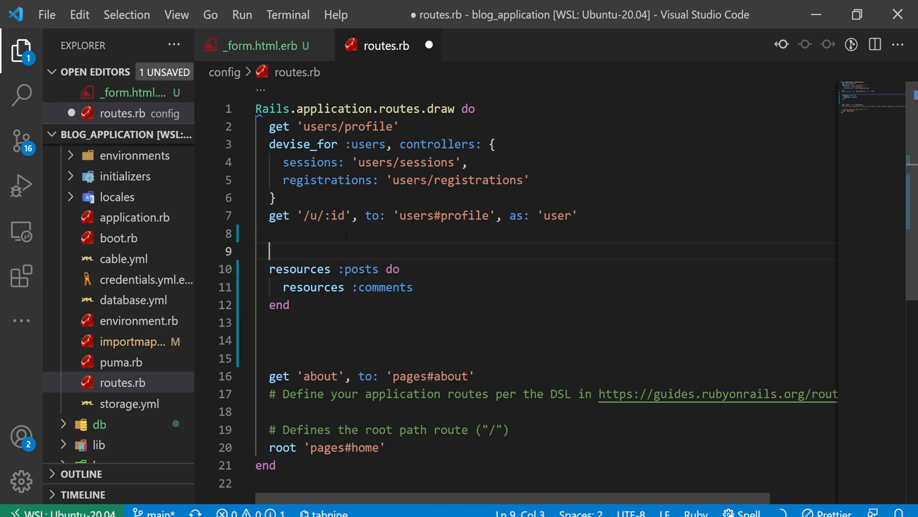
type("# /posts/")
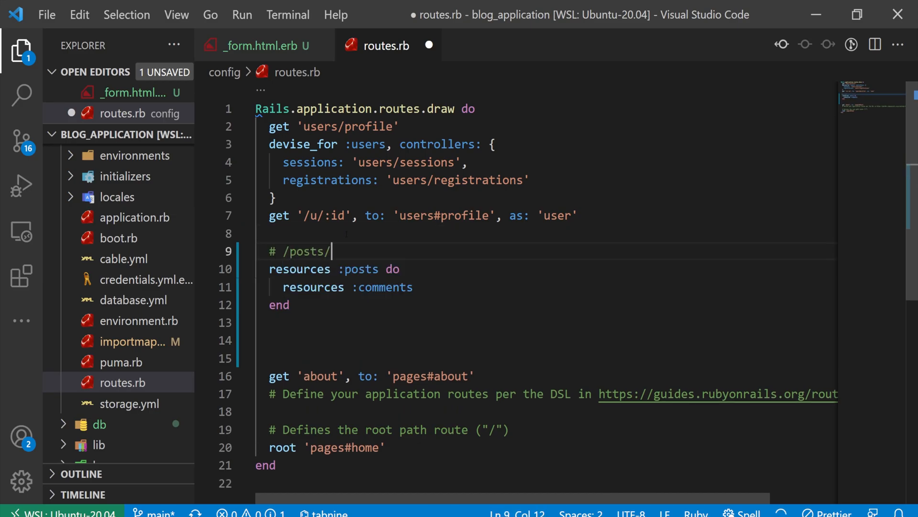
type("1/co")
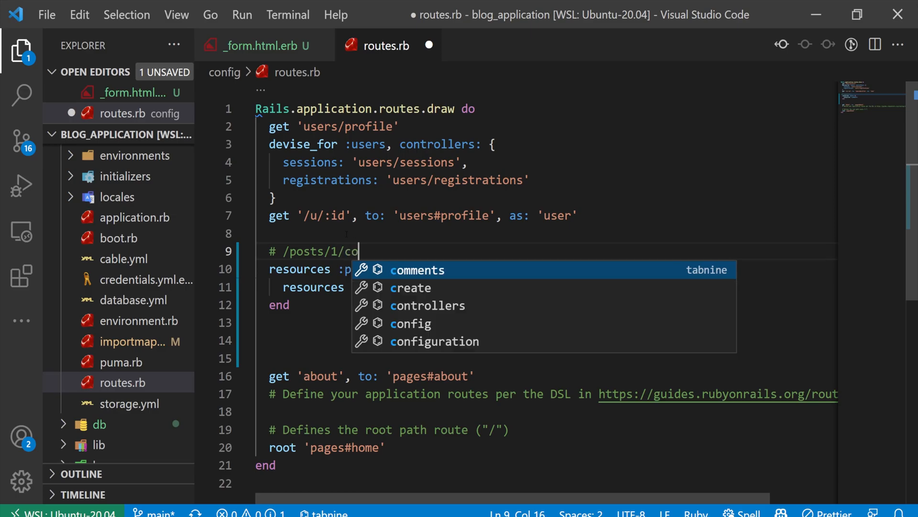
type("mments/4")
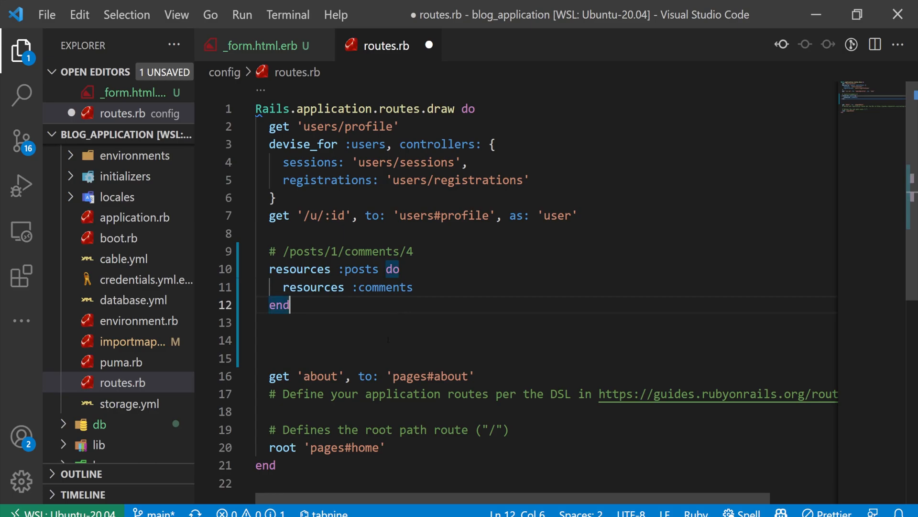
key("ctrl+s")
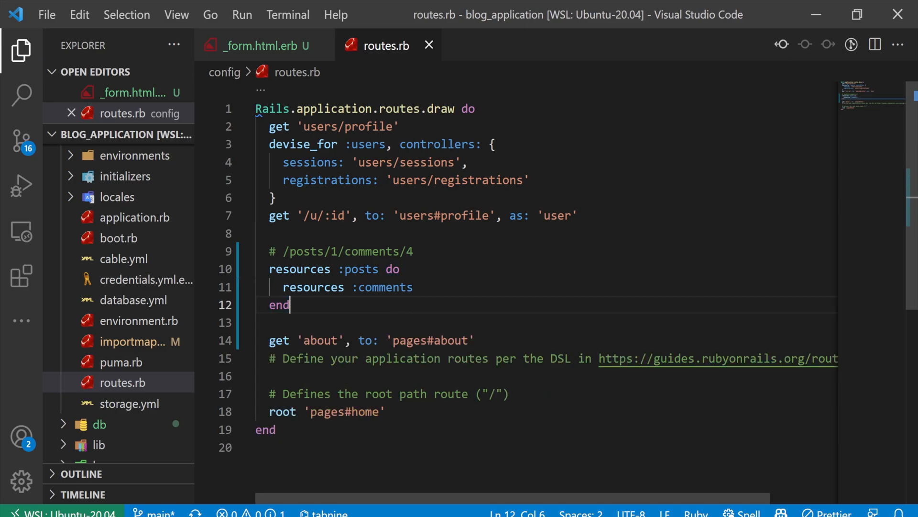
left_click(262, 46)
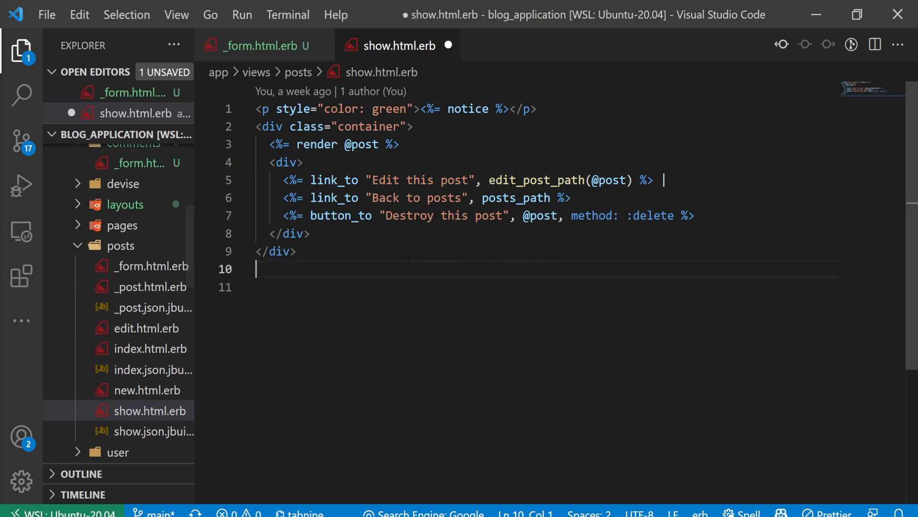
type(".cont")
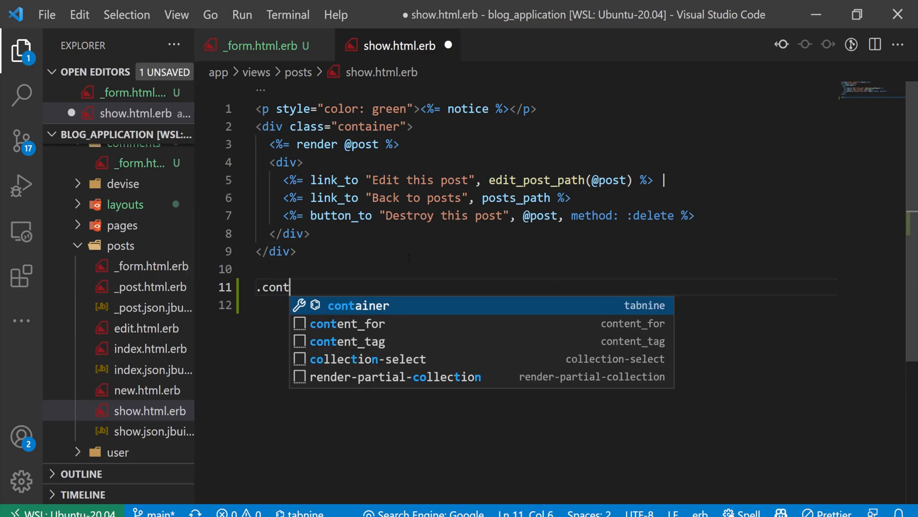
key("Tab")
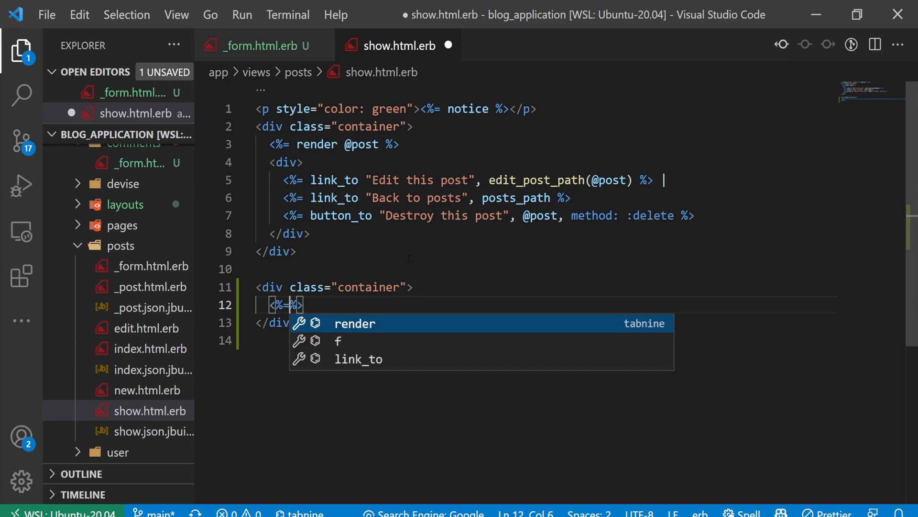
type("render 'comments")
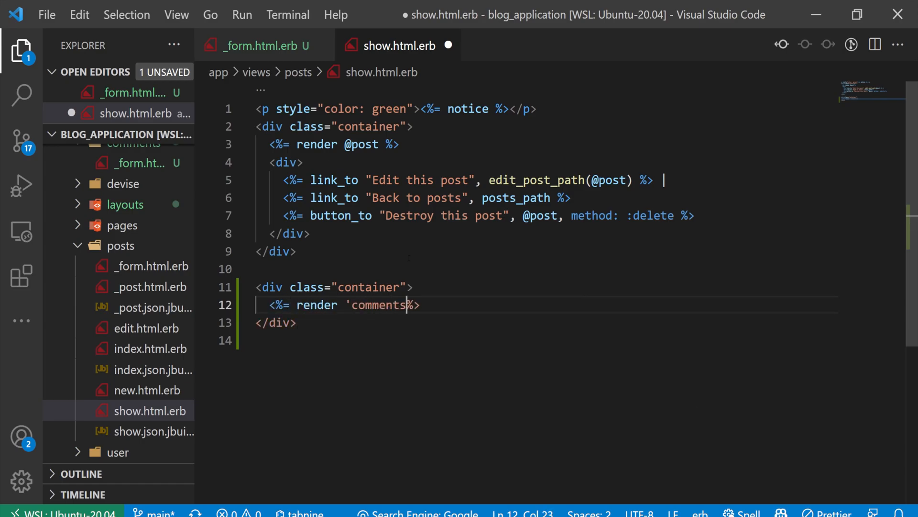
type("/form',")
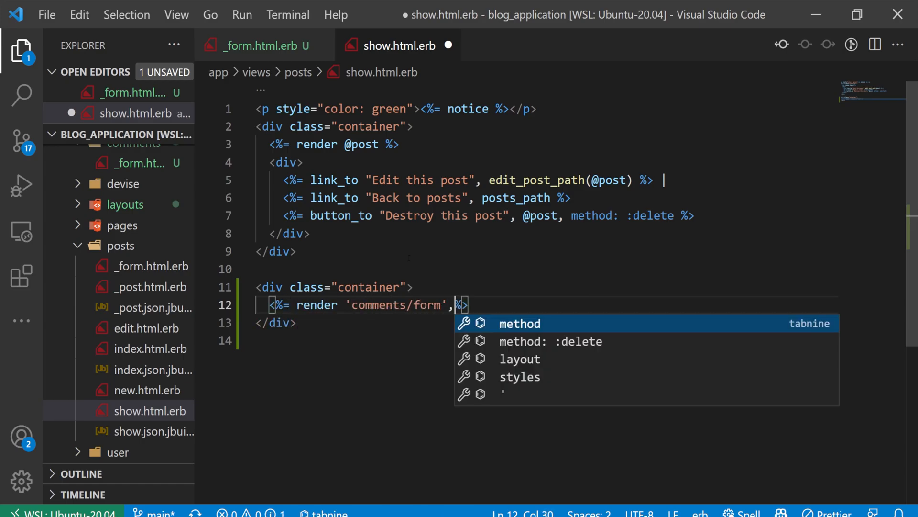
type("post")
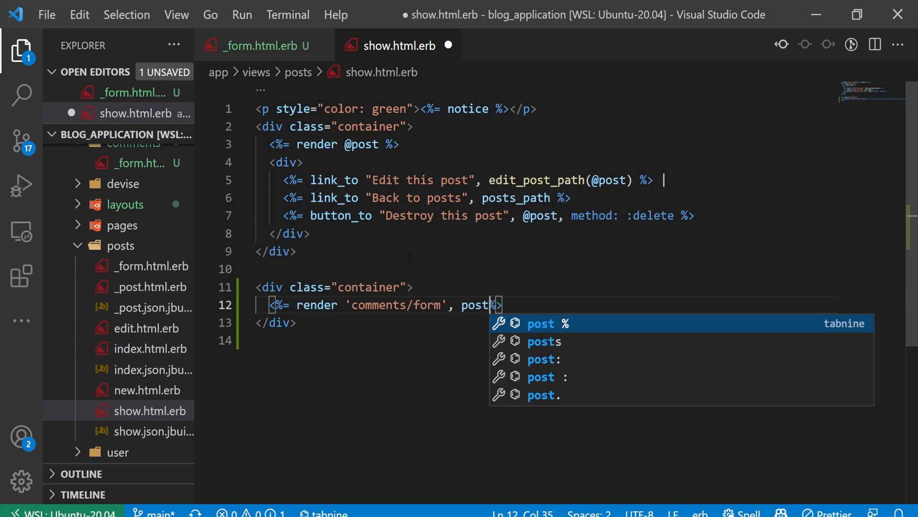
type(": @post")
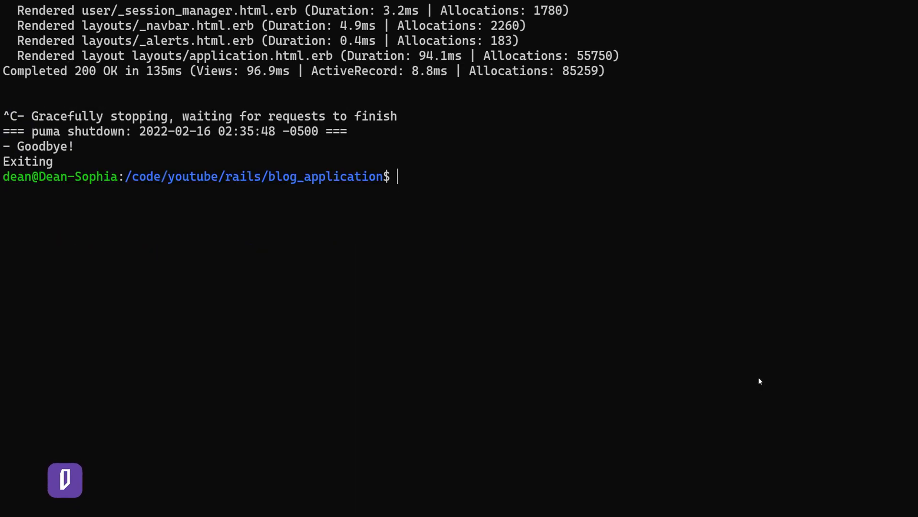
- Run rails g controller comments, then restart the server with rails s
type("rails g cont")
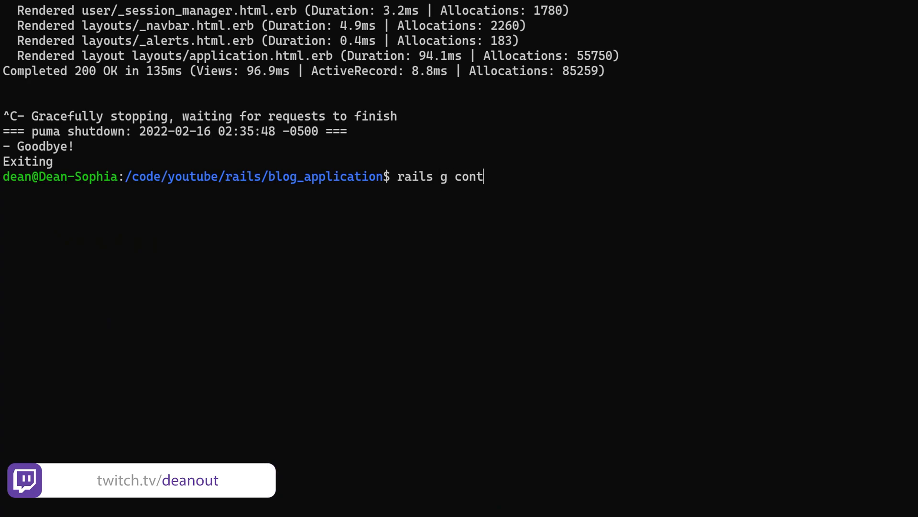
type("roller comments")
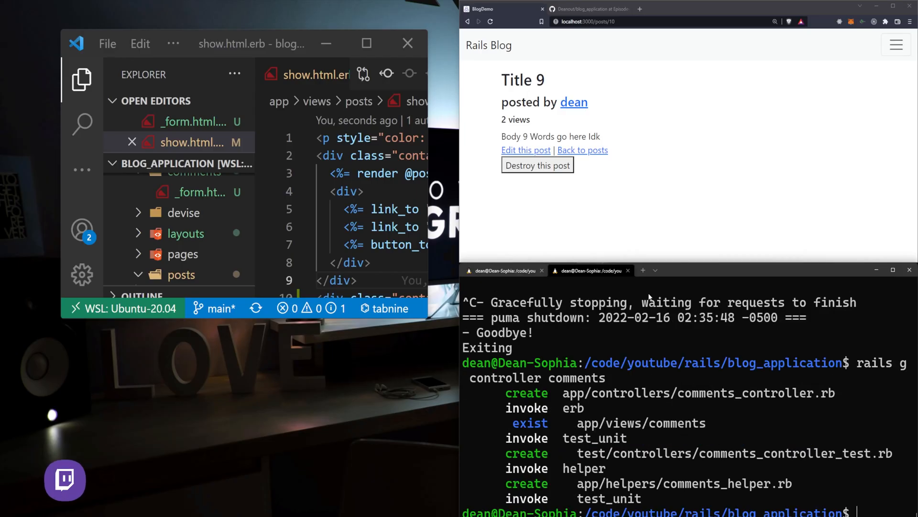
type("rails s")
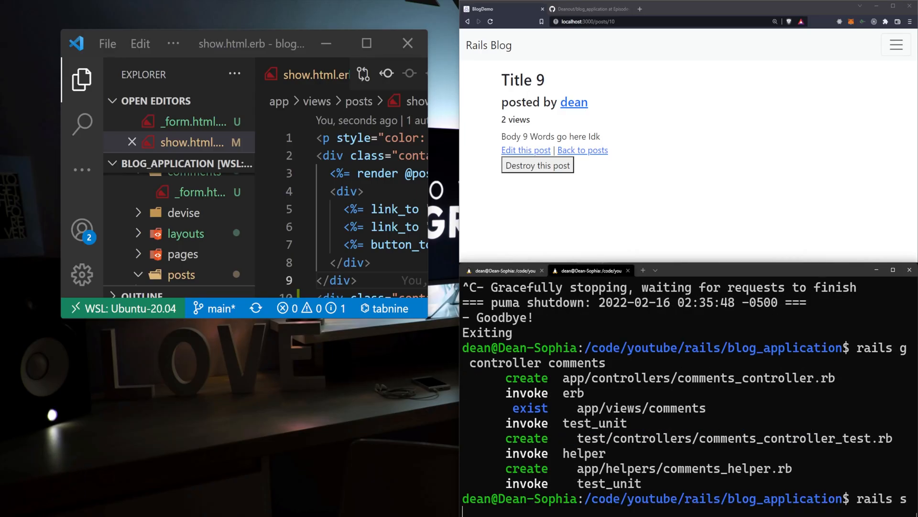
left_click(366, 44)
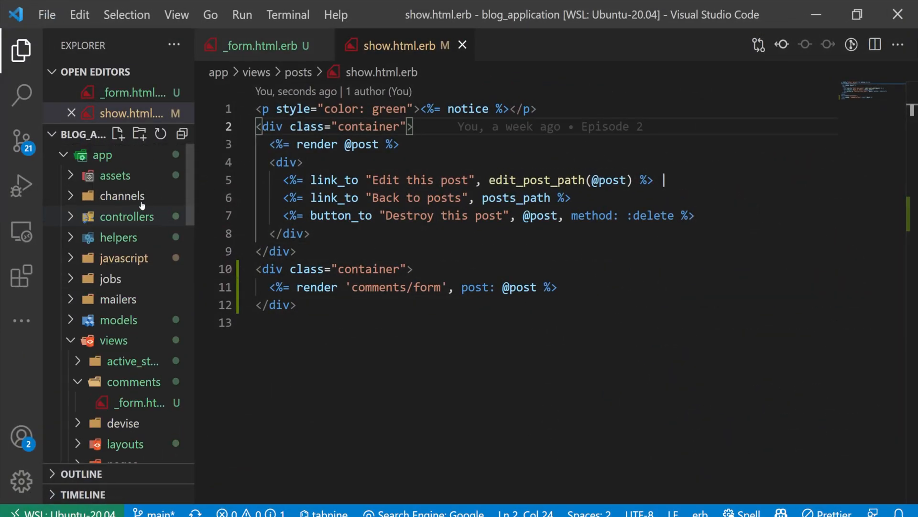
- Add before_action :authenticate_user! and empty create and destroy actions to CommentsController
left_click(126, 216)
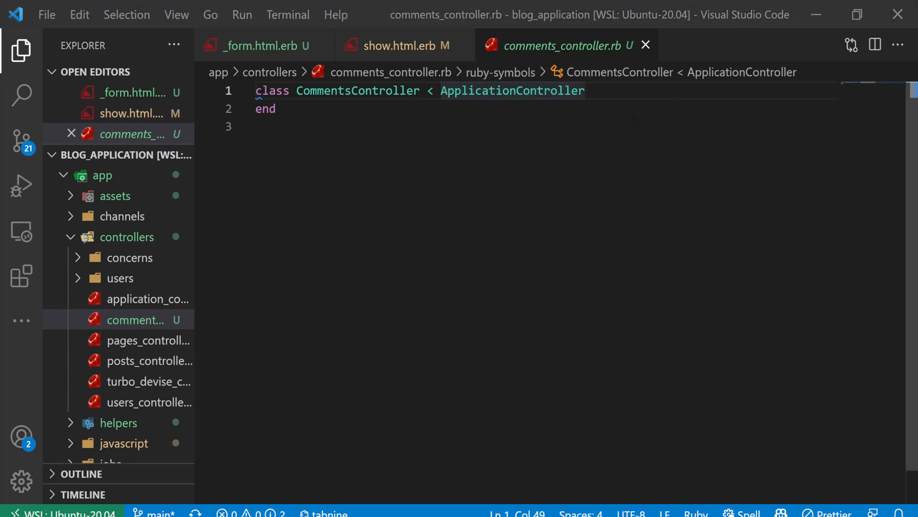
type("be")
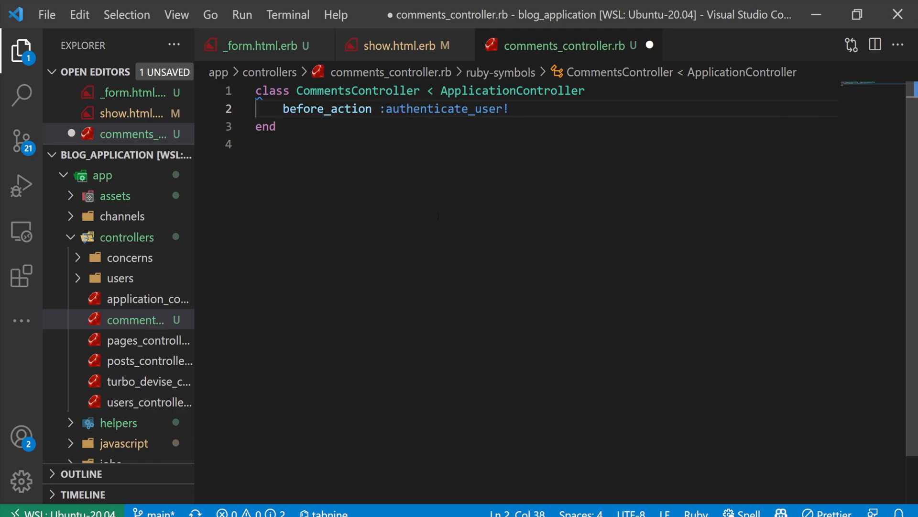
left_click(150, 382)
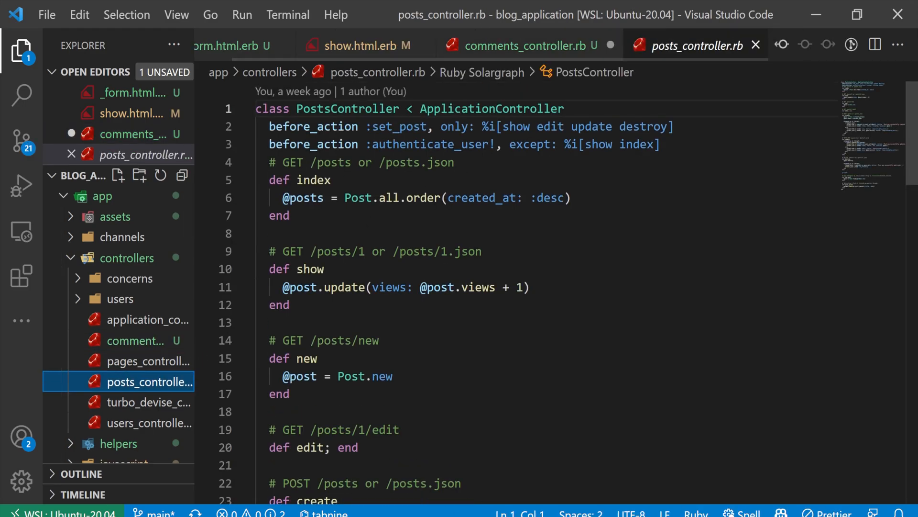
left_click(527, 44)
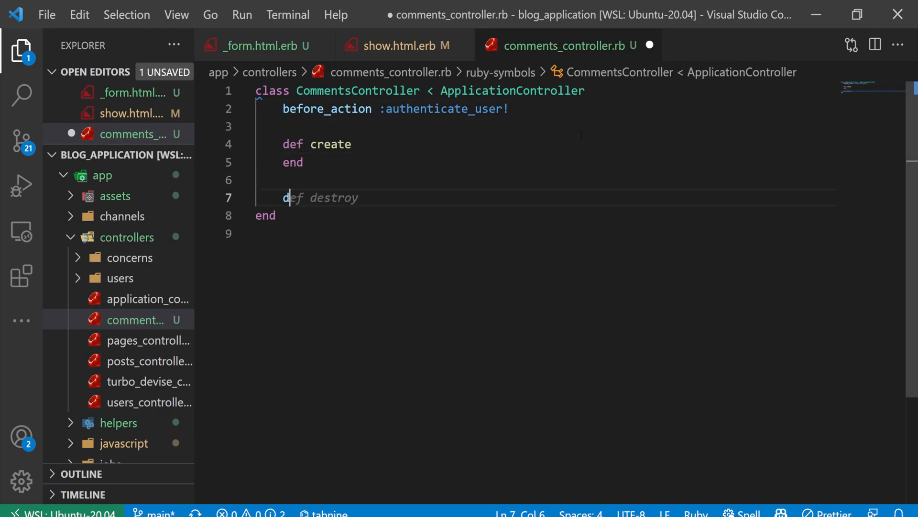
type("s")
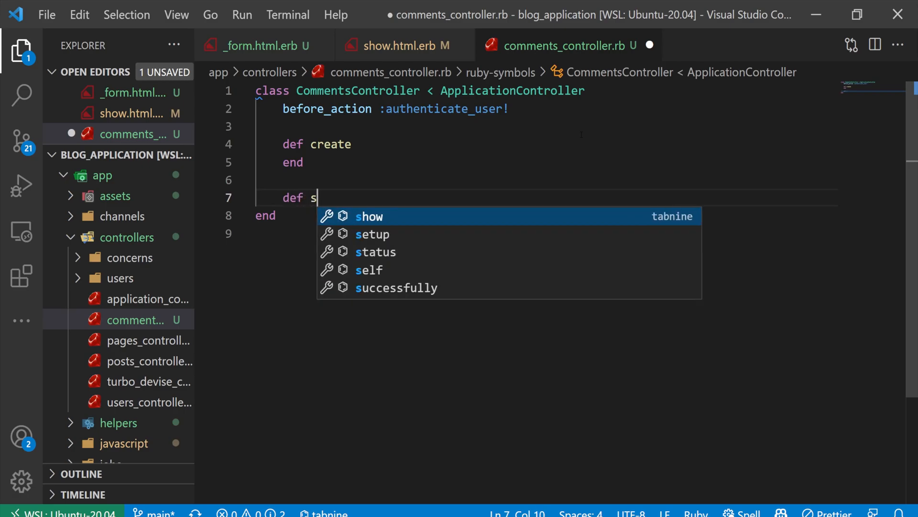
type("destroy")
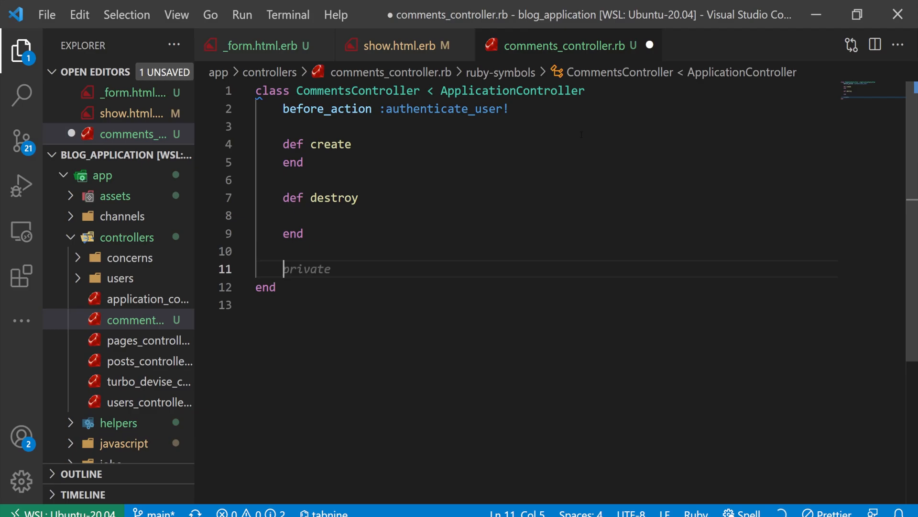
- Add a private comment_params method with params.require(:comment).permit(:body)
type("def")
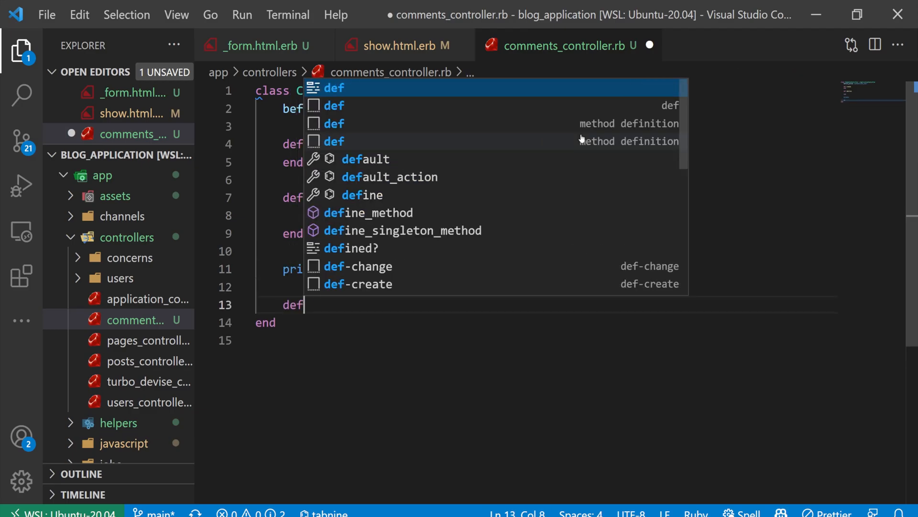
type("comment_param")
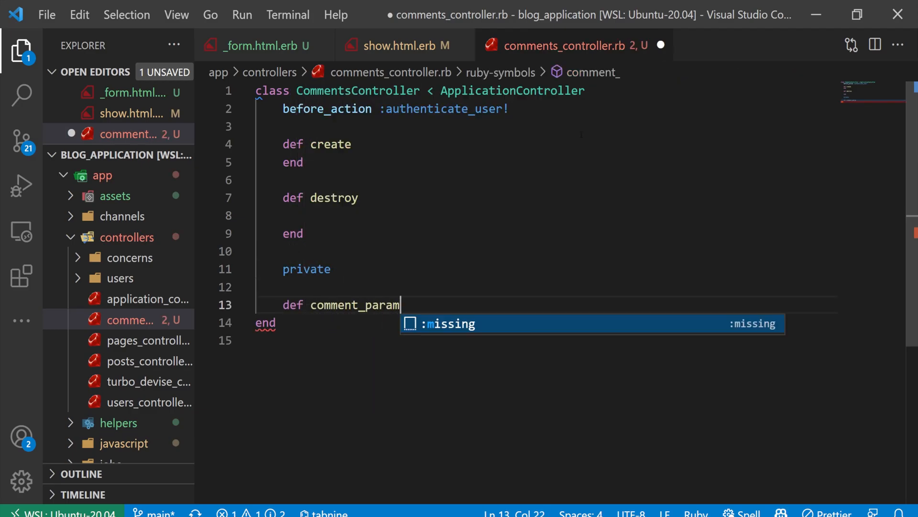
type("s")
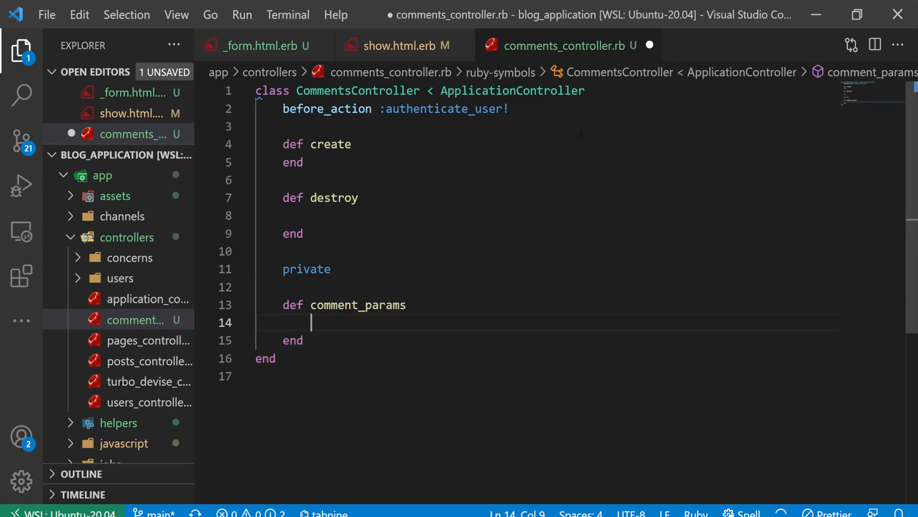
type("params.require(:comment).permit(:content)")
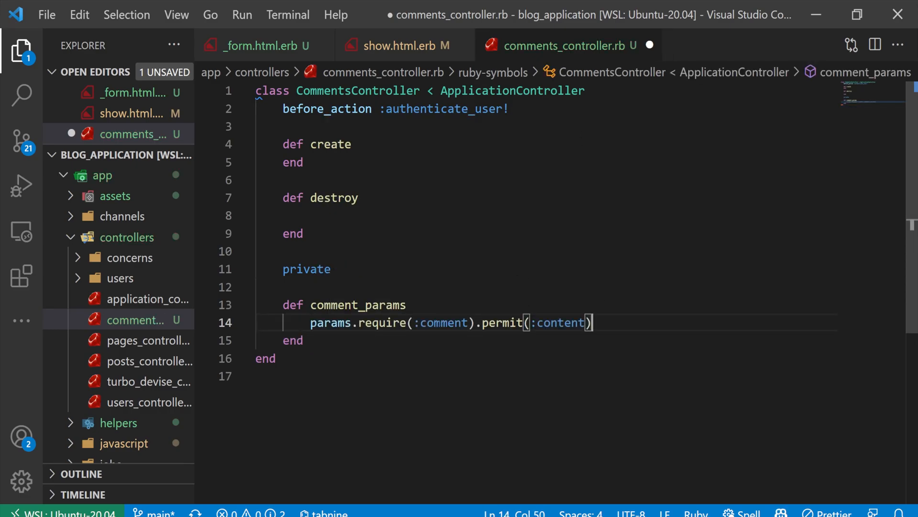
double_click(382, 322)
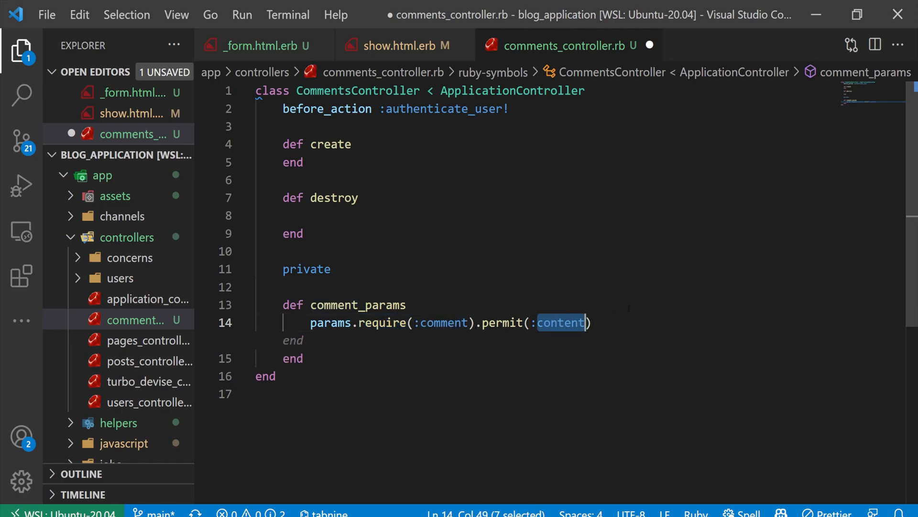
type("body")
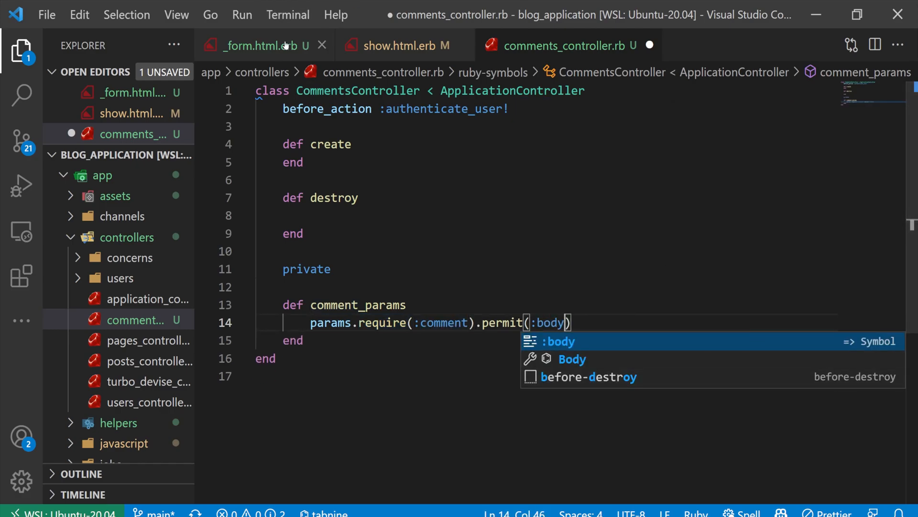
left_click(259, 46)
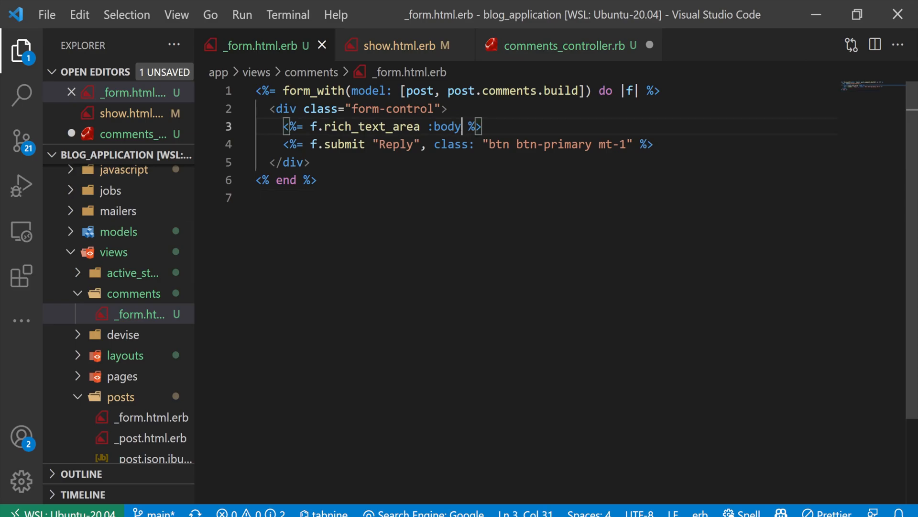
left_click(561, 46)
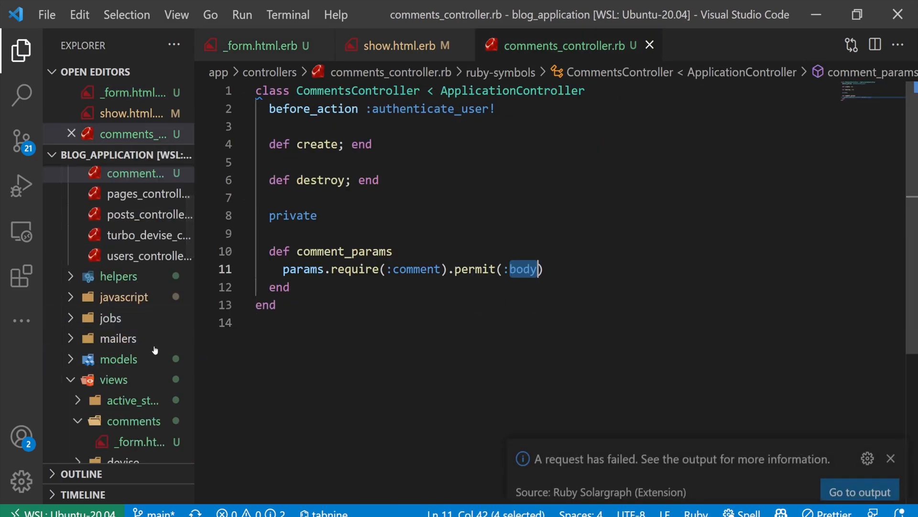
- Add has_rich_text :body to the Comment model and save it
left_click(860, 491)
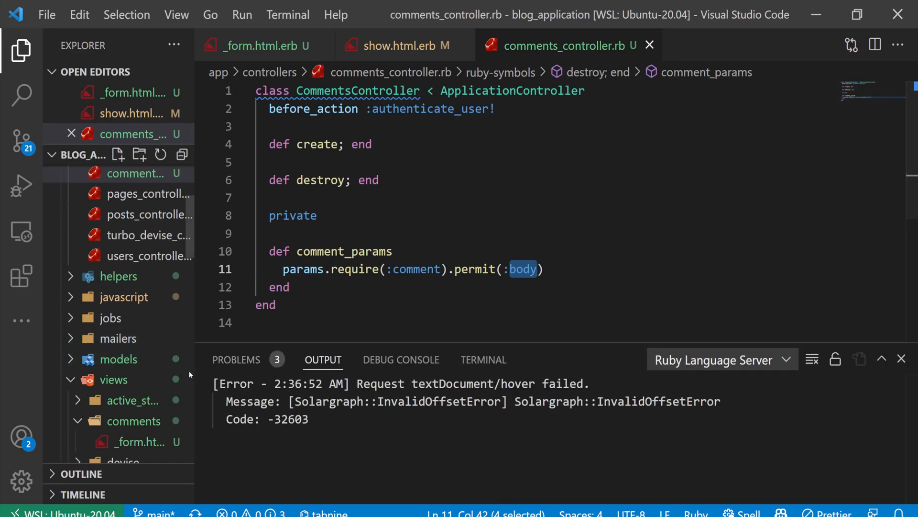
left_click(118, 265)
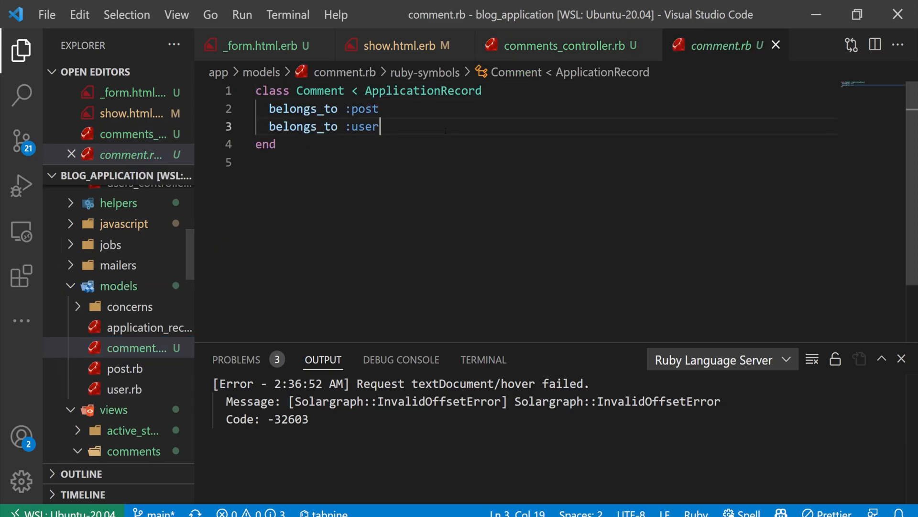
type("has_rich_text :body")
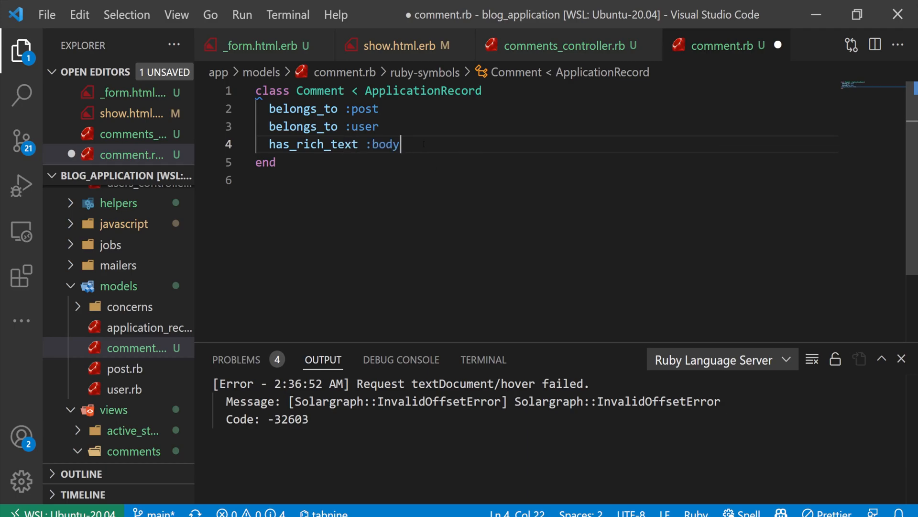
key("ctrl+s")
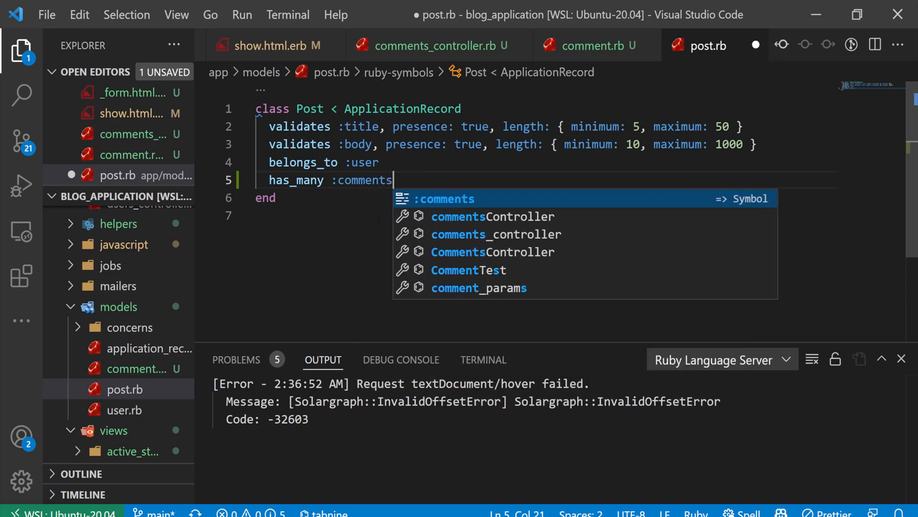
- Give Post has_many :comments, dependent: :destroy, drop the after_destroy experiment, and save
type(", depende")
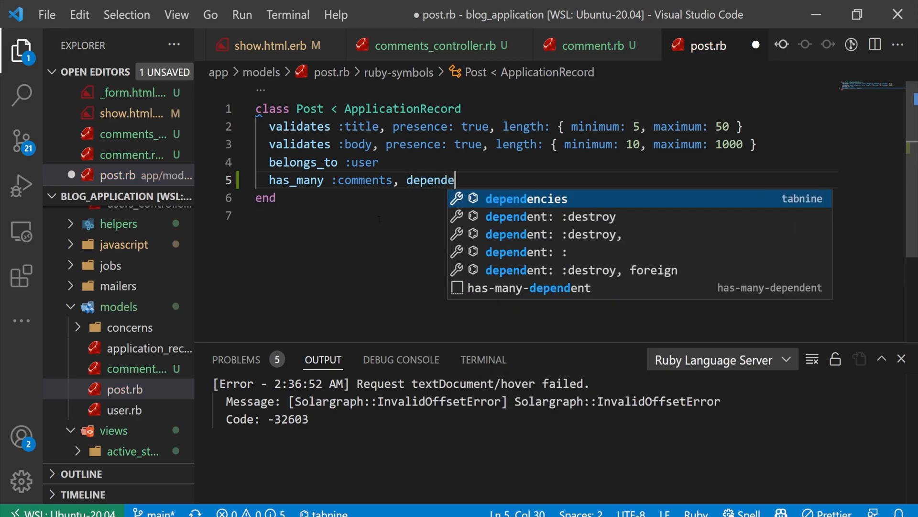
type("nt: :destroy")
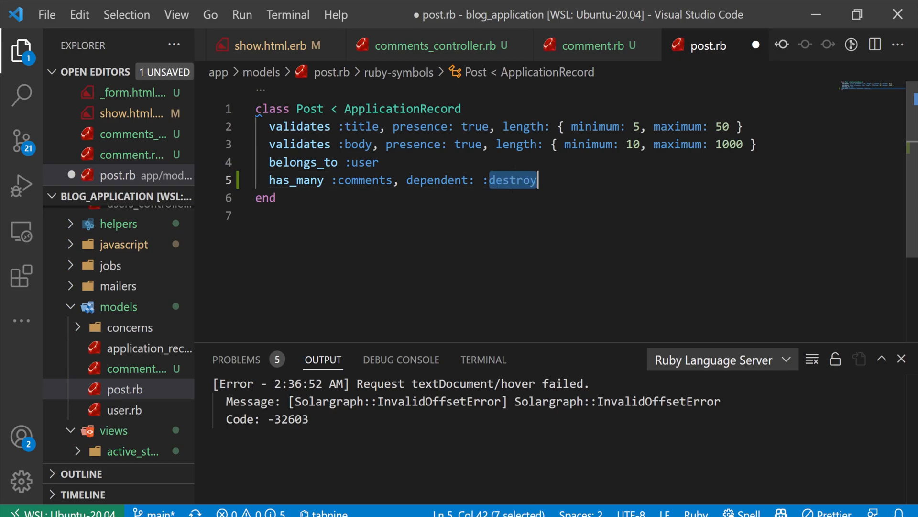
type("has_rich_text :body")
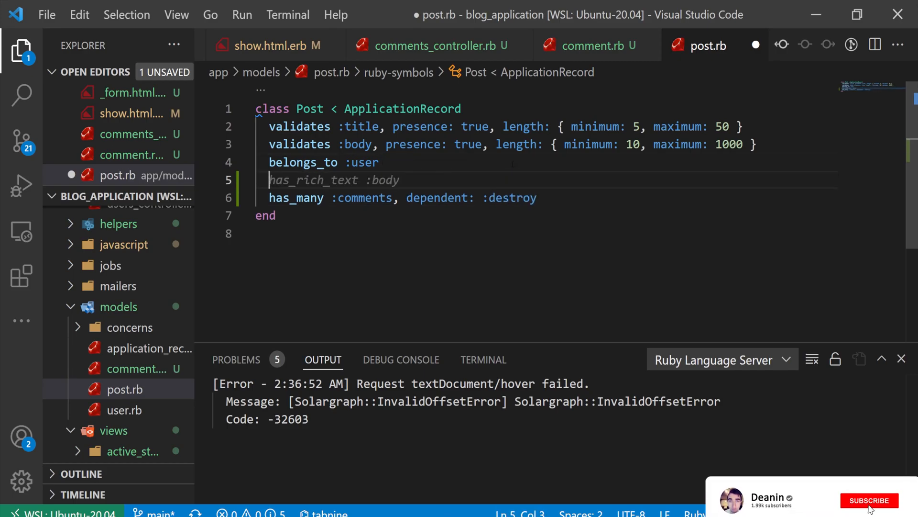
type("after_detroy {")
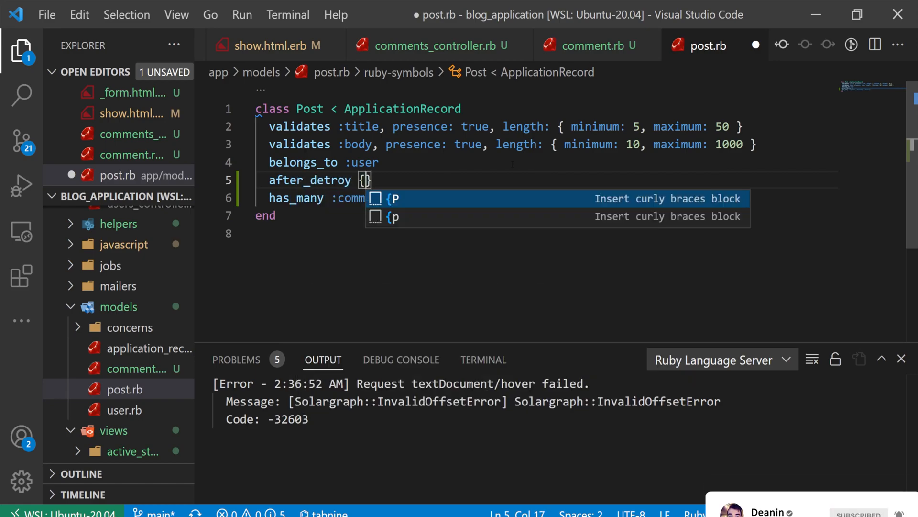
type("notify admin of bad")
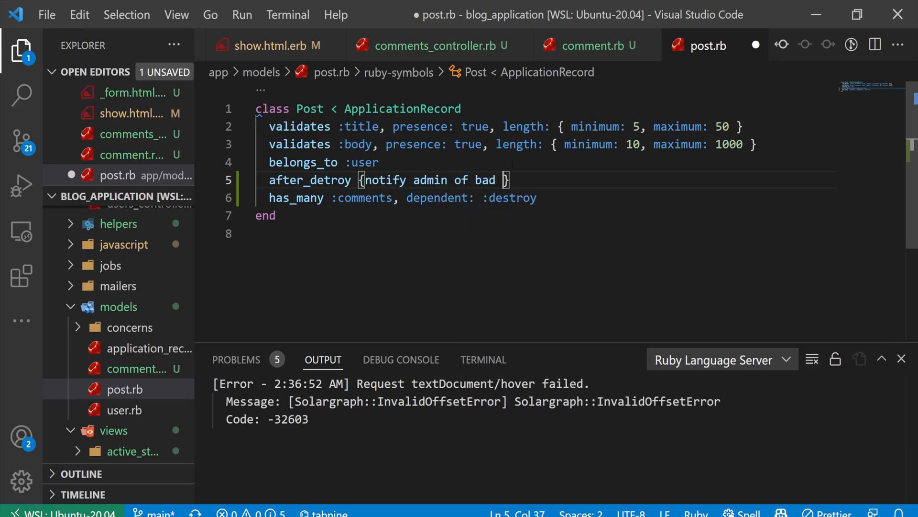
type("behavior")
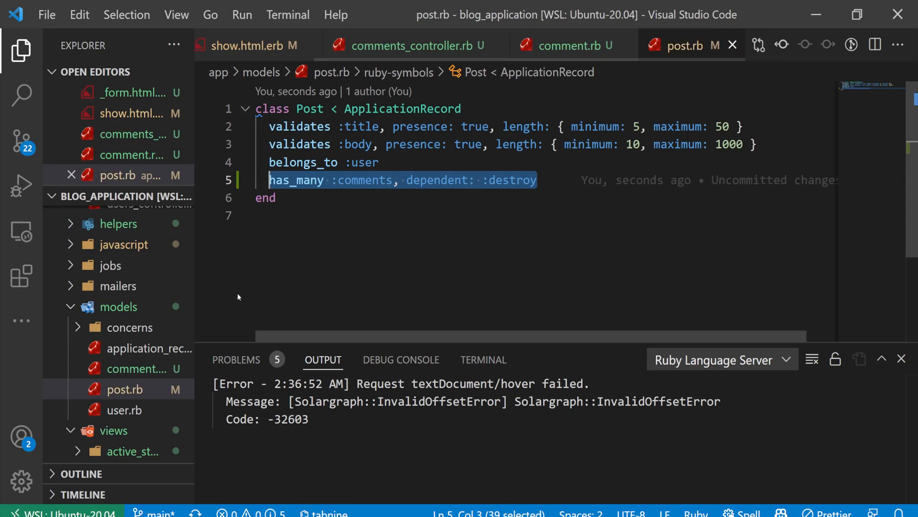
left_click(126, 410)
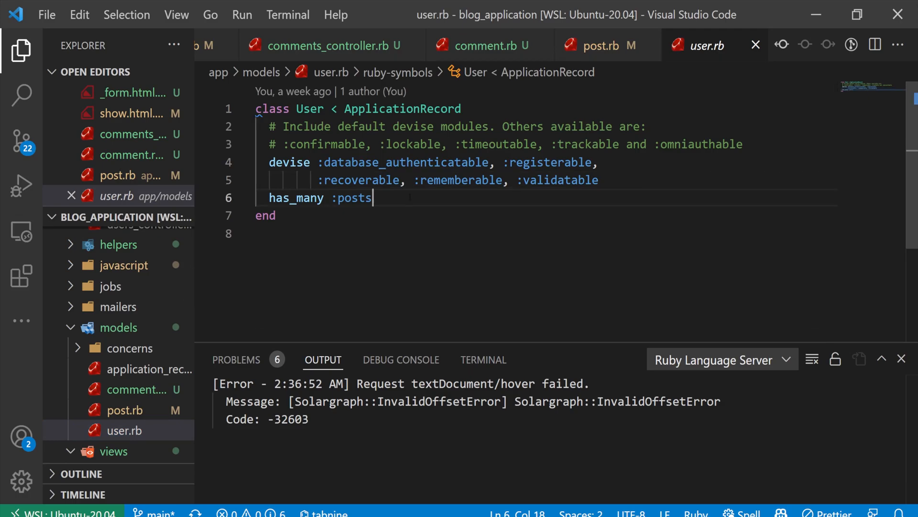
- Add has_many :comments and dependent: :destroy on posts and comments to User, save, and close the extra tabs
type("has_many :comments, dependent: :destroy")
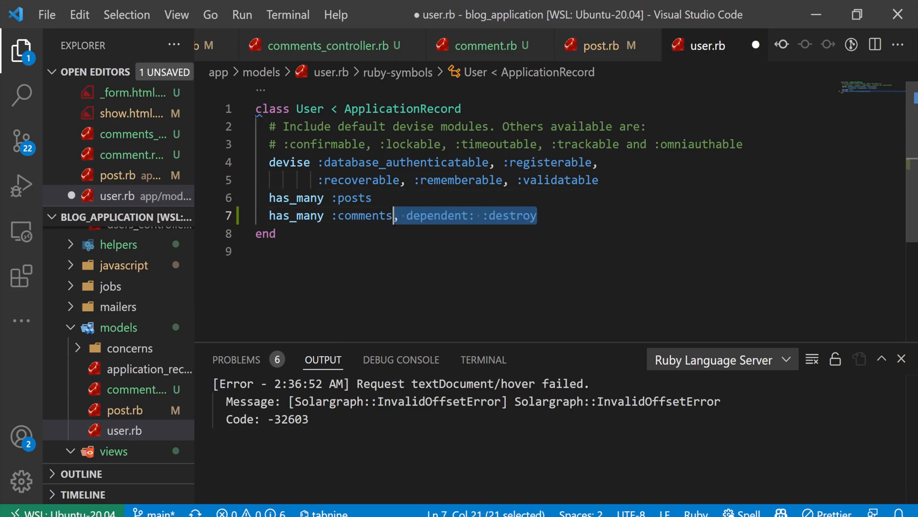
type(", dependent: :destroy")
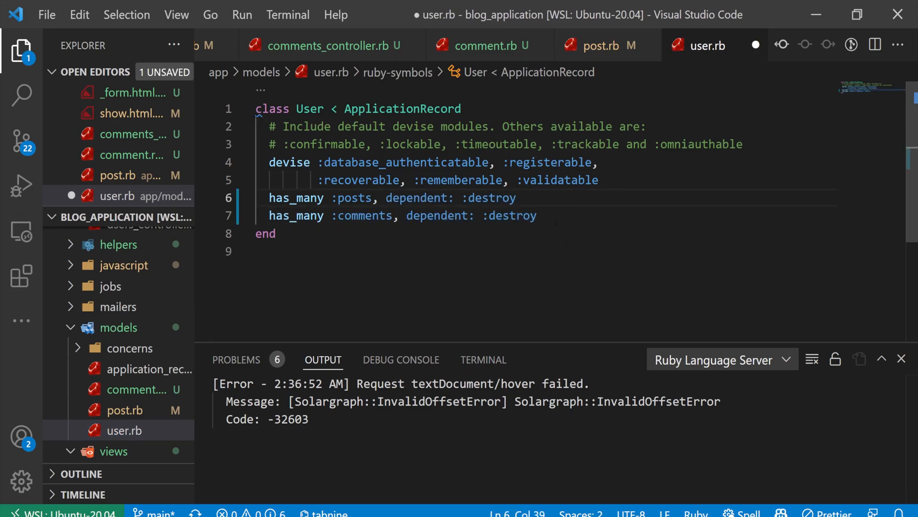
key("ctrl+s")
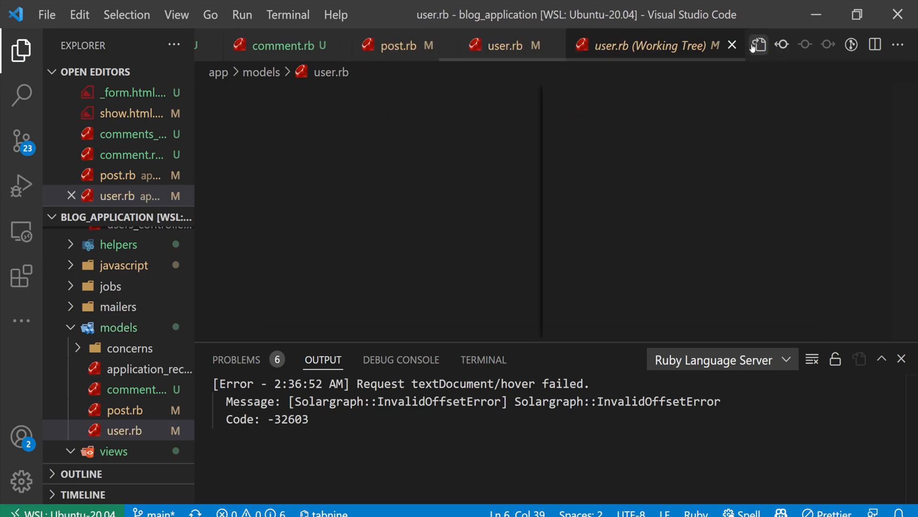
left_click(732, 45)
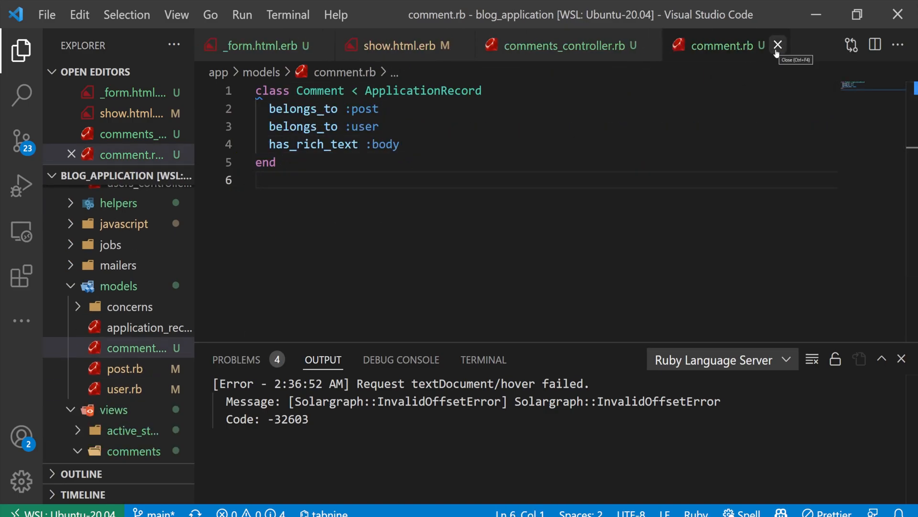
left_click(779, 45)
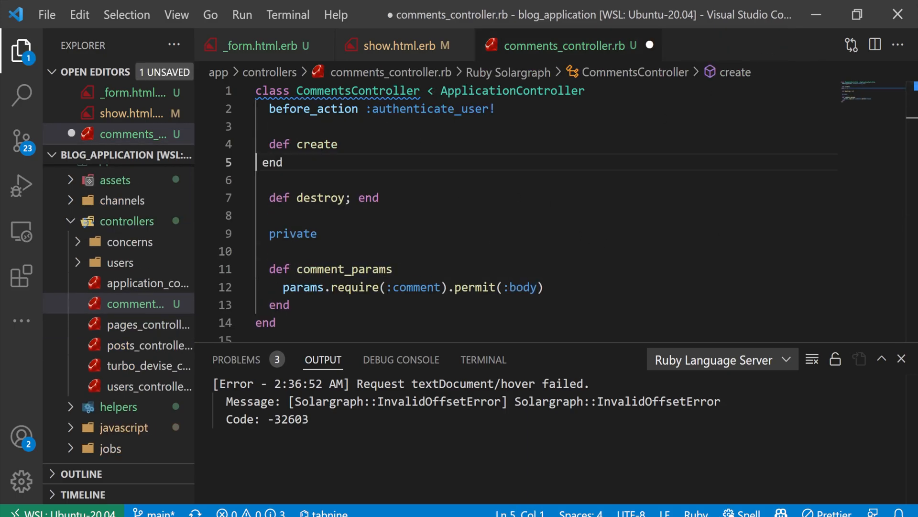
key("Enter")
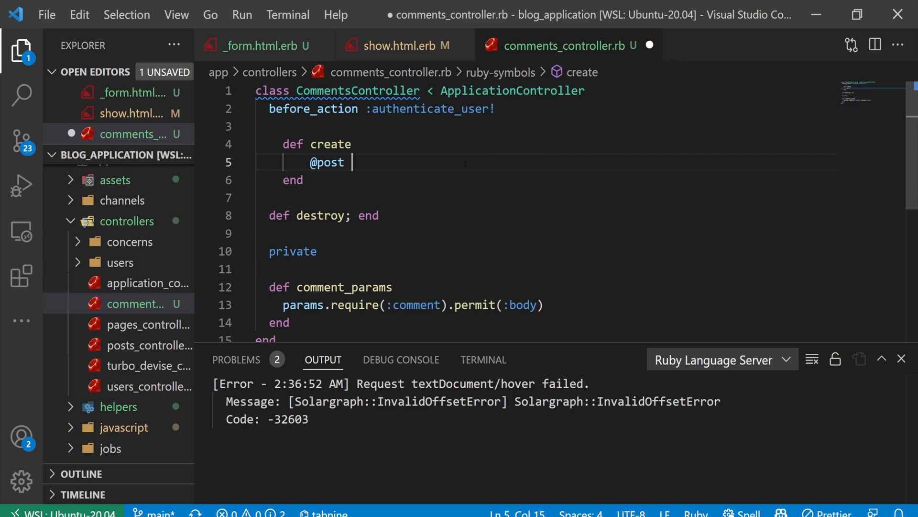
type("=")
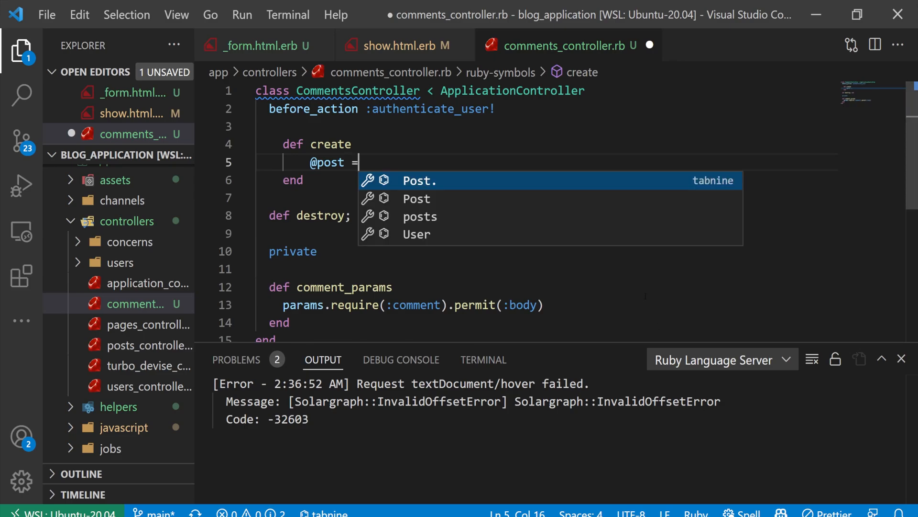
type("Post.find")
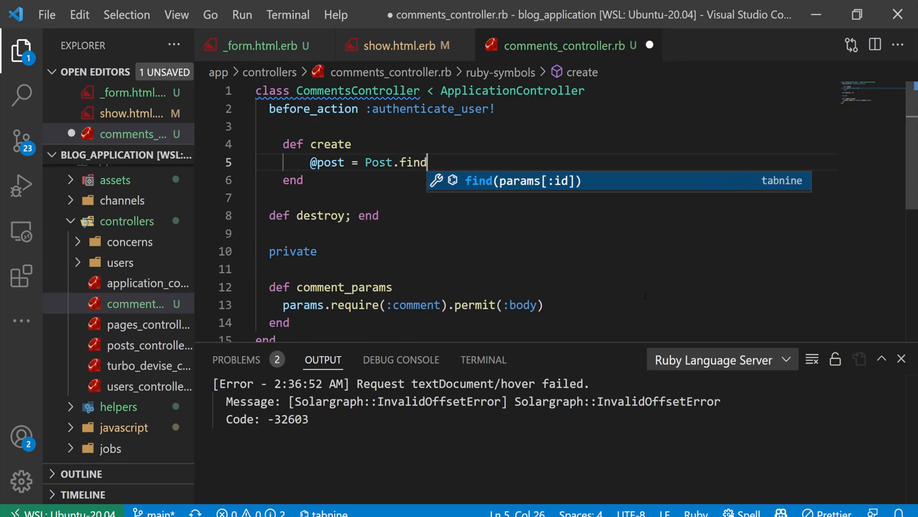
type("(params[")
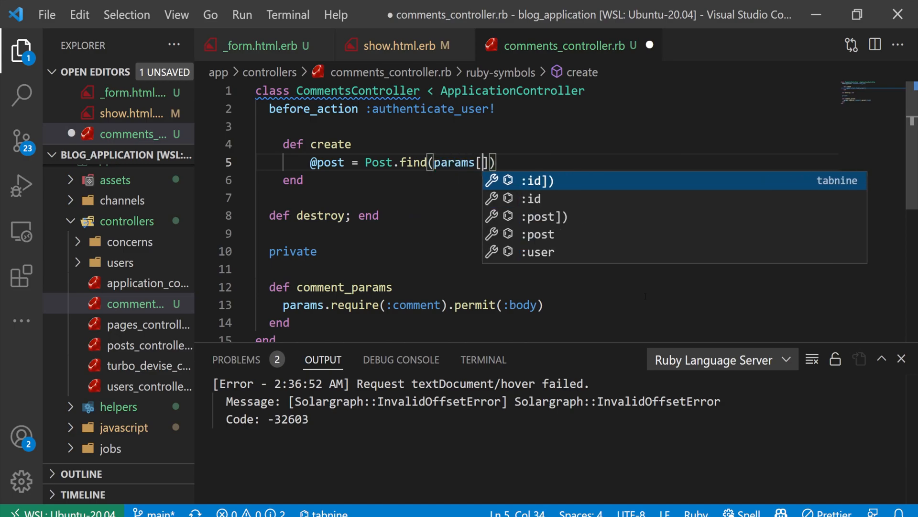
type(":post_id")
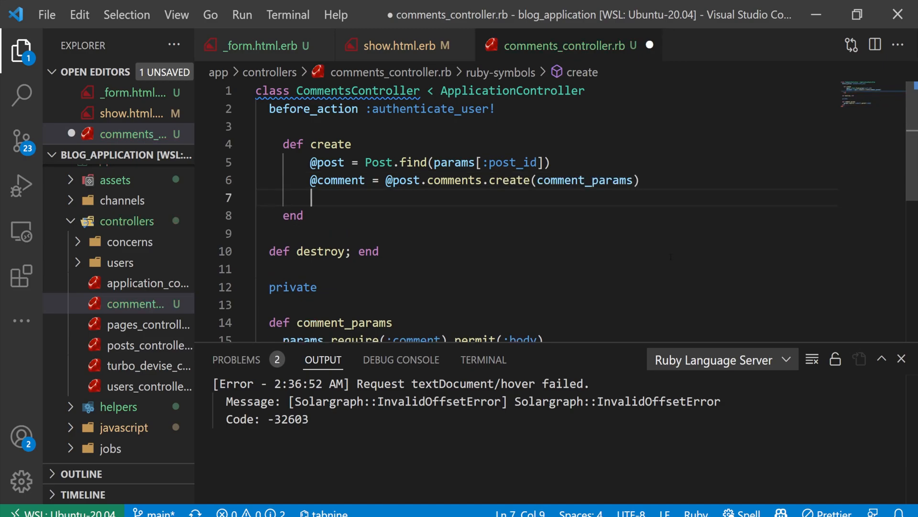
type("@comment")
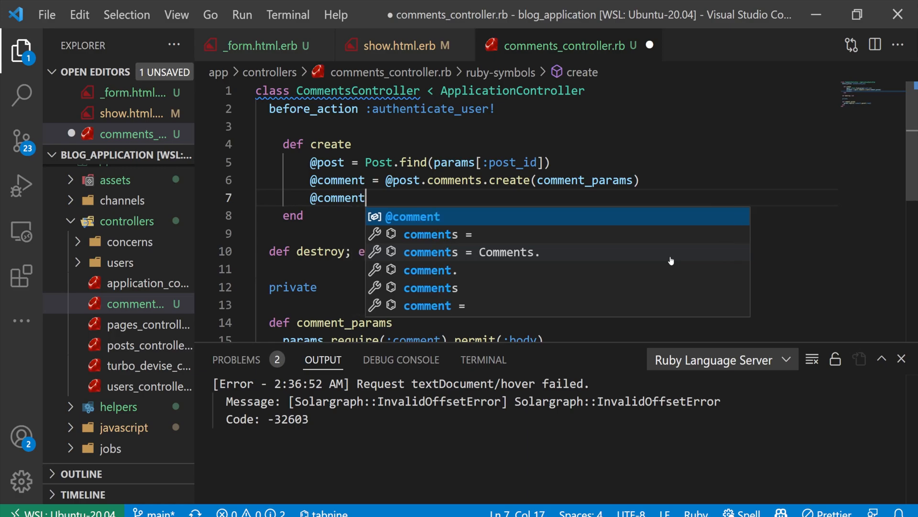
type(".user = current_user")
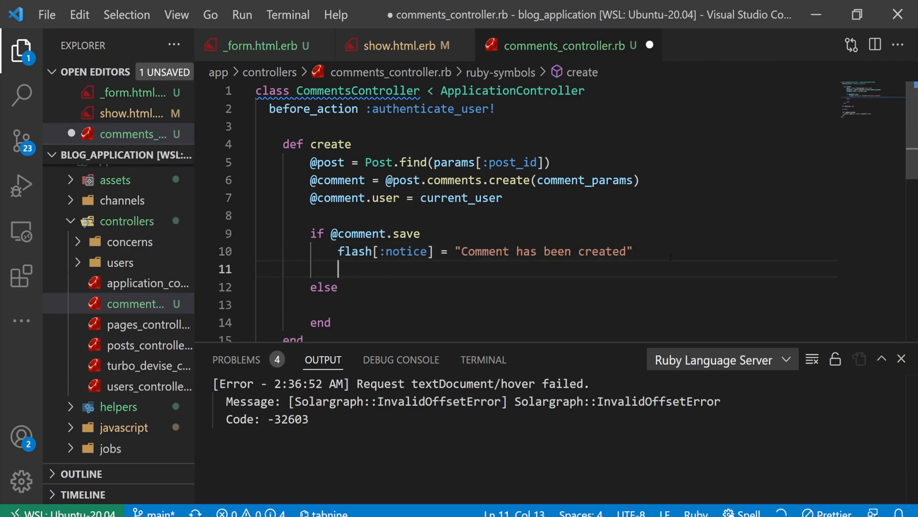
type("redirect_to post_path(@post)")
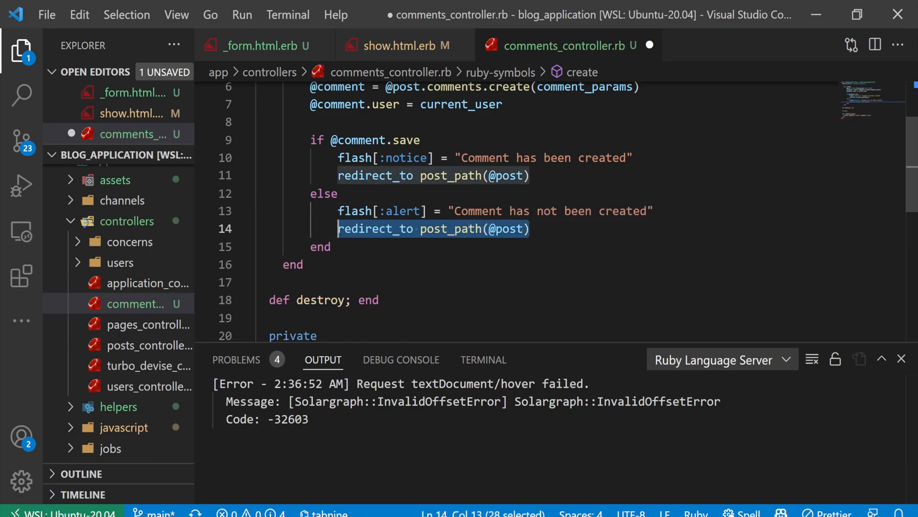
left_click(530, 229)
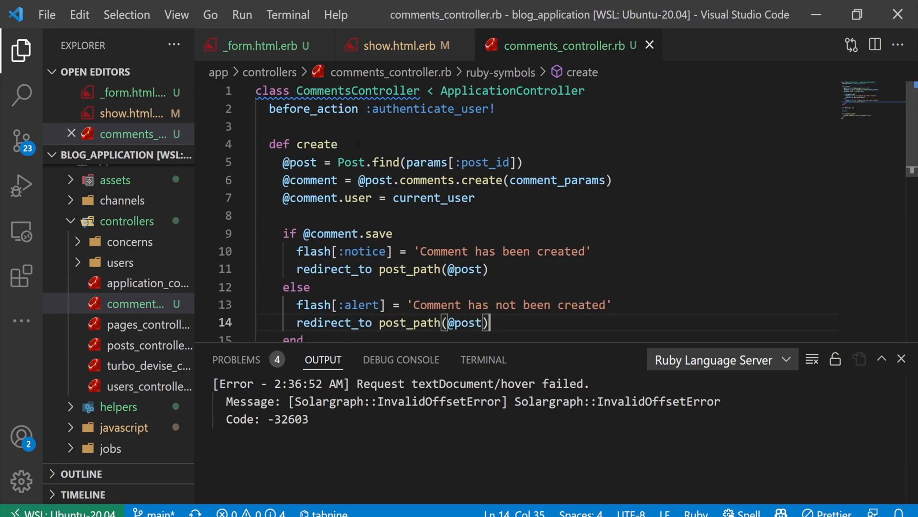
scroll("down", 3)
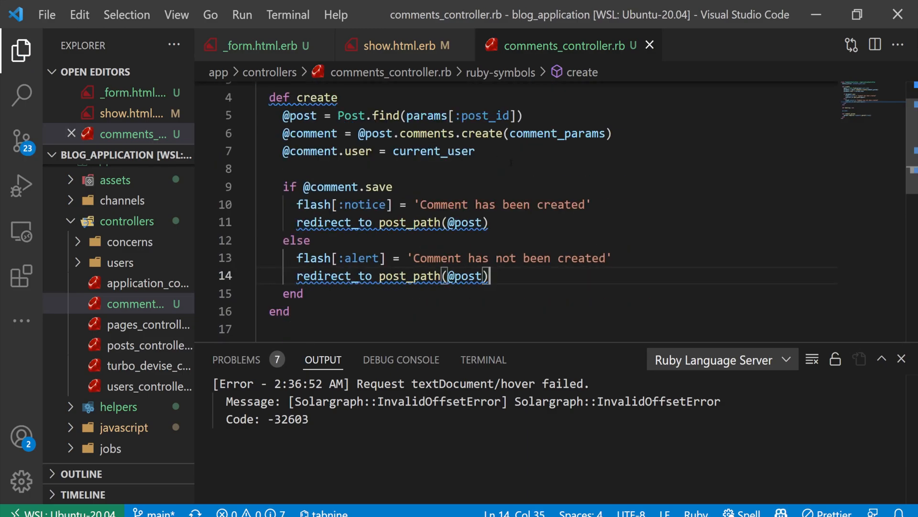
scroll("down", 3)
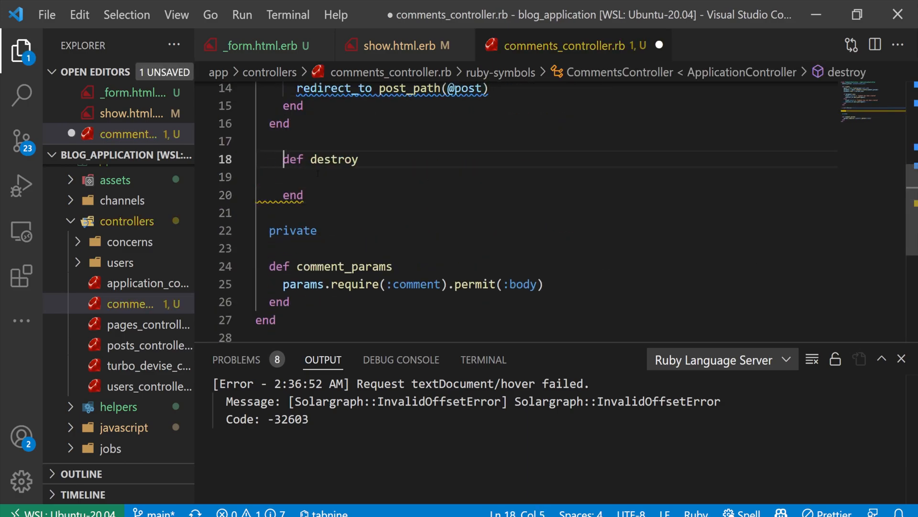
- Write a private set_post finding Post by params[:post_id] and register before_action :set_post
type("@p")
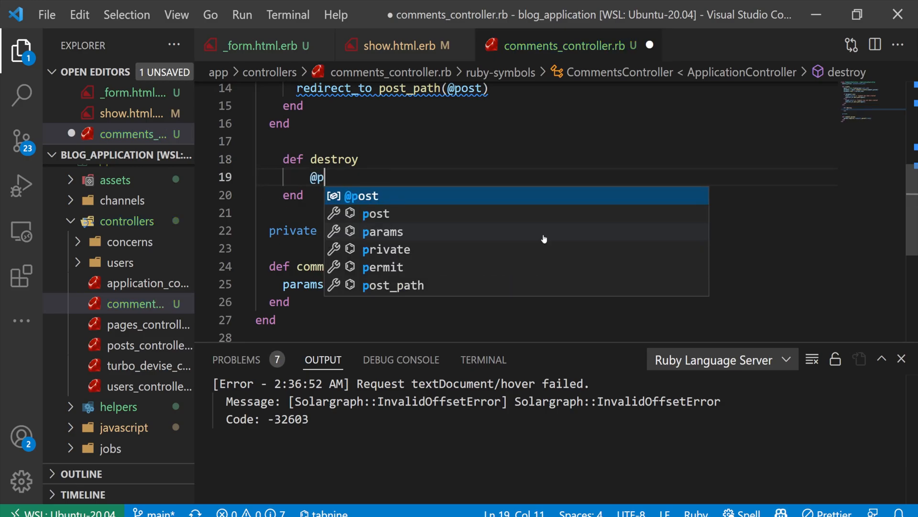
type("ost = Post.f")
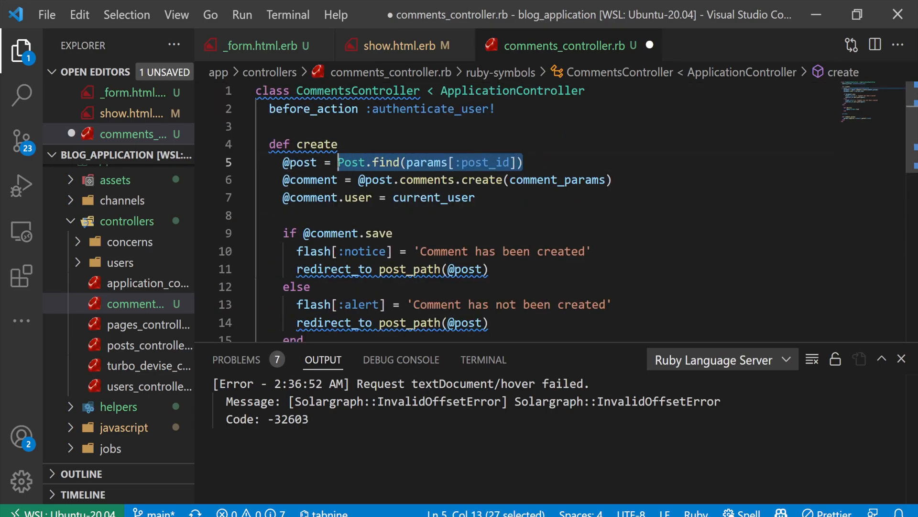
scroll("down", 3)
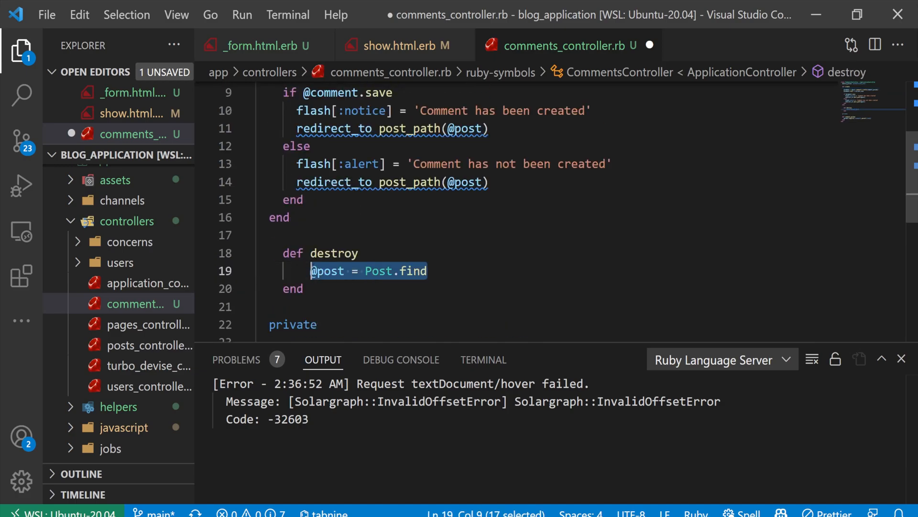
type("def set_post")
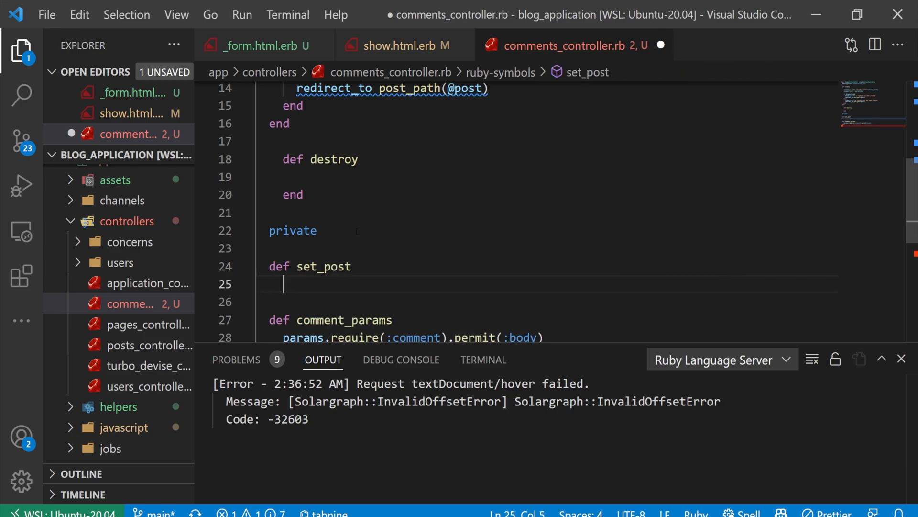
type("@post = Post.find(params[:post_id])")
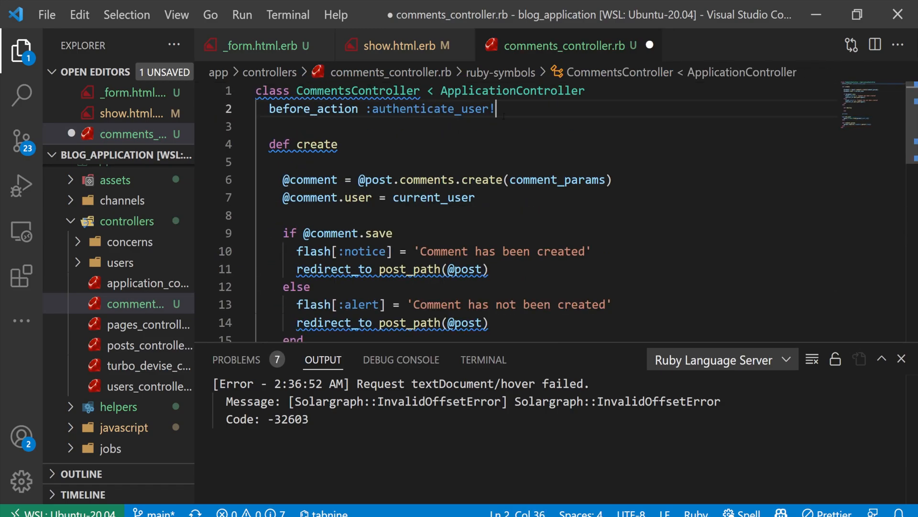
type("before_action :set_post")
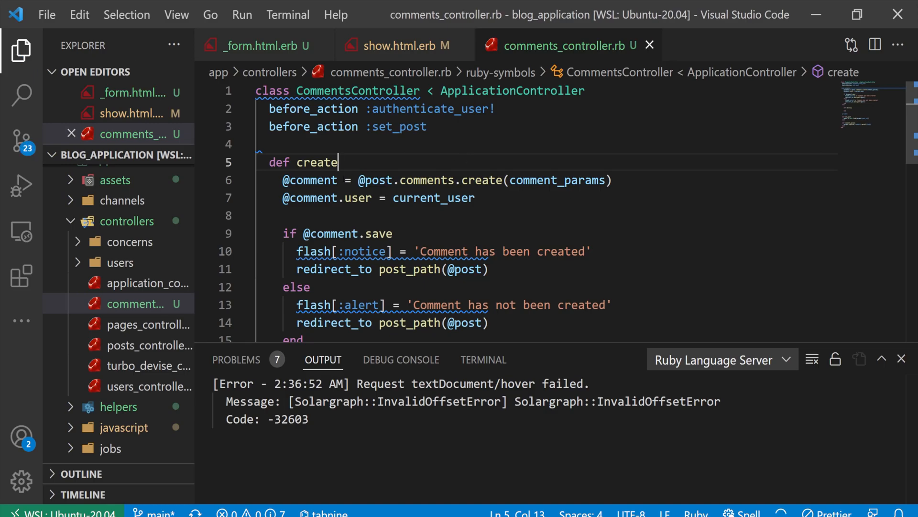
scroll("down", 3)
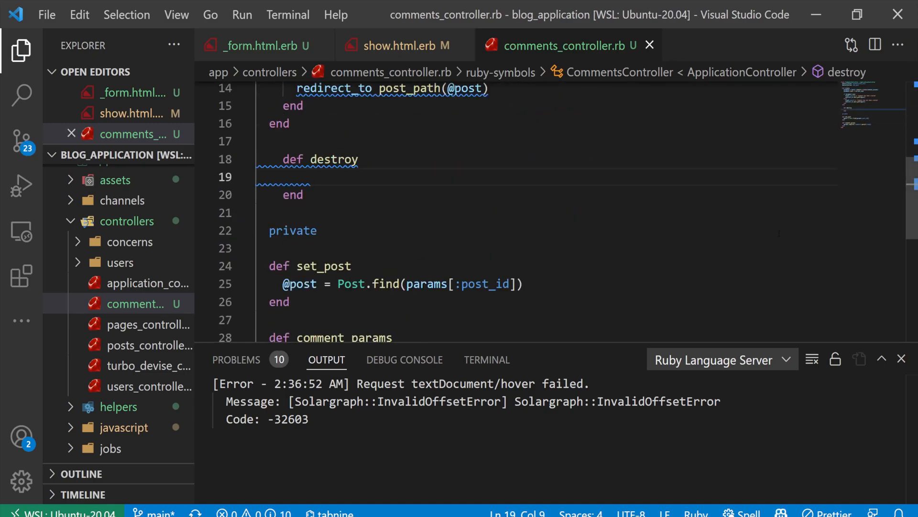
type("@comment")
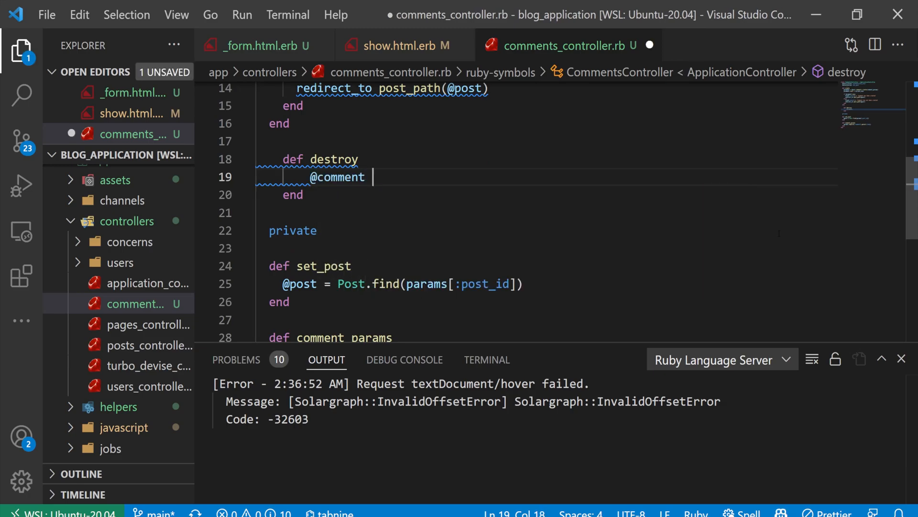
type("= @post.commen")
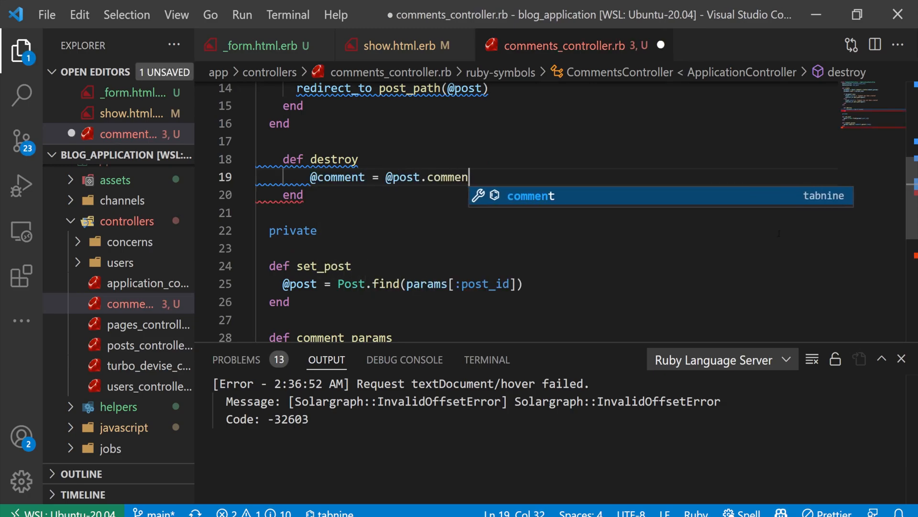
type("ts.find(params[:id")
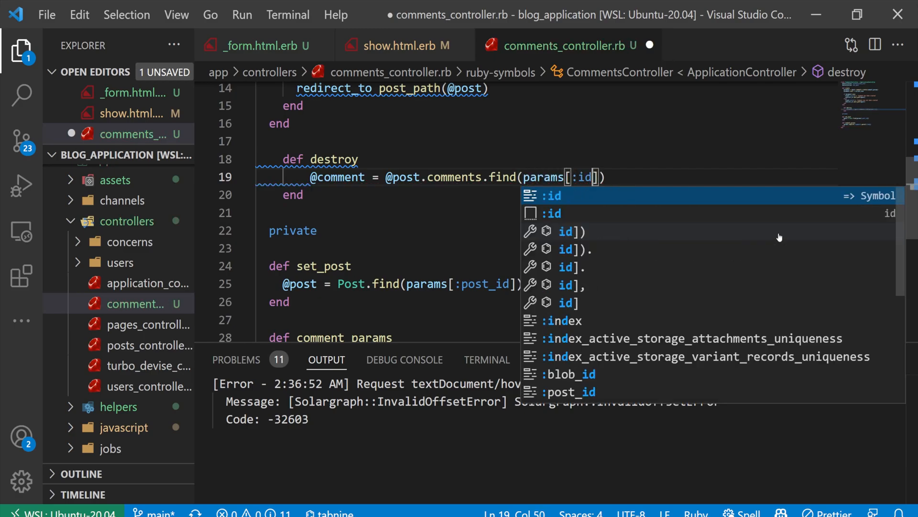
type("@comment.destroy")
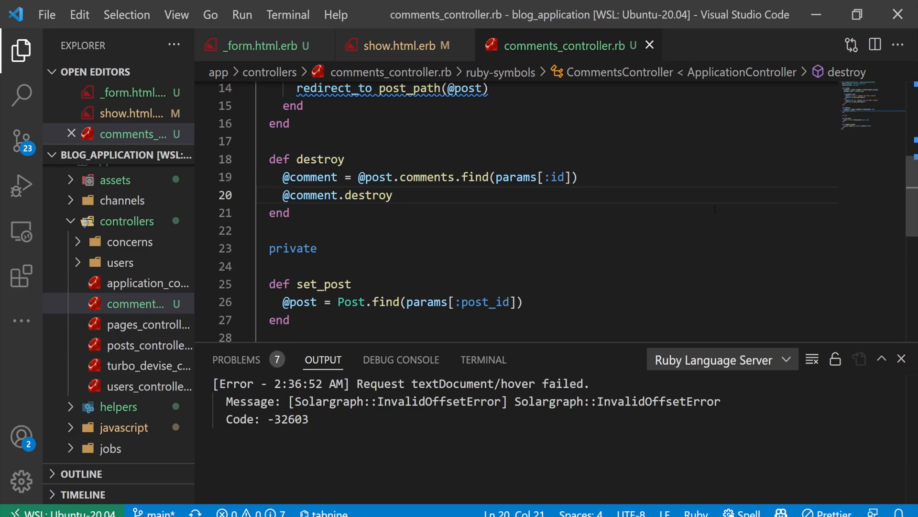
type("redirect_to post_path(@post)")
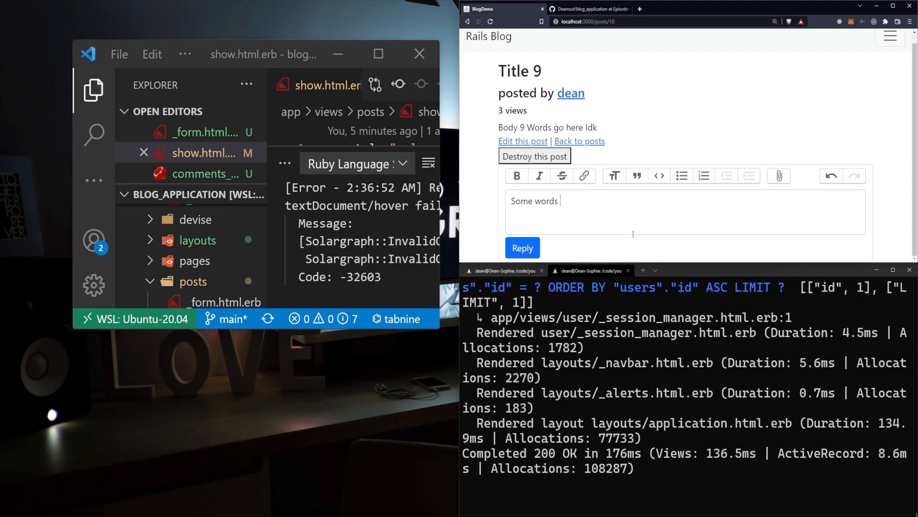
- Bold the word 'words' in the Title 9 reply and submit it, getting the 'Comment has been created' notice
double_click(547, 201)
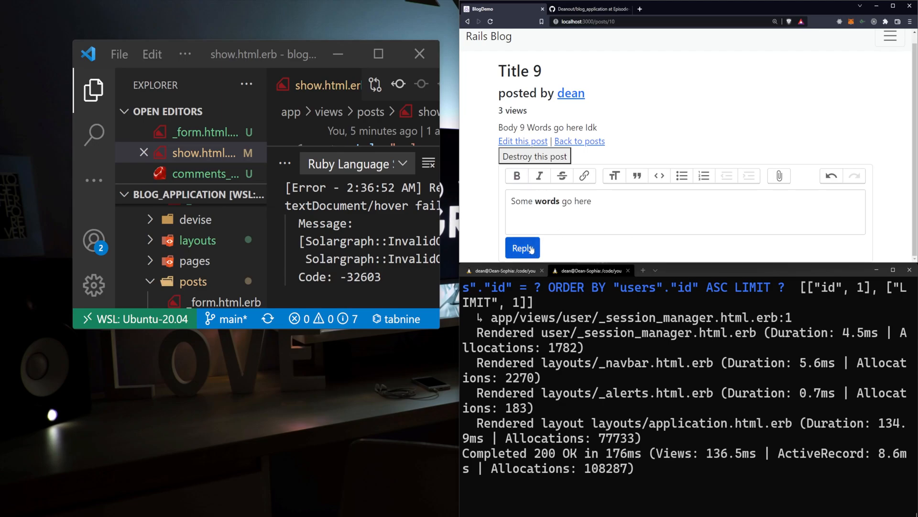
left_click(521, 247)
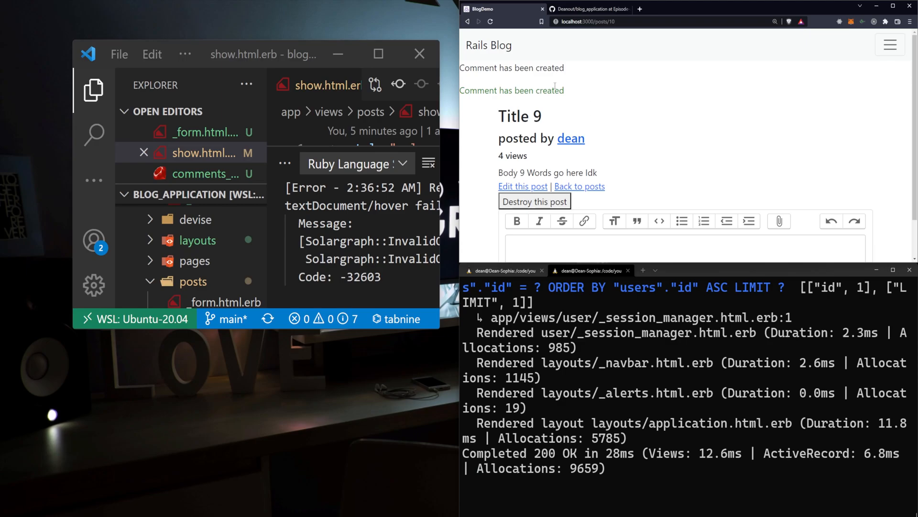
mouse_move(185, 54)
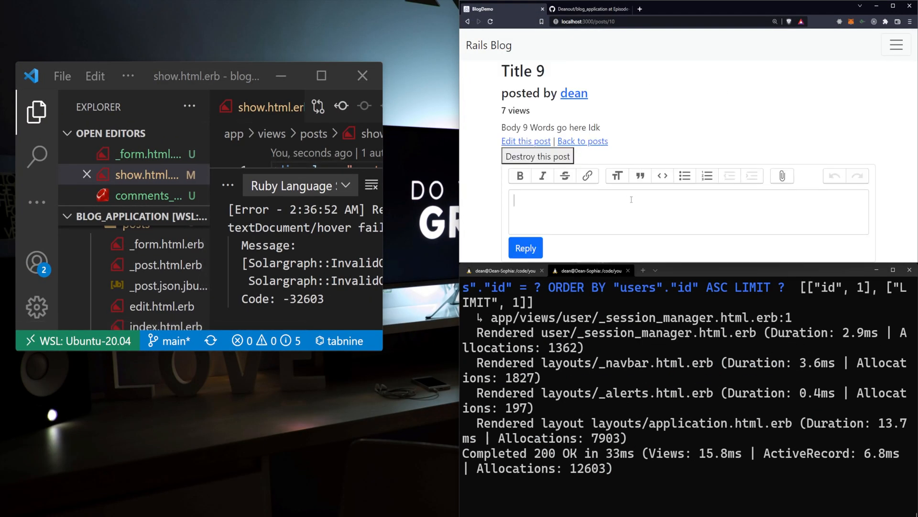
left_click(524, 247)
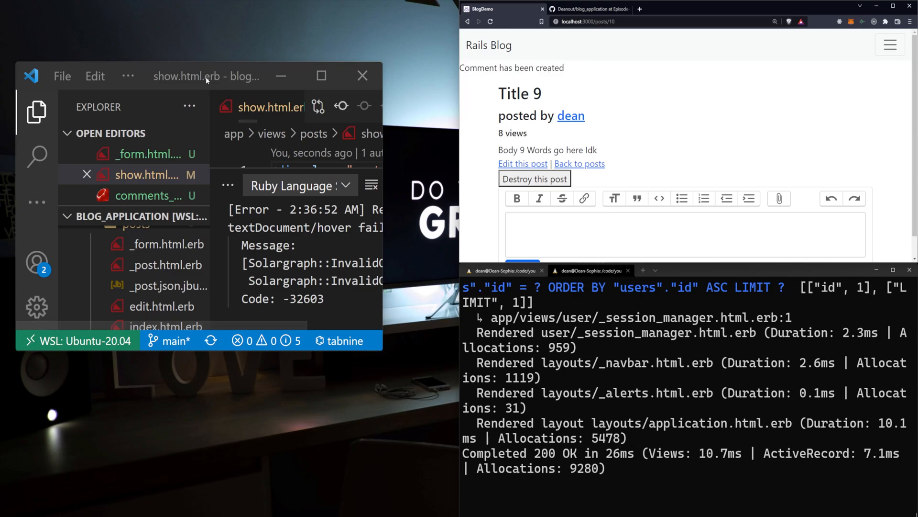
- Bring Visual Studio Code back to the front with the show view open
left_click(320, 77)
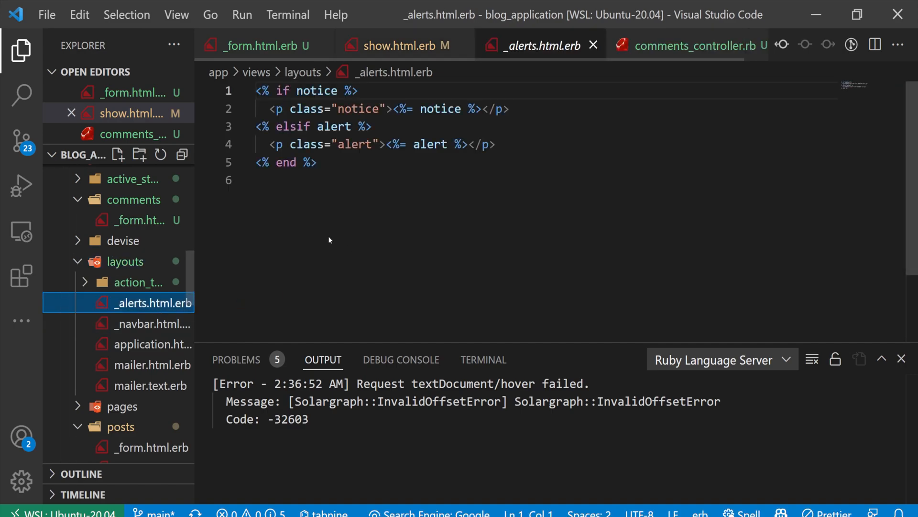
left_click(398, 45)
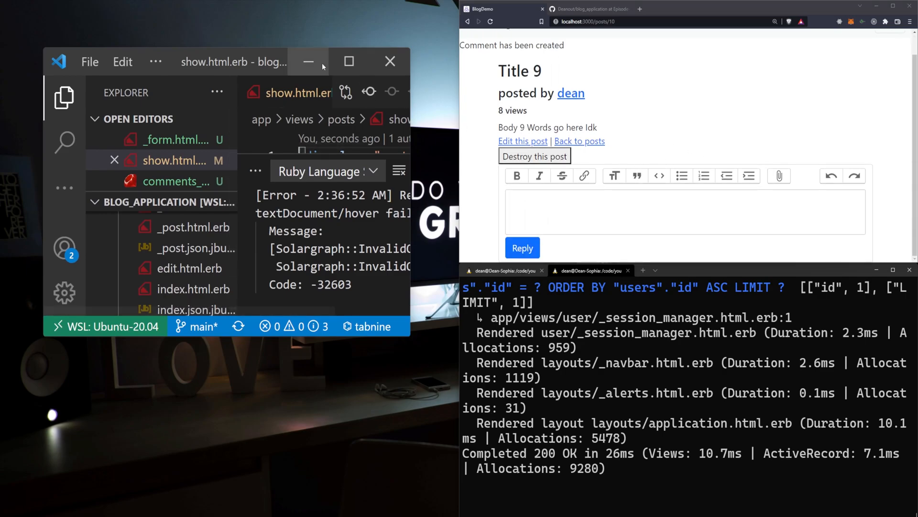
left_click(349, 61)
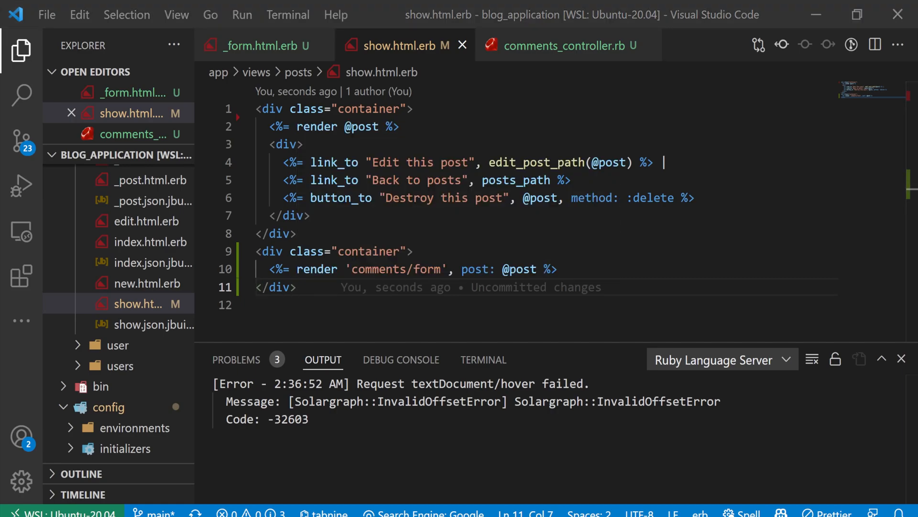
- Duplicate the render line as comments/comment with a comment: comment argument
key("Enter")
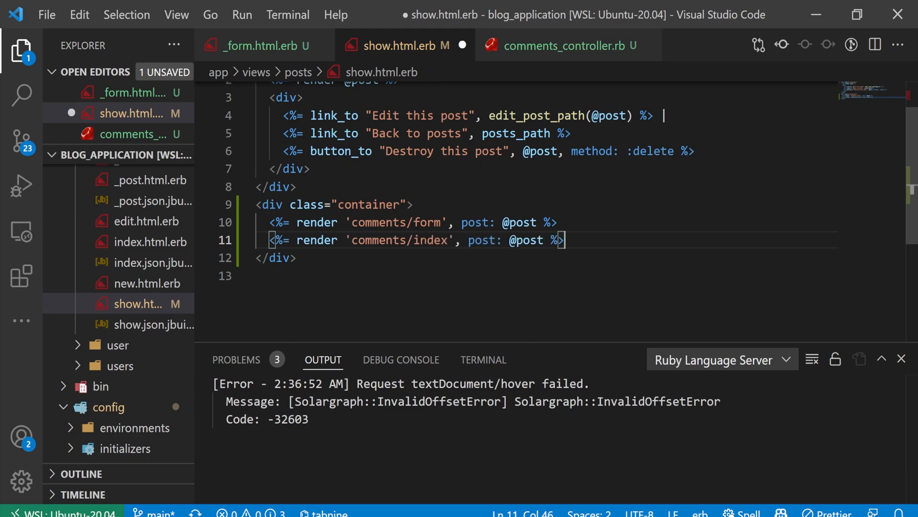
type("comment")
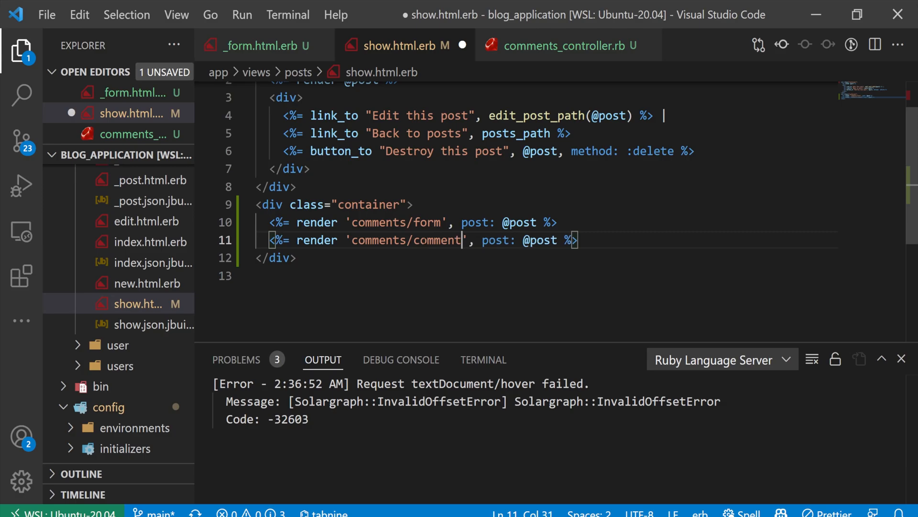
double_click(318, 240)
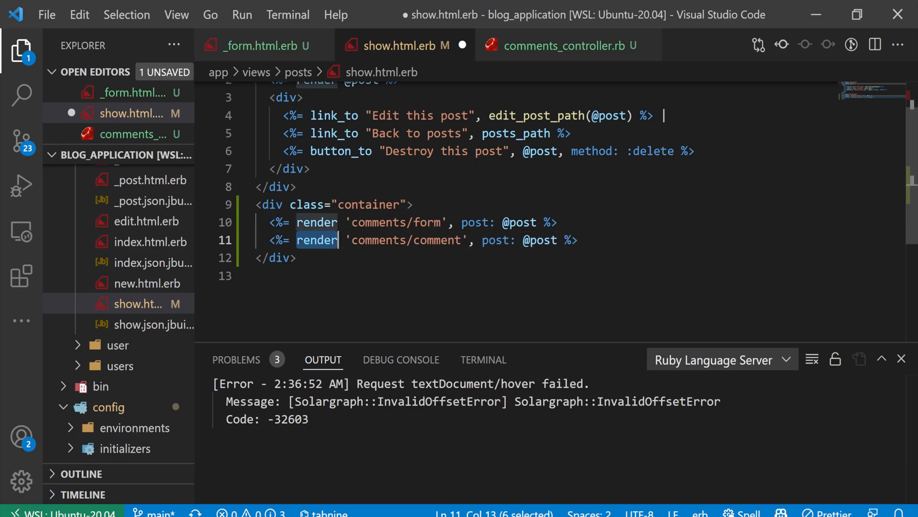
double_click(437, 240)
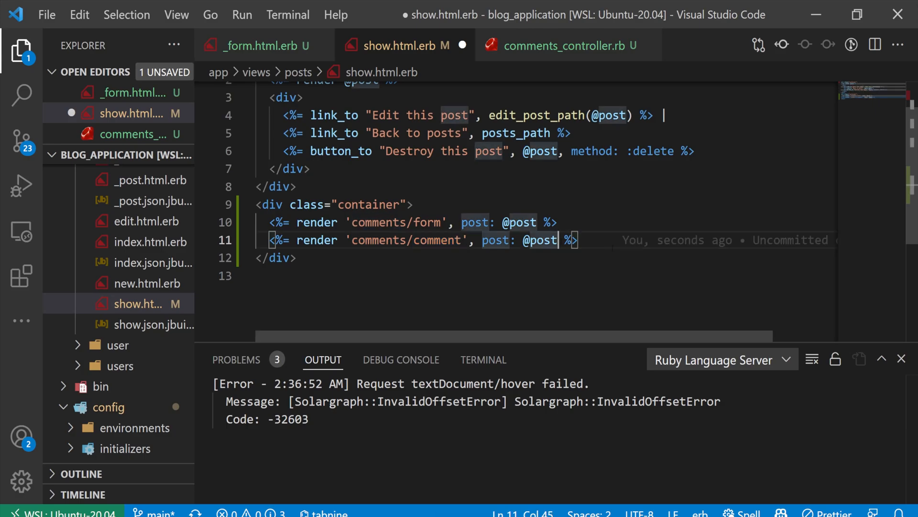
type(", com")
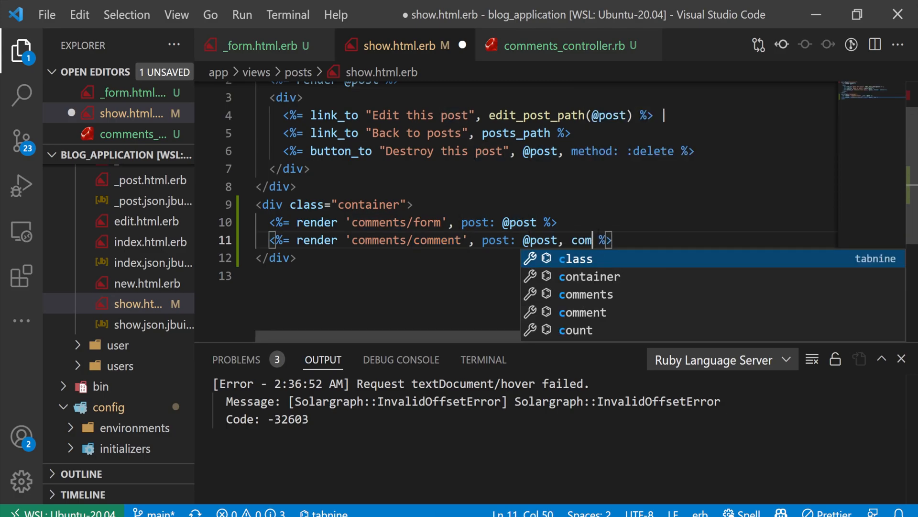
type("ment: comment")
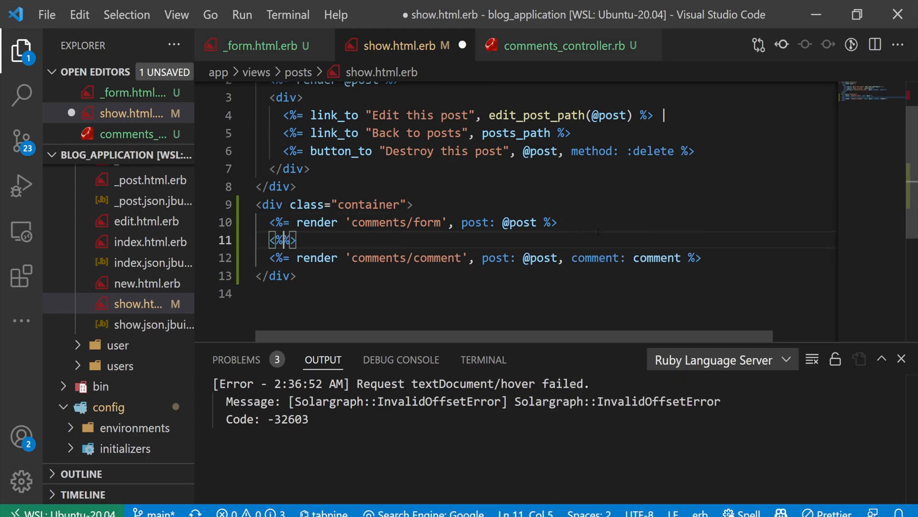
type("@cco")
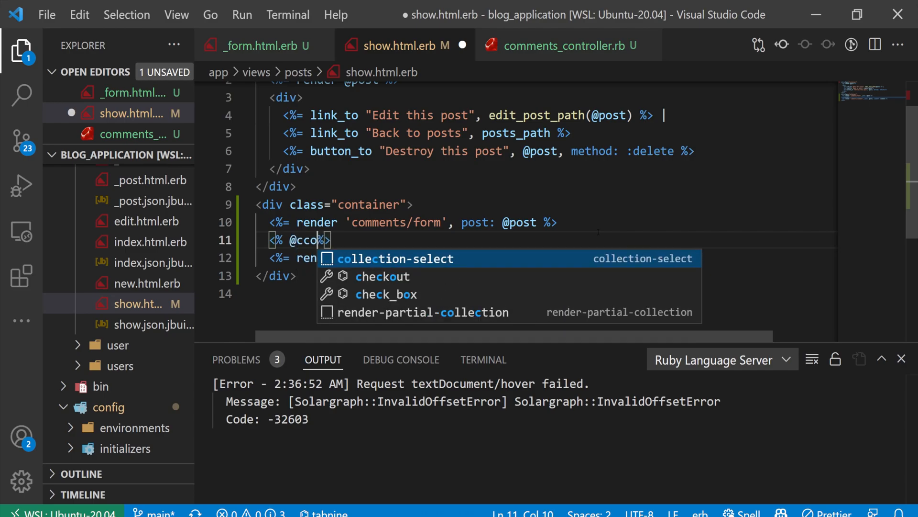
type("mments.each do |comment|")
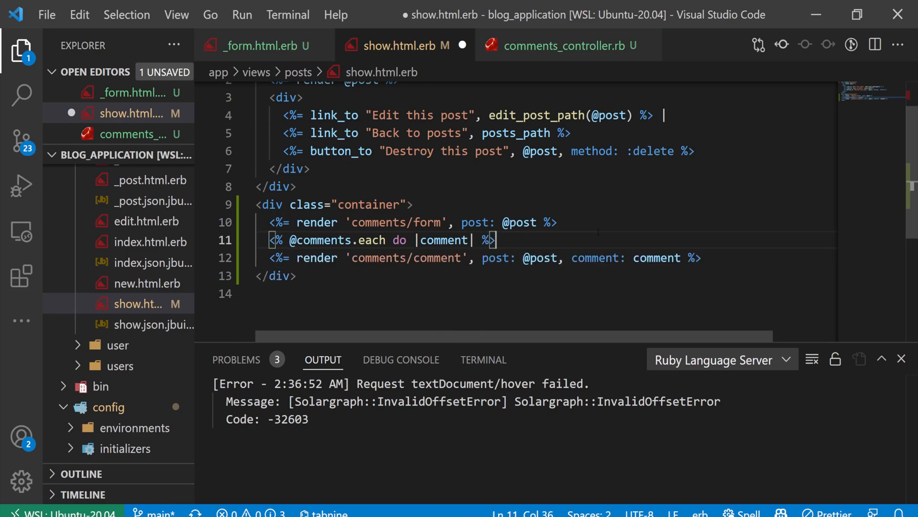
type("M")
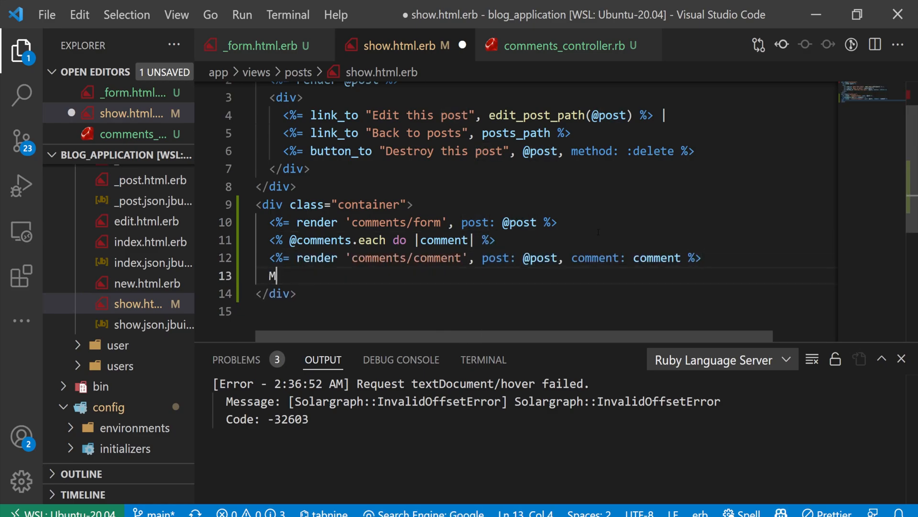
type("% end %>")
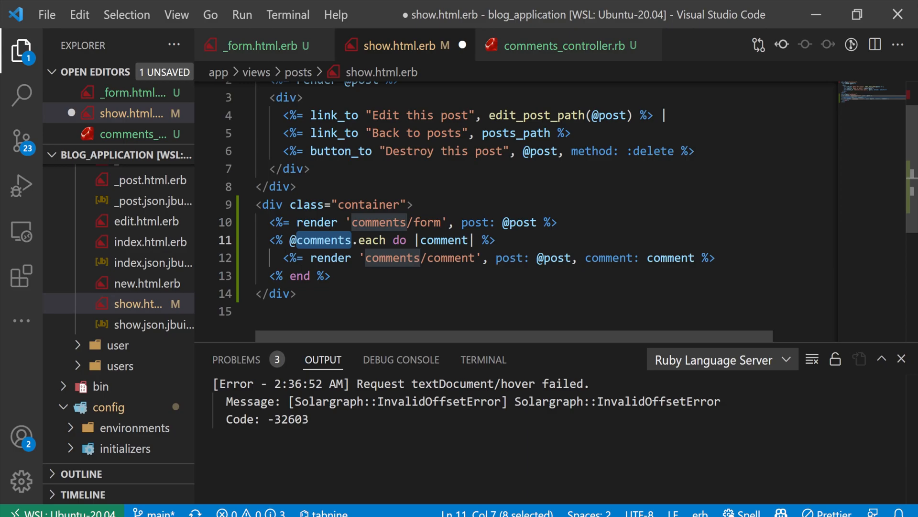
left_click(464, 257)
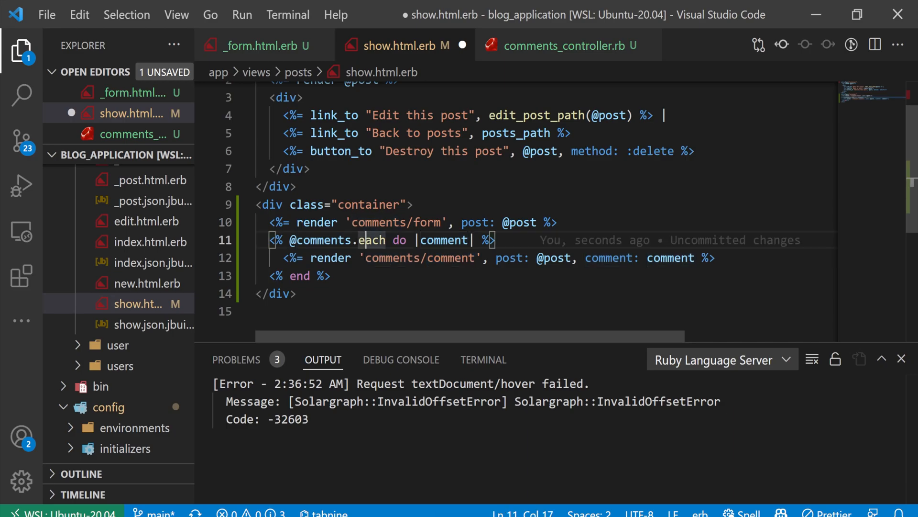
double_click(320, 240)
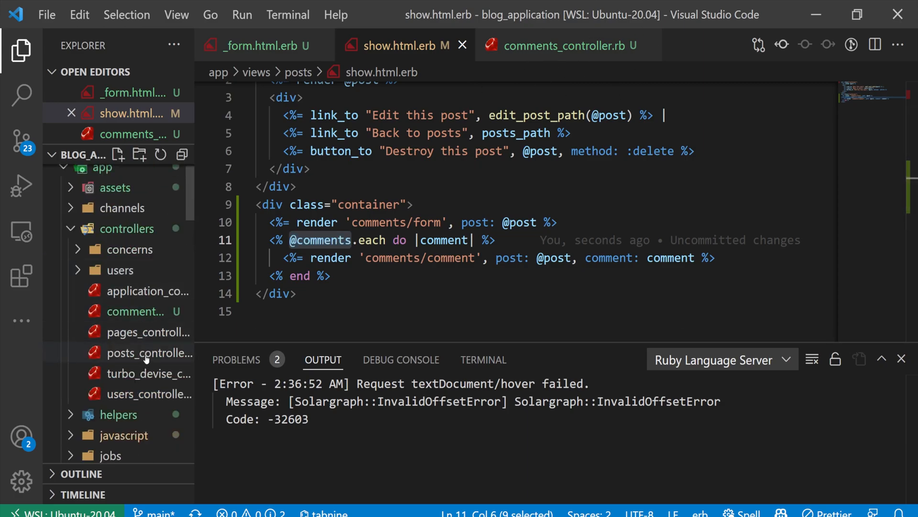
left_click(148, 353)
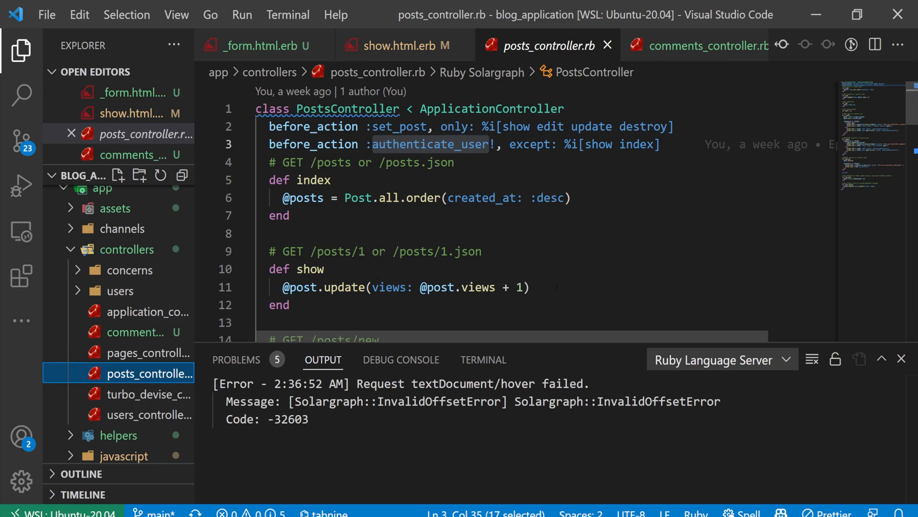
type("@c")
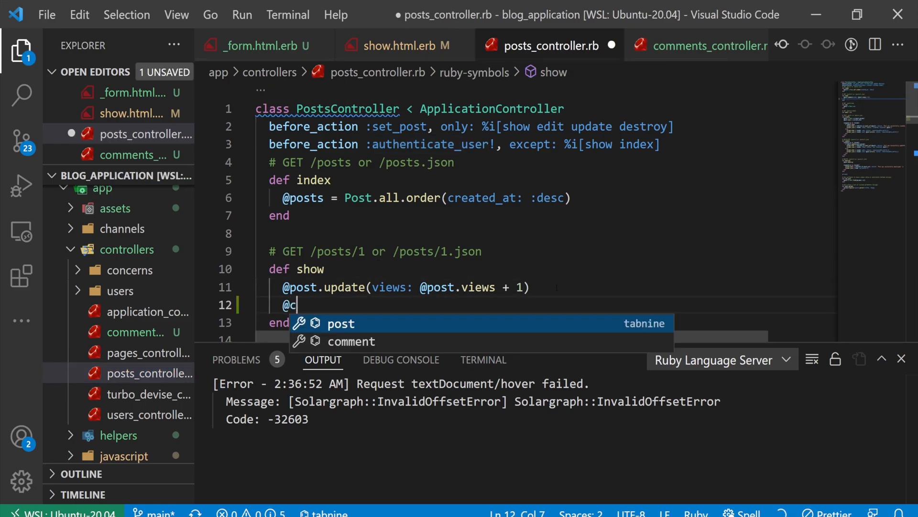
type("omments = @post")
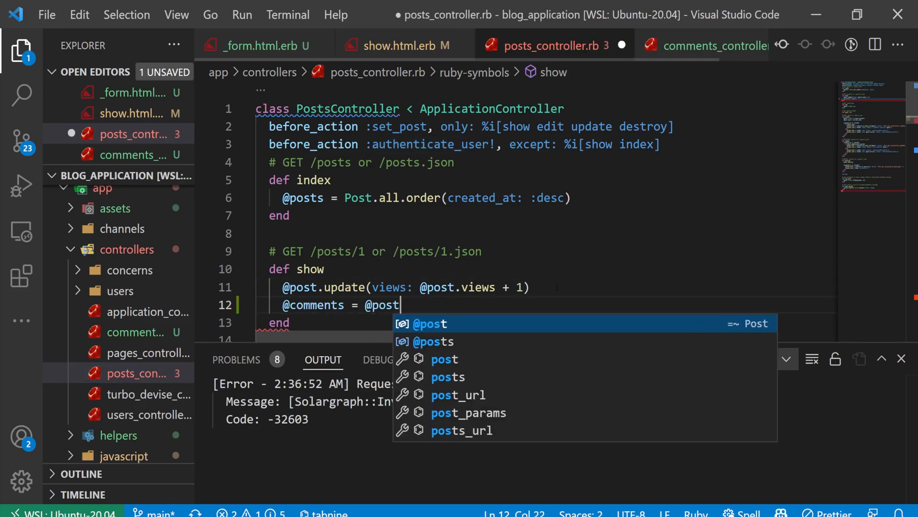
type(".comments")
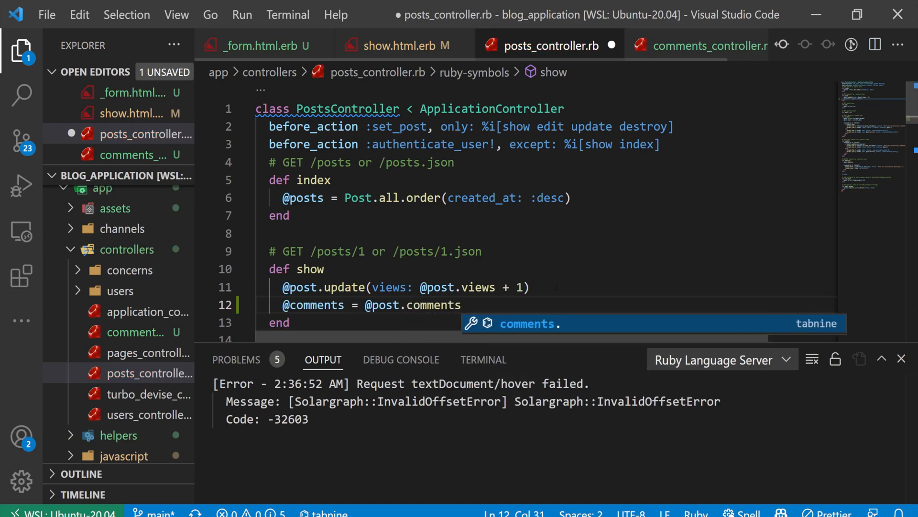
type(".order(created_at: :desc")
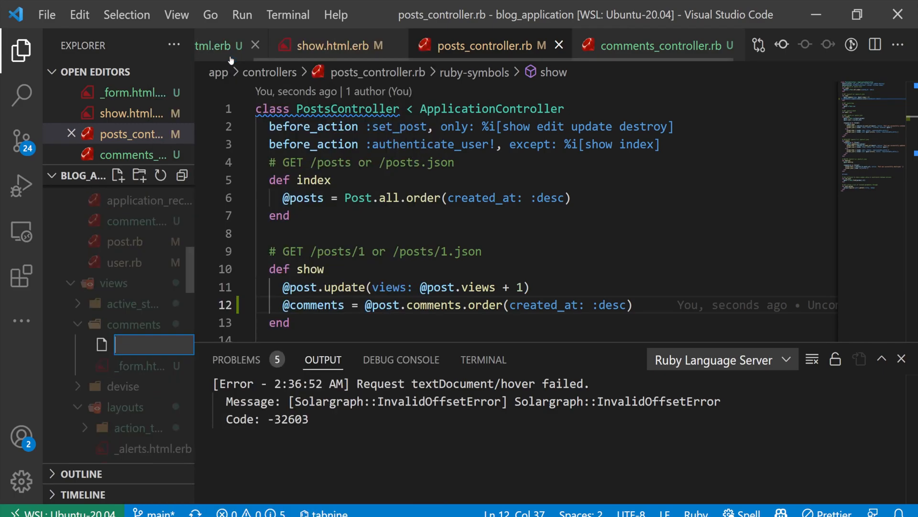
- Create _comment.html.erb with a comment-<id> container div styled with a 1px black border and padding
type("_comment")
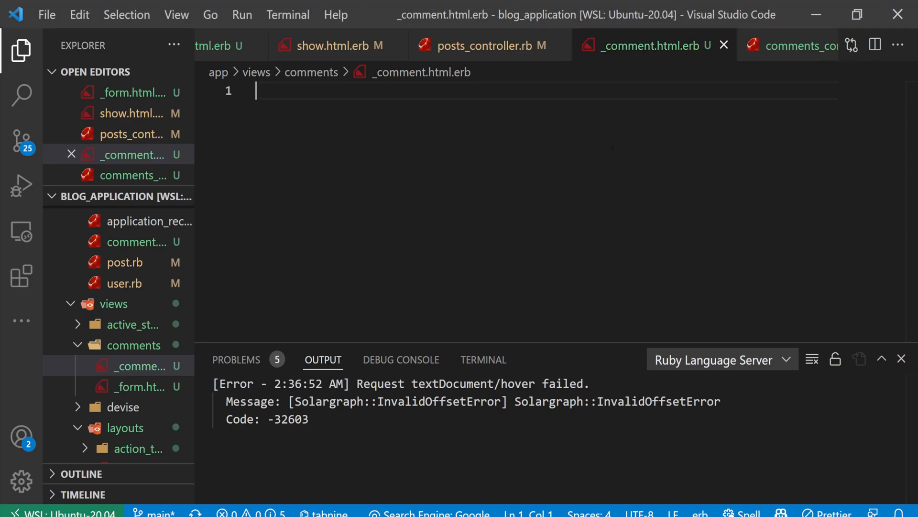
type("<div class>")
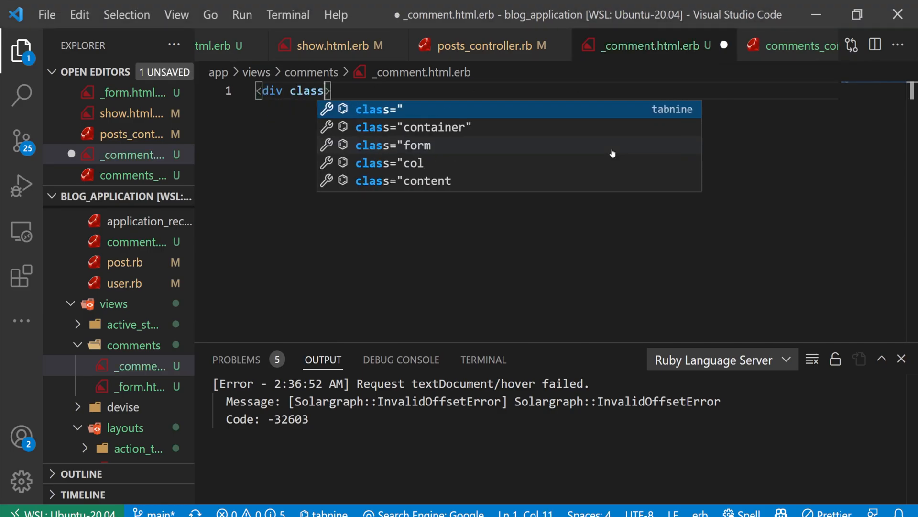
type("=\"")
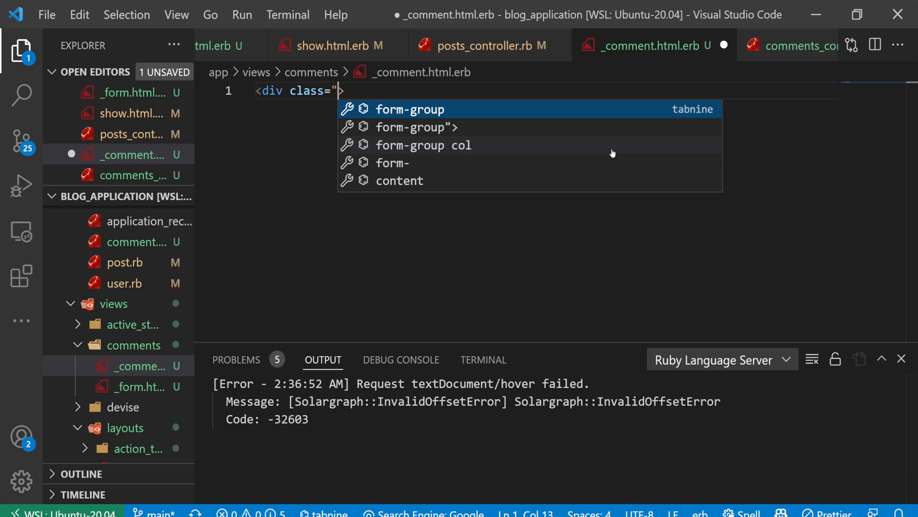
type("comment-<>")
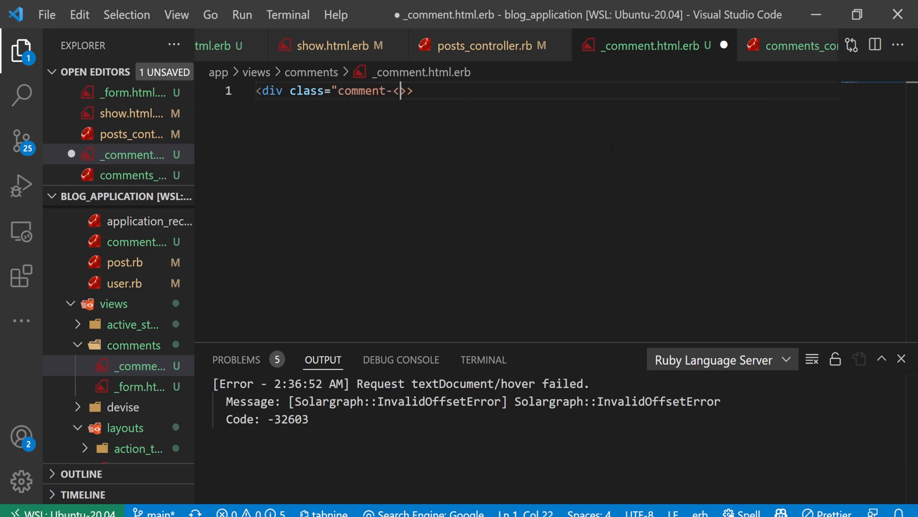
type("<%= comment")
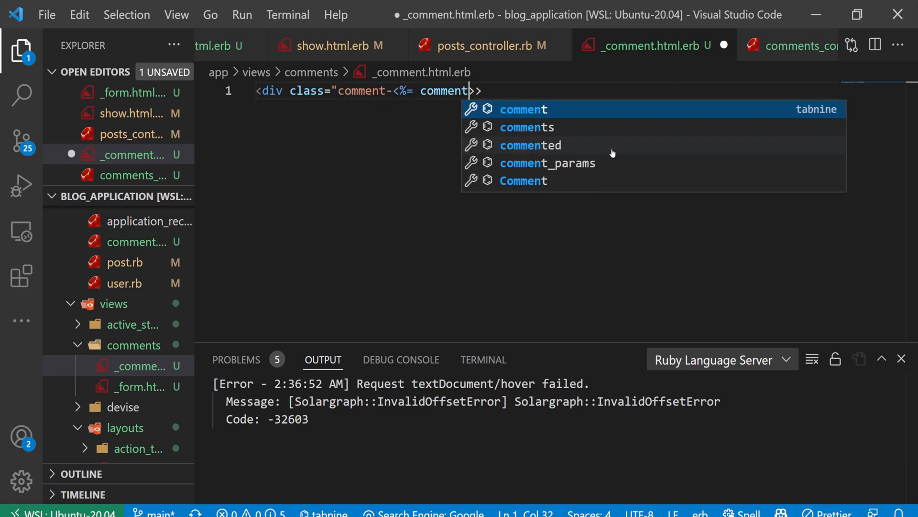
type(".id %> %")
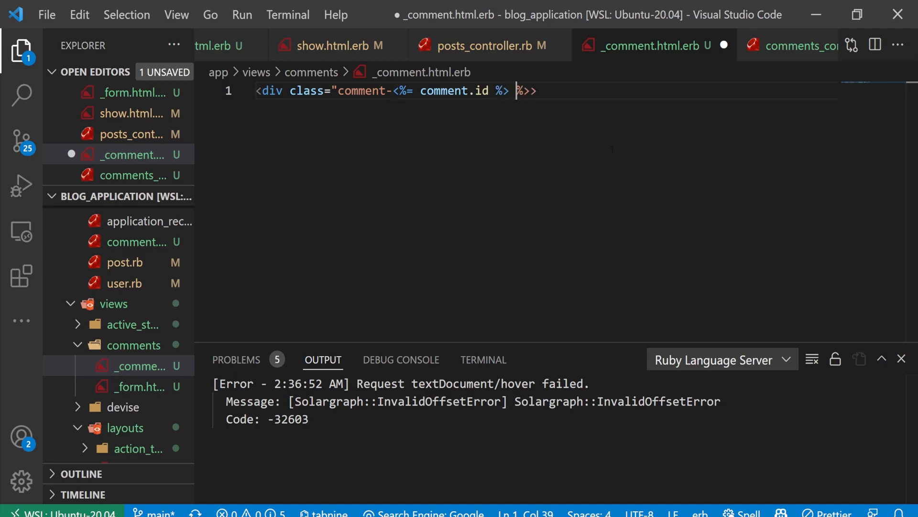
type("container\"")
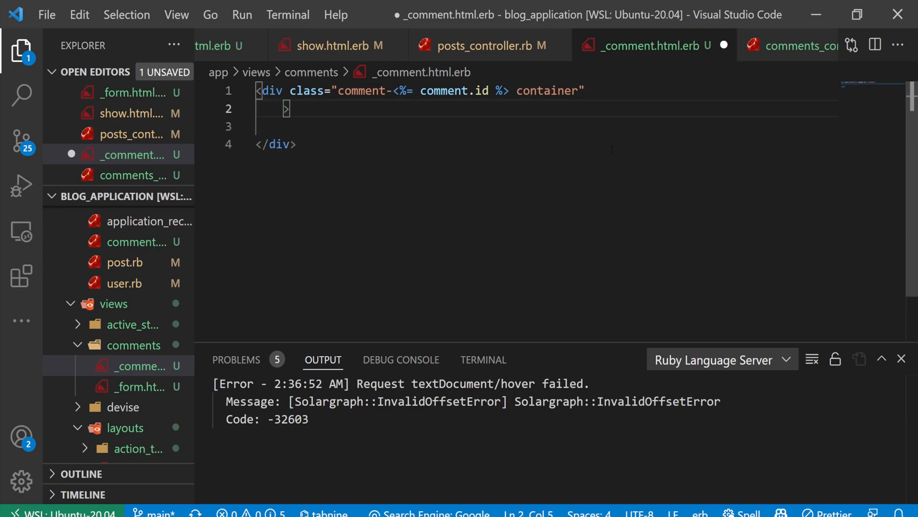
type("style=\"b")
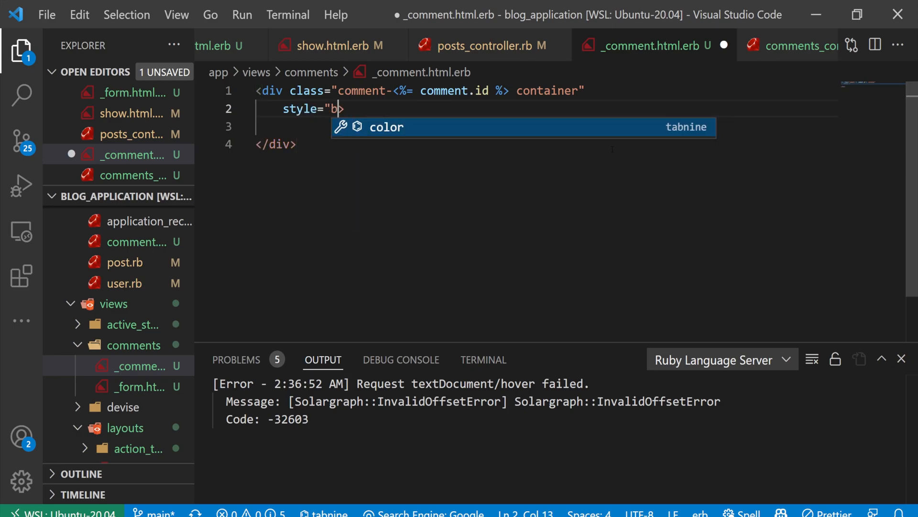
type("order: 1px solid black")
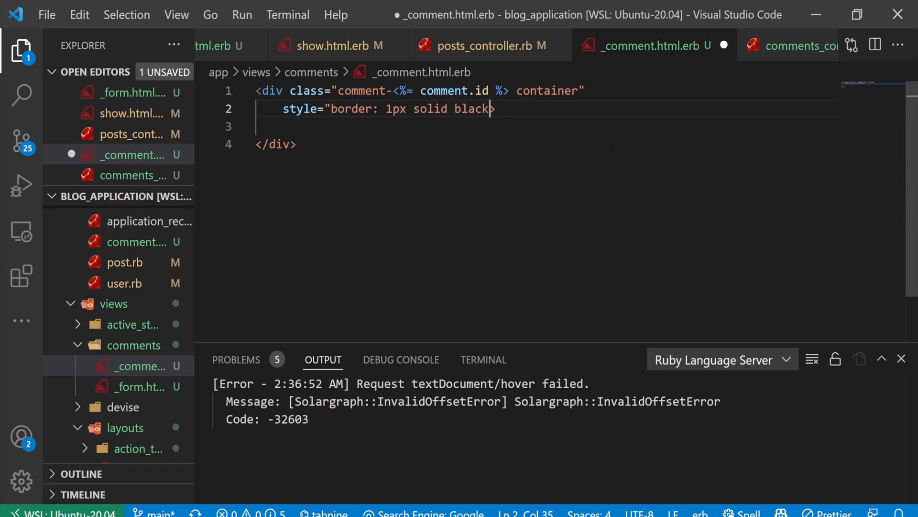
type("; padding: 1em; margin: 1em")
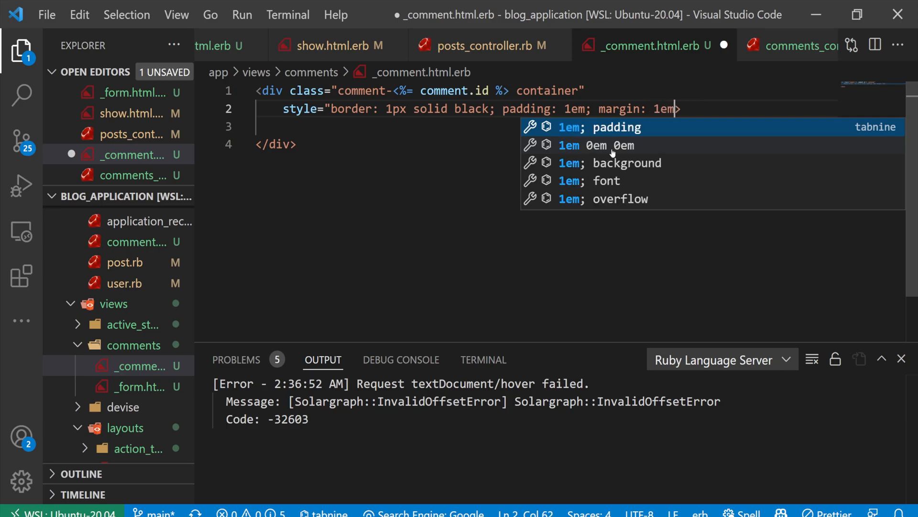
type(";\"")
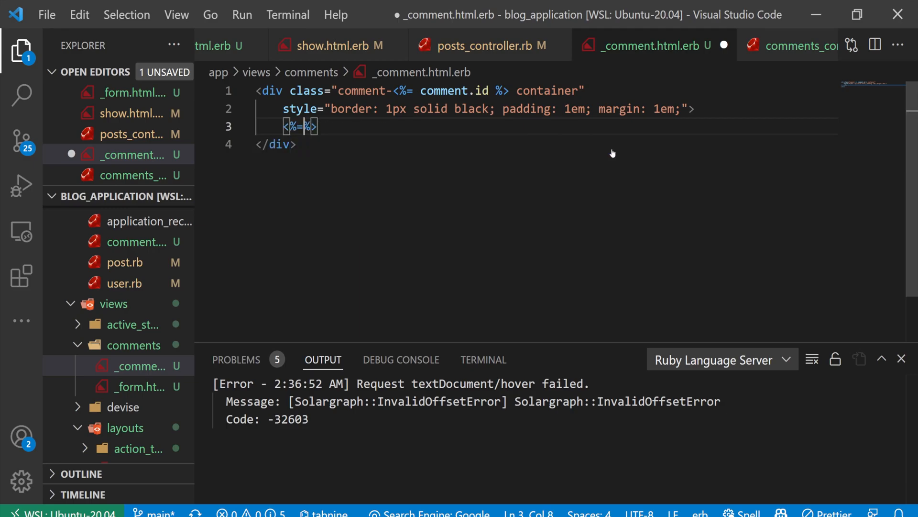
- Show comment.user.email, a <br />, and a 'Posted time_ago_in_words(comment.created_at)' span
type("comment.user.e")
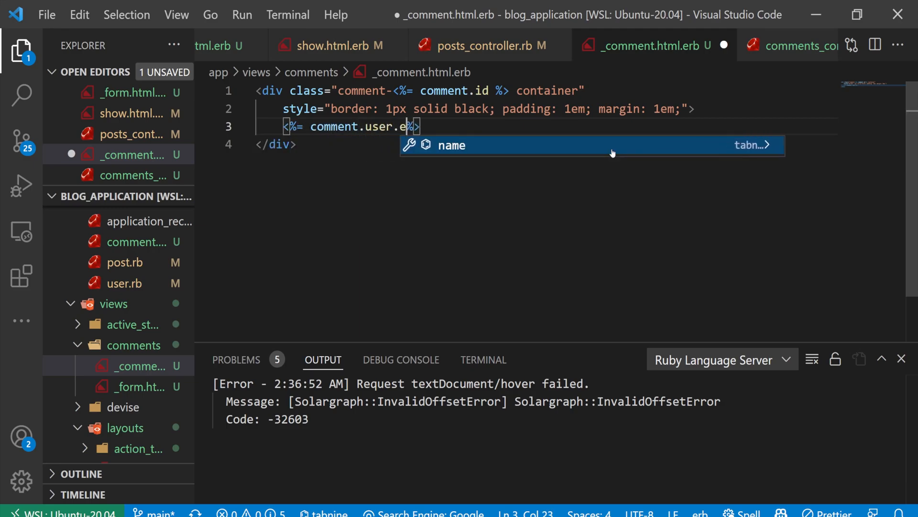
type("mail")
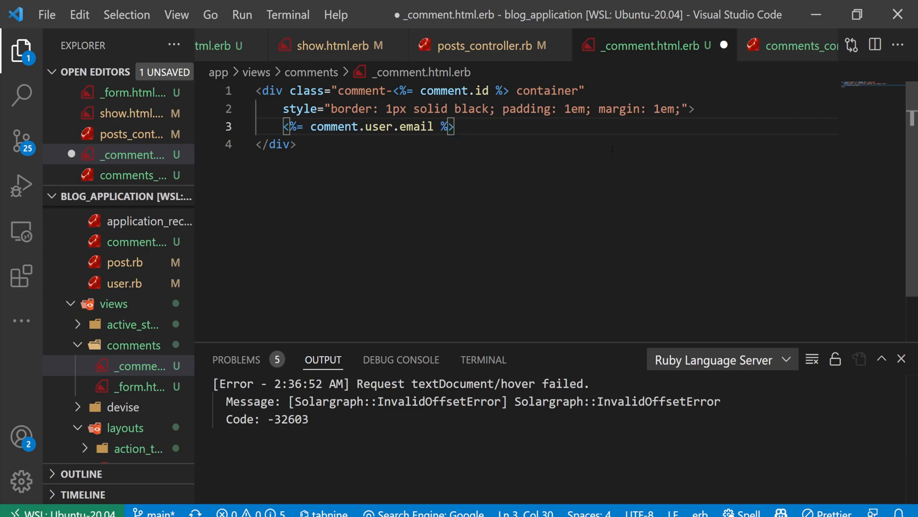
type("<b>")
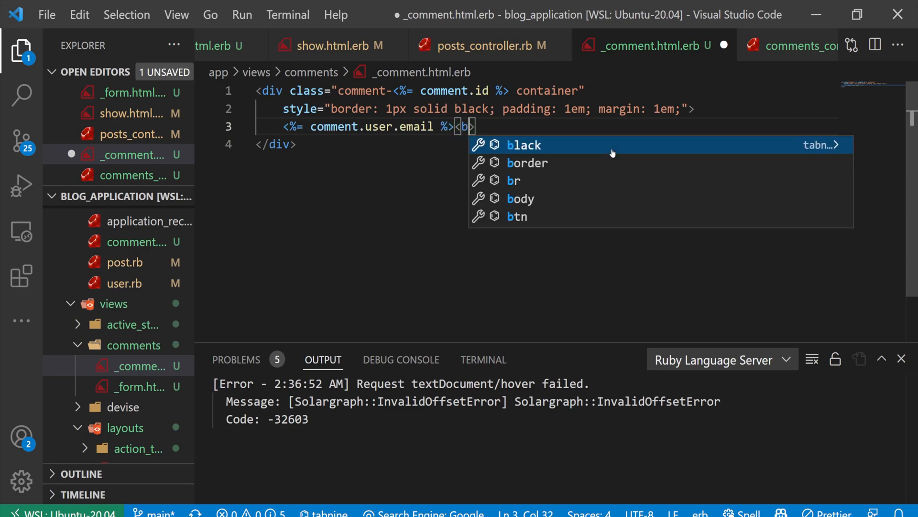
type("r /")
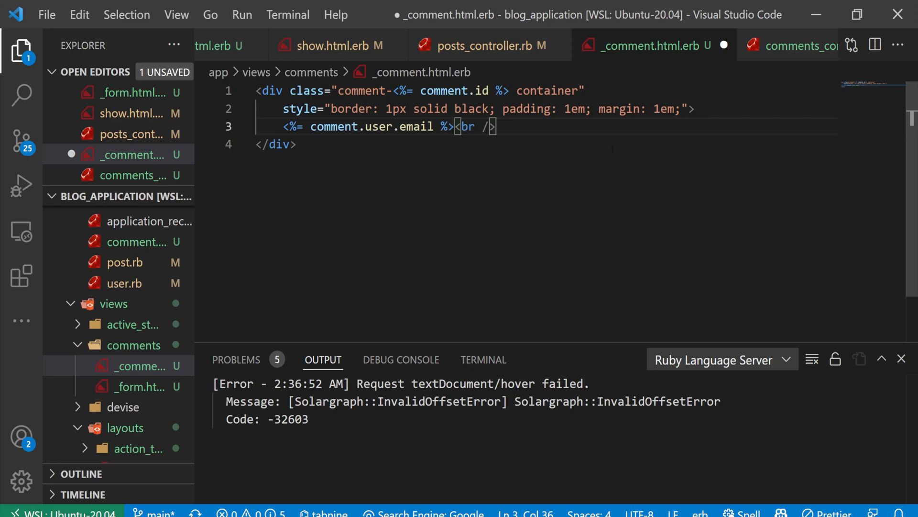
type("<span> </span>")
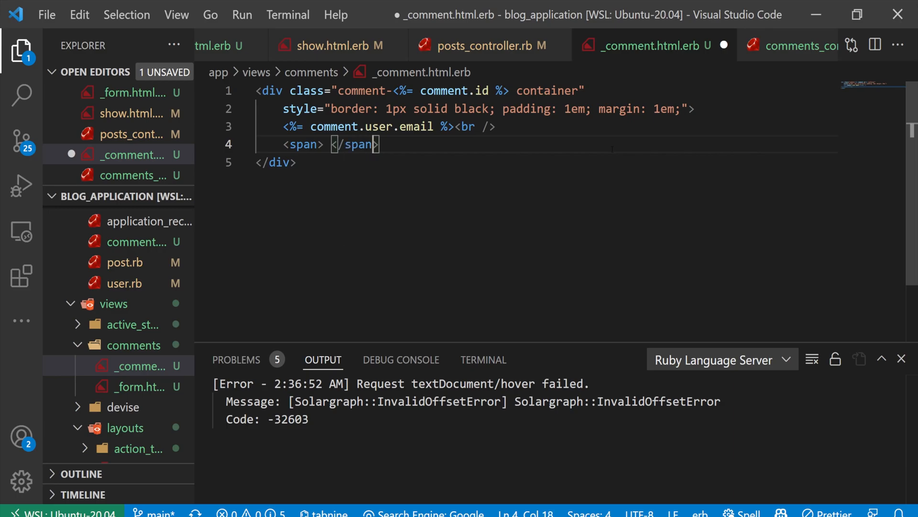
type("<")
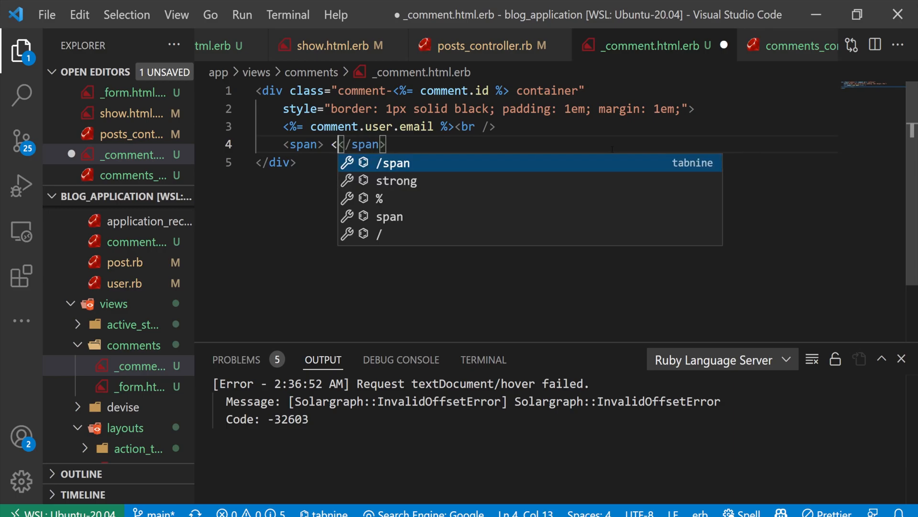
type("Posted")
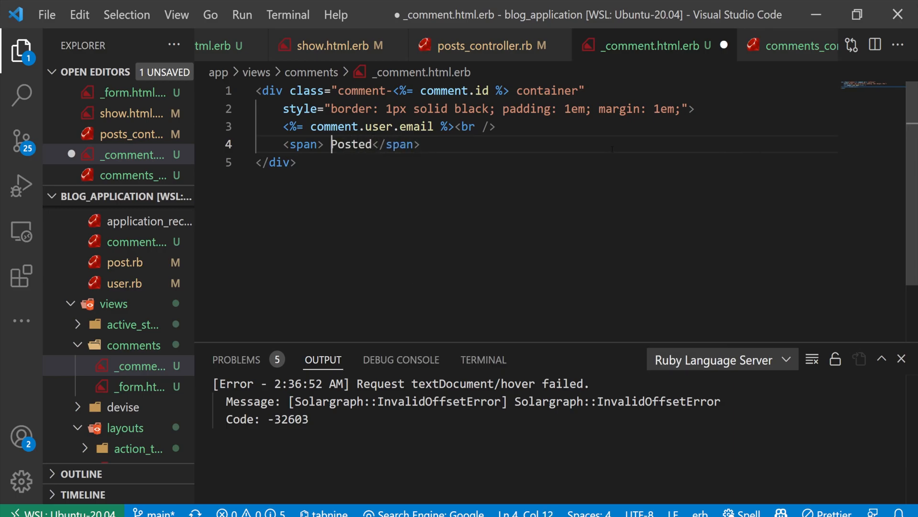
type("<%=")
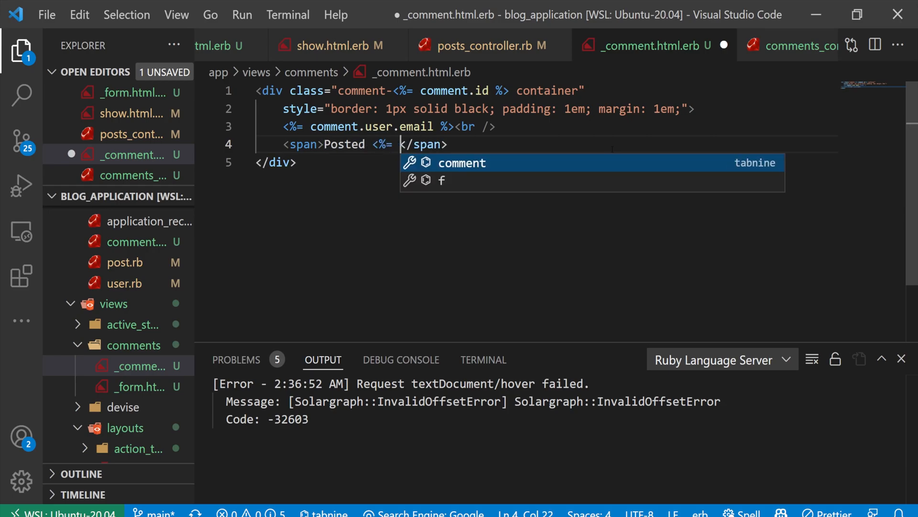
type("time_ago_")
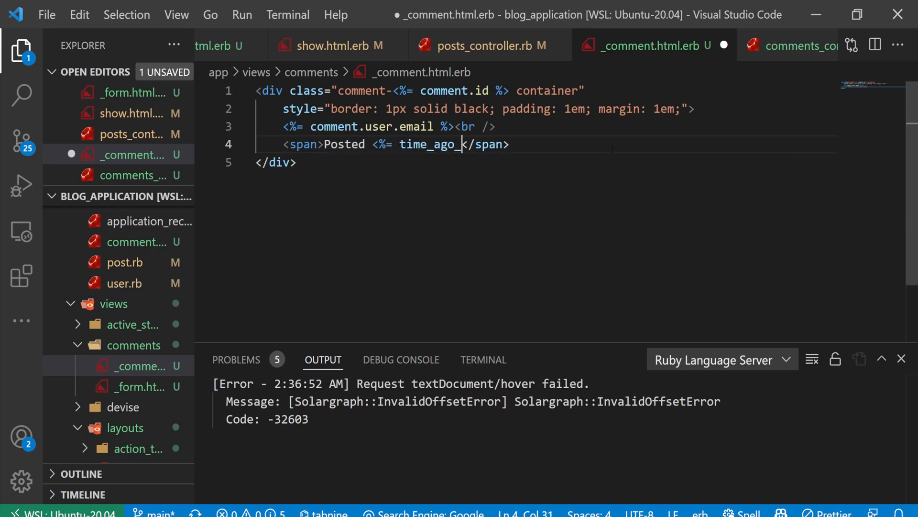
type("in_words(")
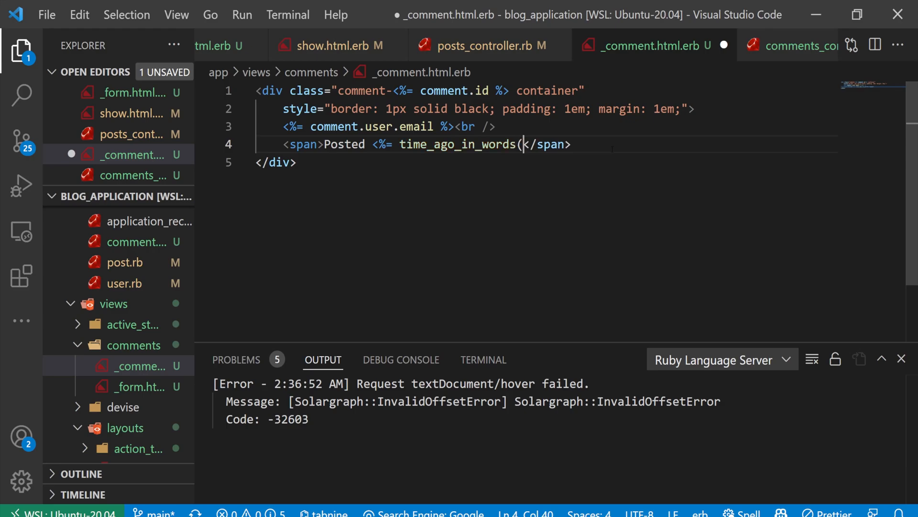
type("comment.created_at) %>")
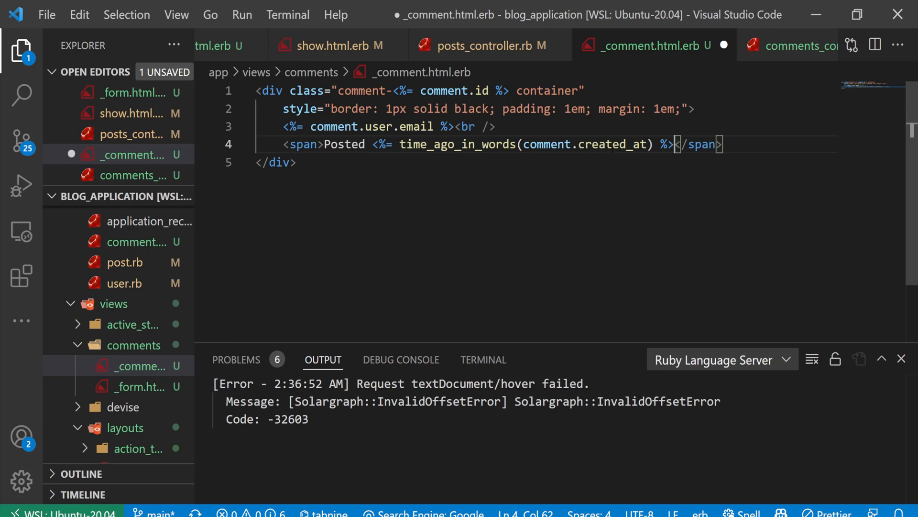
- Add an if current_user == comment.user branch containing an Emmet-expanded .button-group.float-end div
type("<% %>")
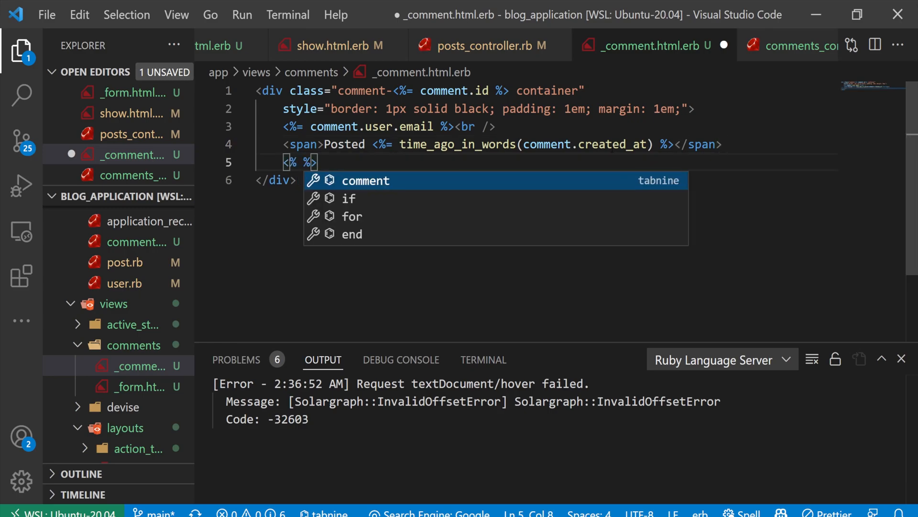
type("if current_user == com")
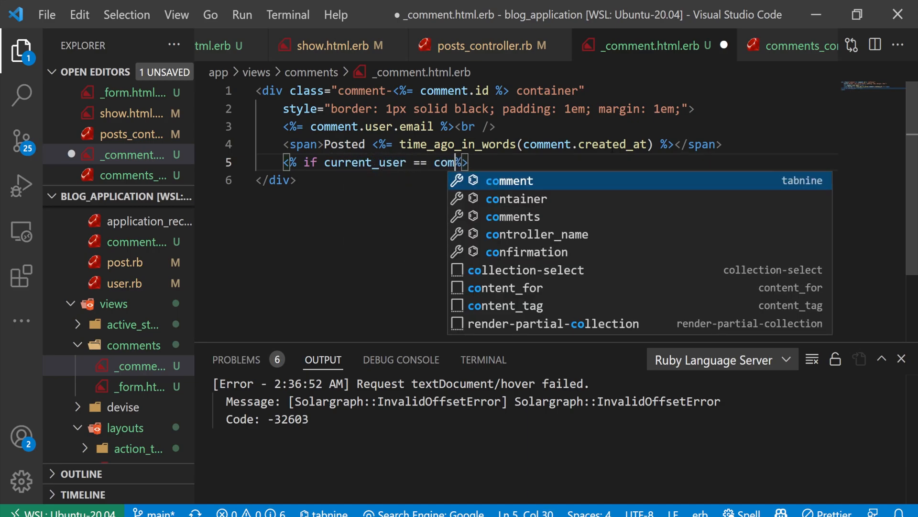
type(".user")
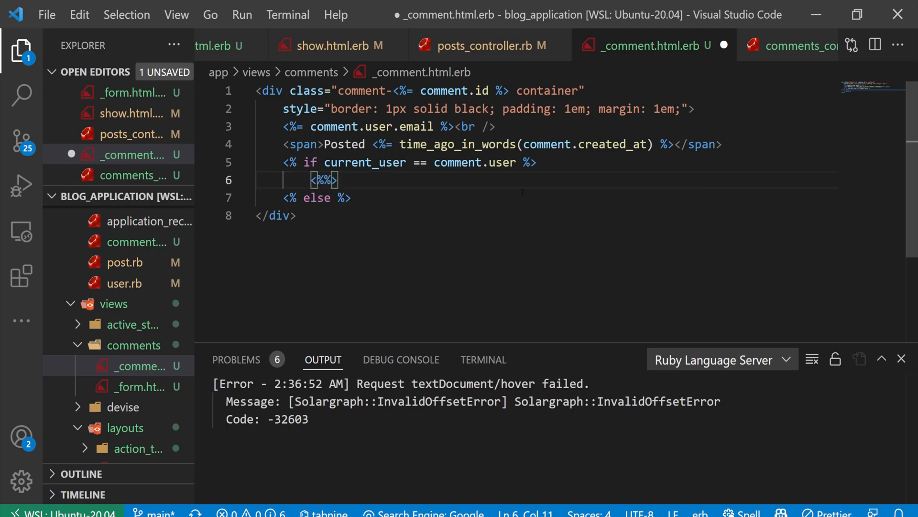
key("BackSpace")
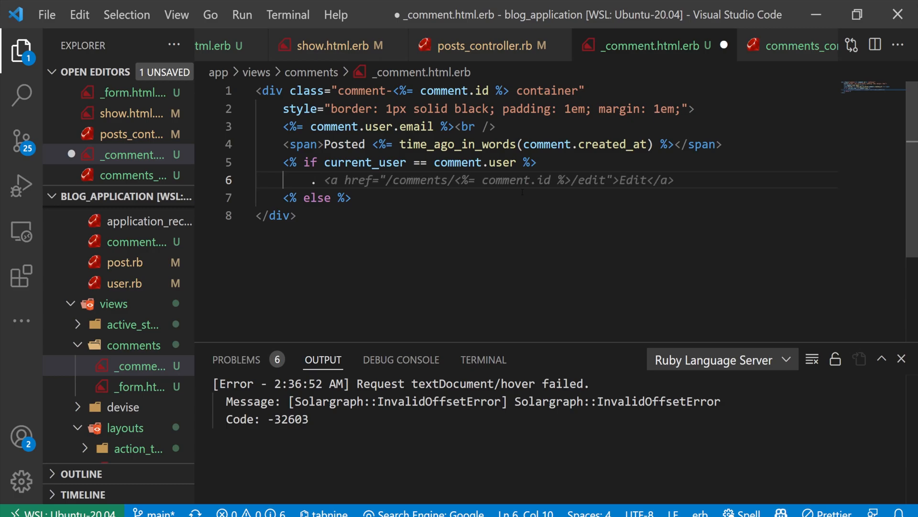
type("butto")
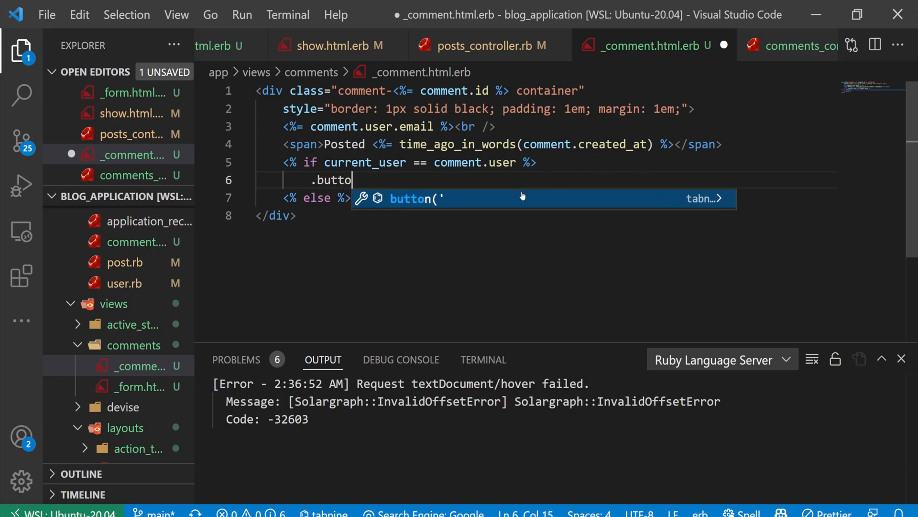
type("n-group")
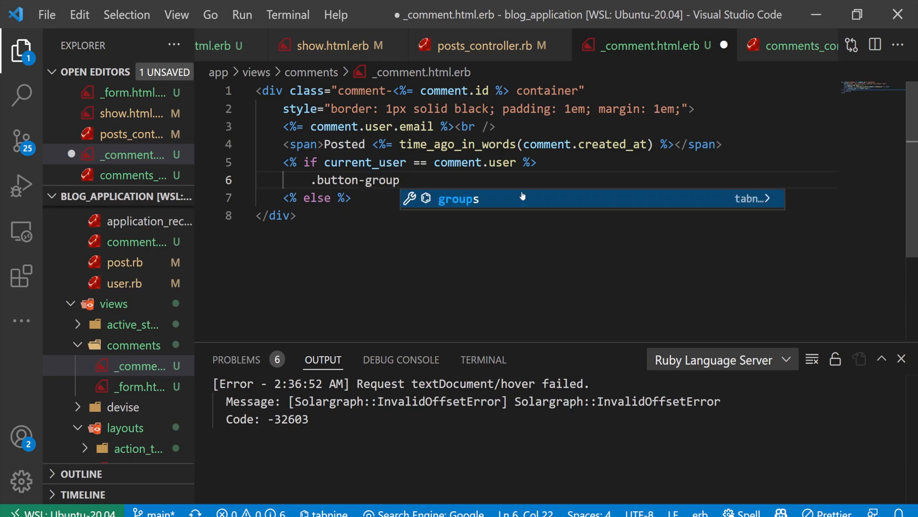
type(".flo")
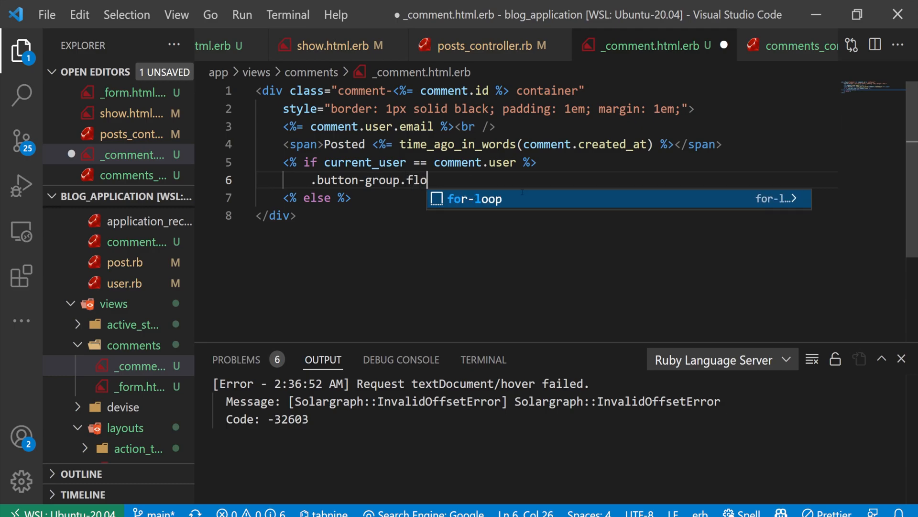
key("Tab")
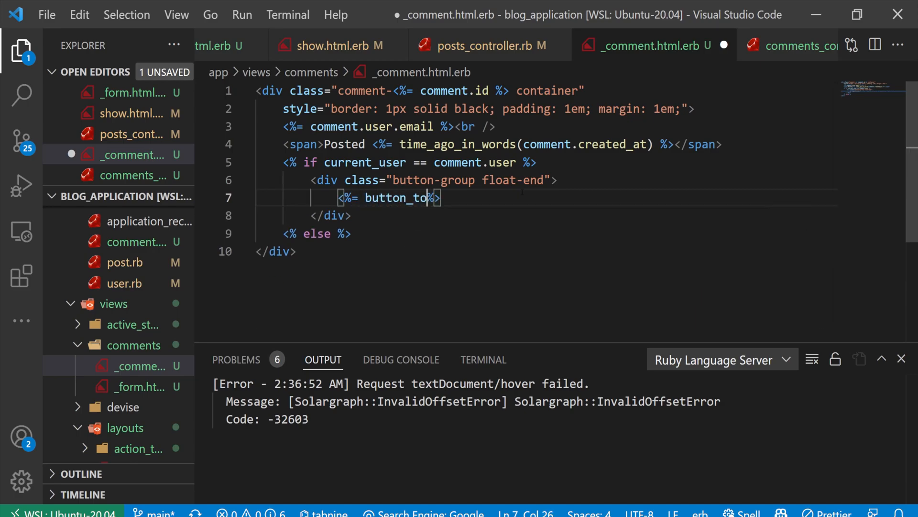
- Inside it add button_to "Delete", [post, comment], class: "btn btn-danger", method: :delete
type("\"Delete\",")
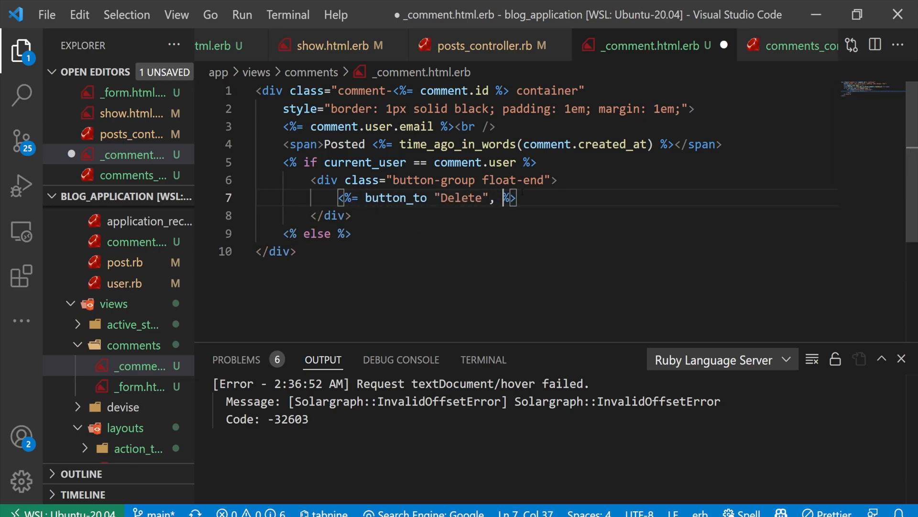
type("[")
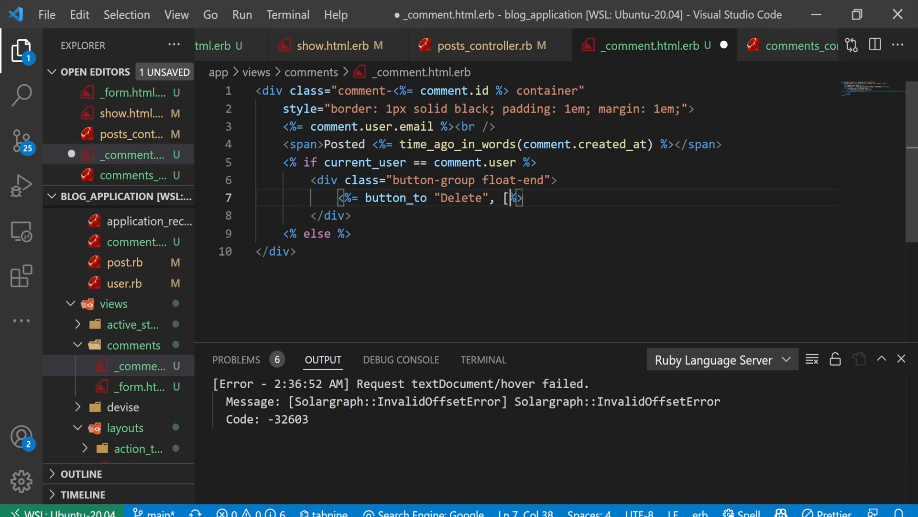
type("post, comment],")
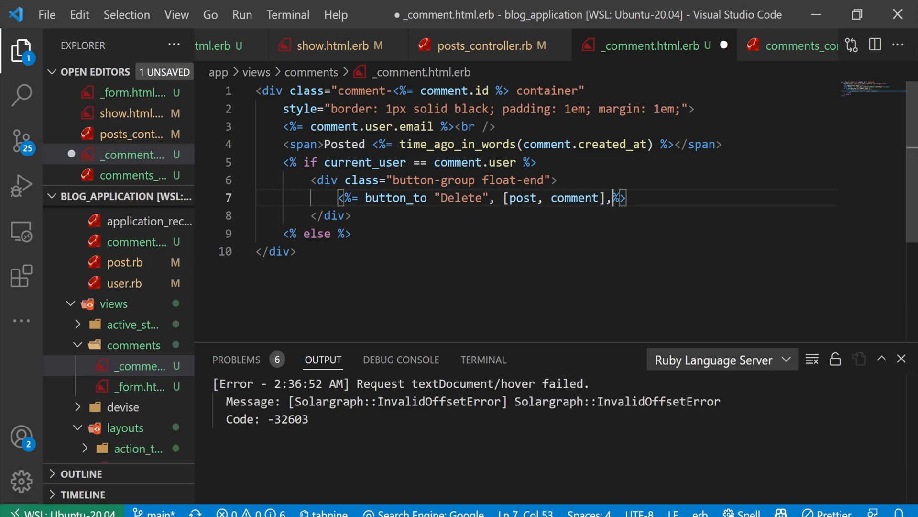
type("class:\"")
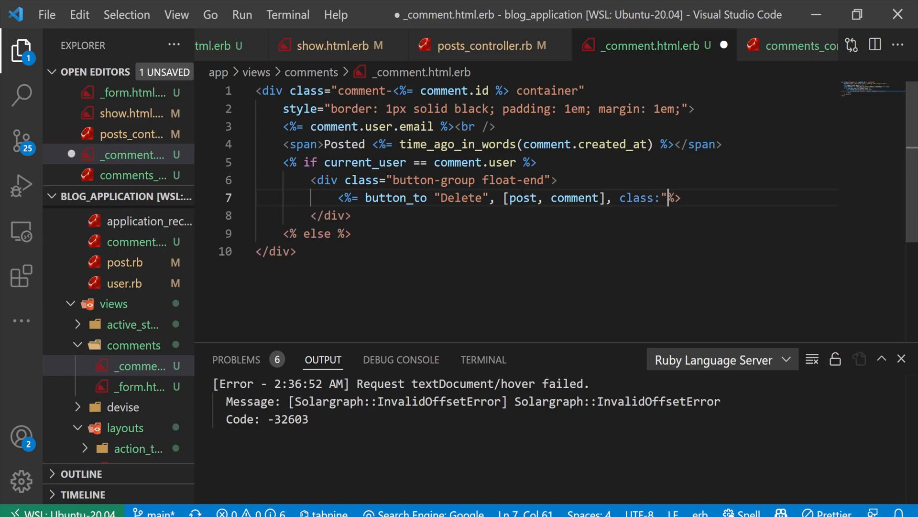
type("btn btn-danger")
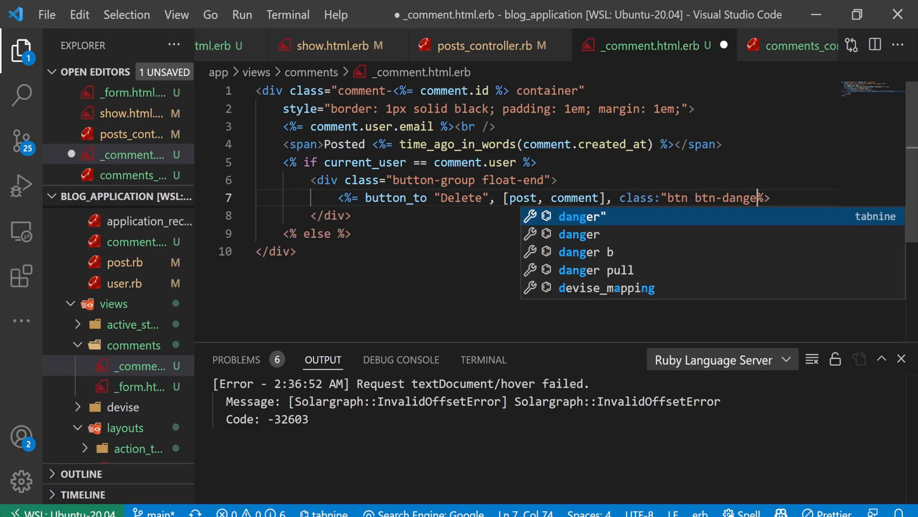
type("\", method:")
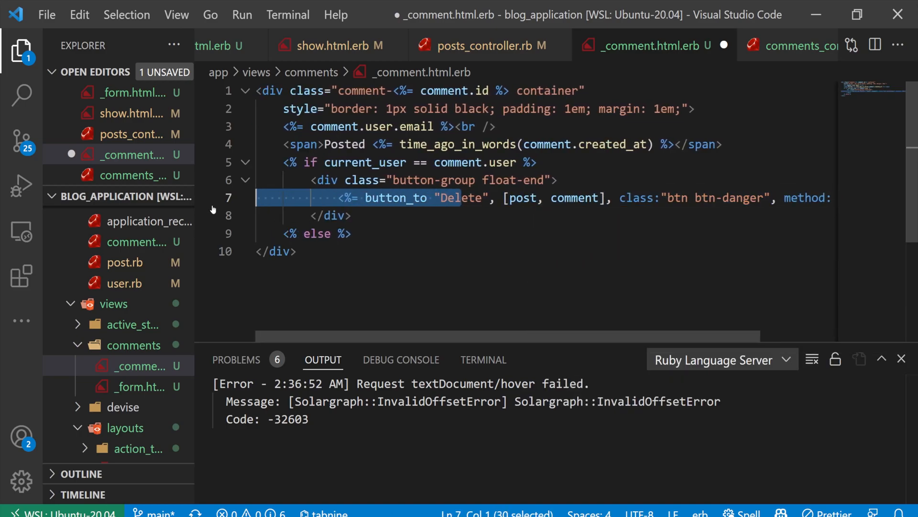
- After <% else %> add <hr /> and <%= comment.body %>, then format and save the partial
left_click(352, 234)
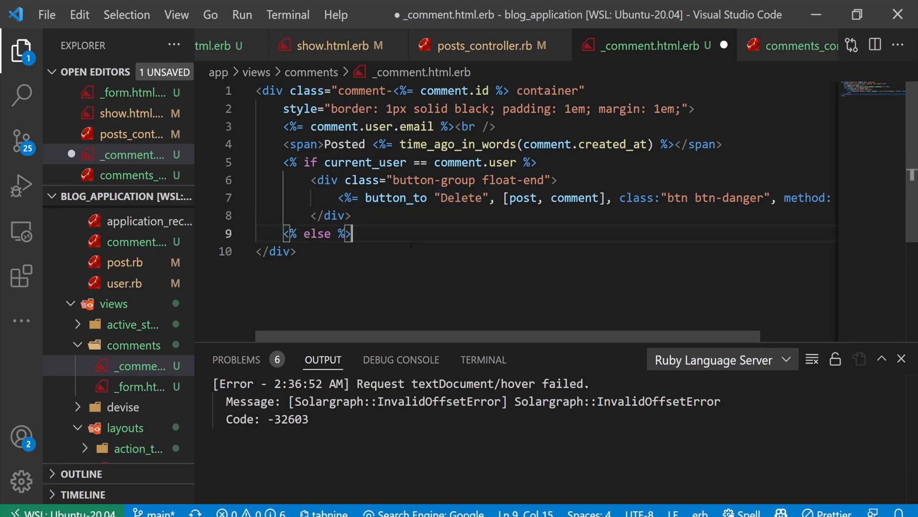
type("<hr>")
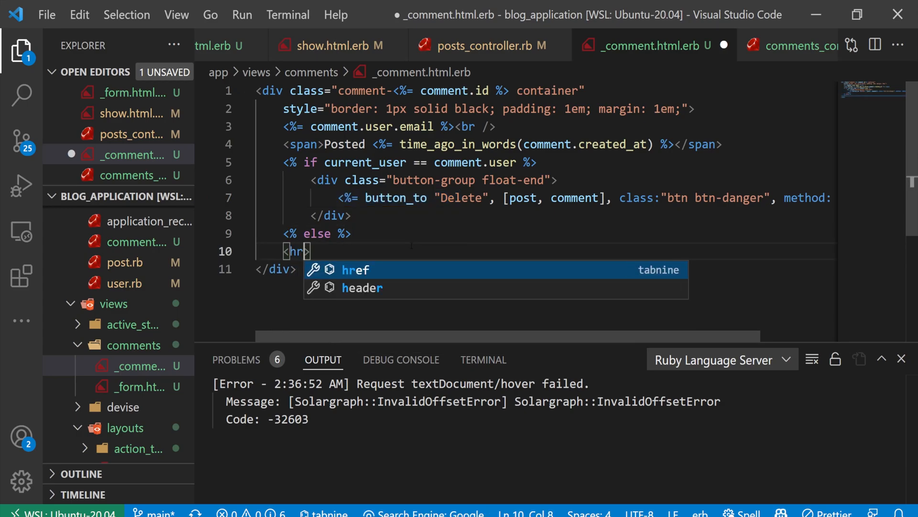
key("Enter")
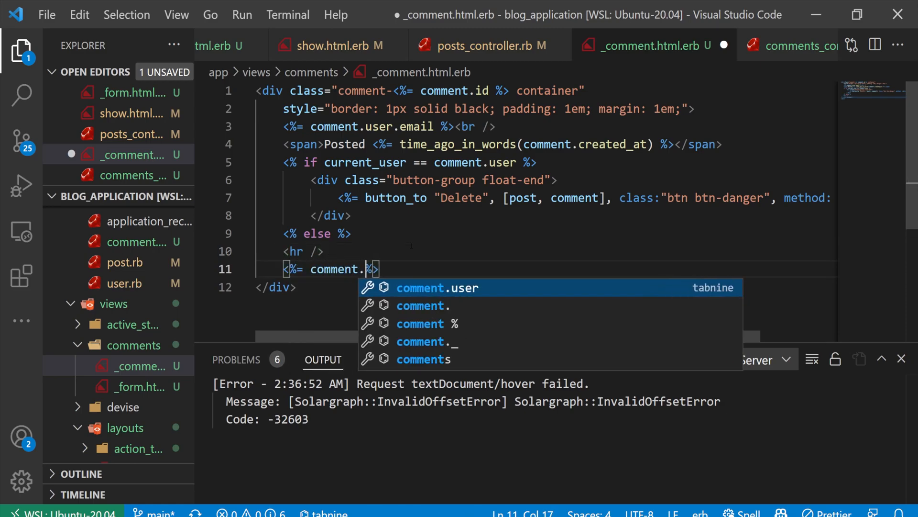
type("body")
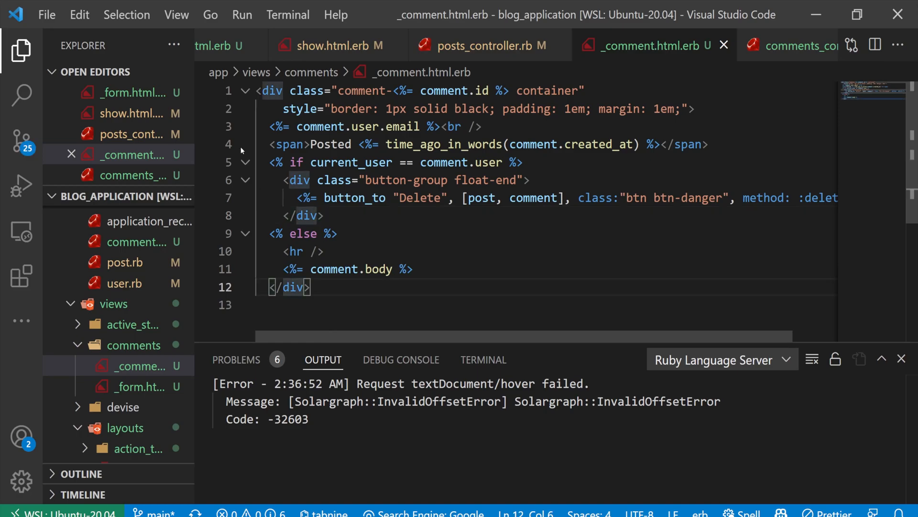
left_click_drag(281, 179, 323, 215)
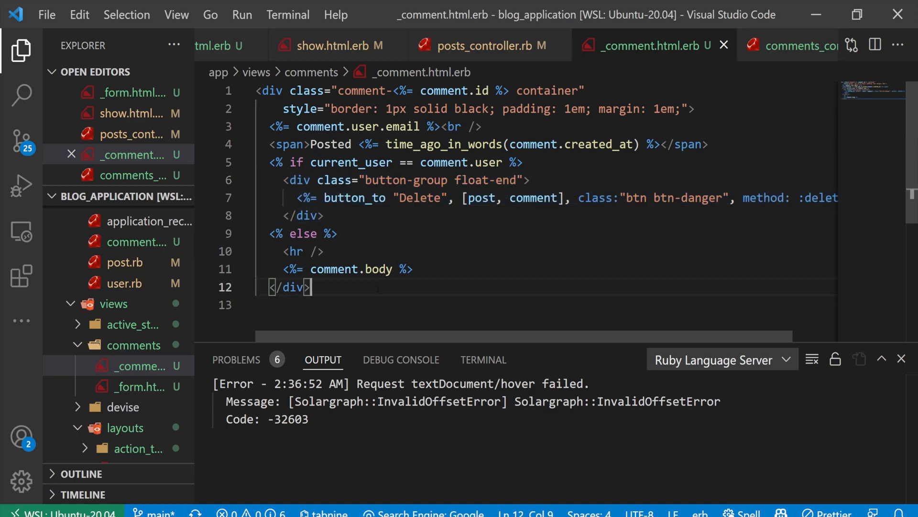
double_click(304, 233)
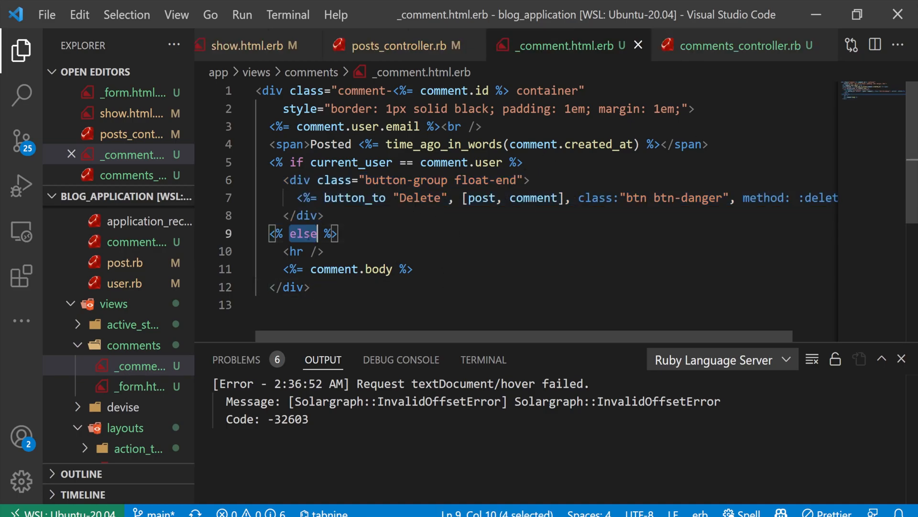
type("end")
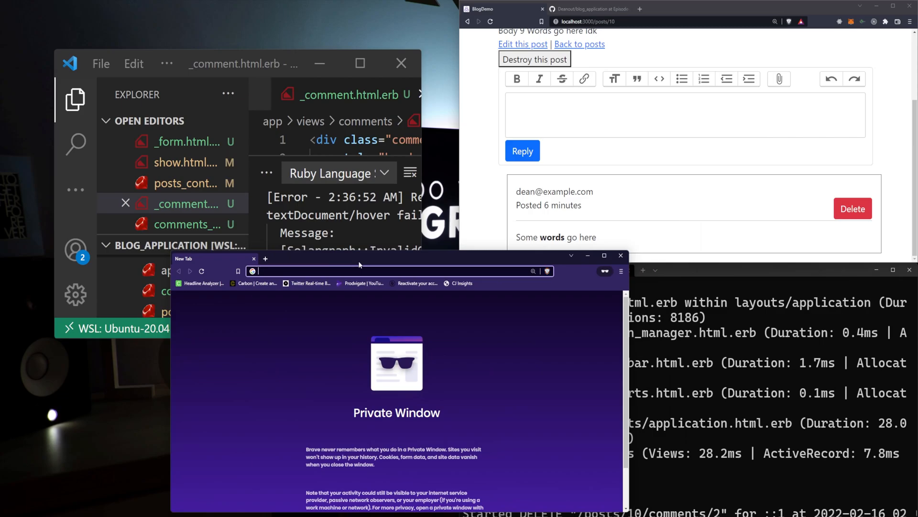
- Sign up a new John account at localhost:3000 in the private window
type("localhost:3000/users/sign_up")
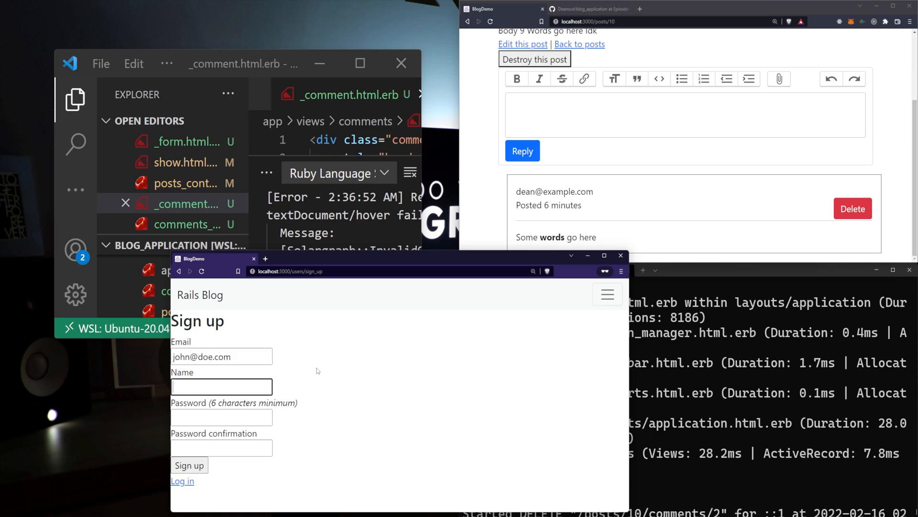
type("John")
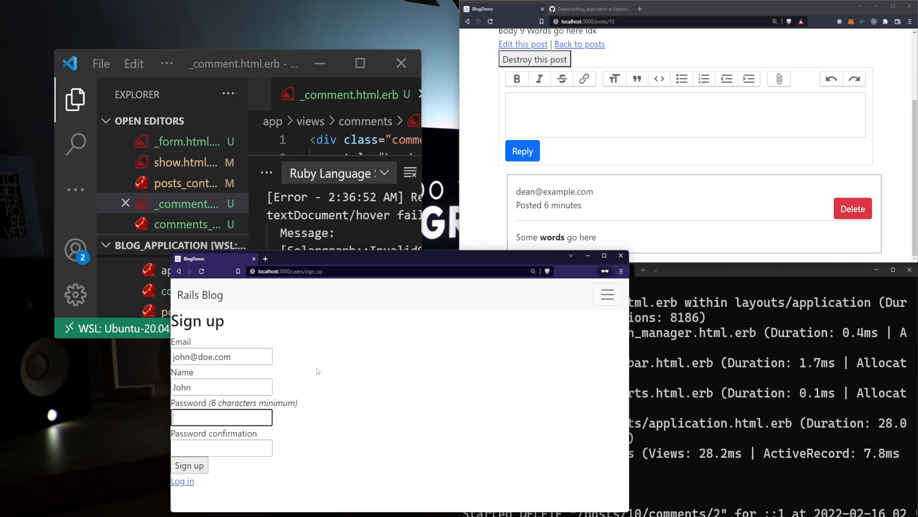
type("••")
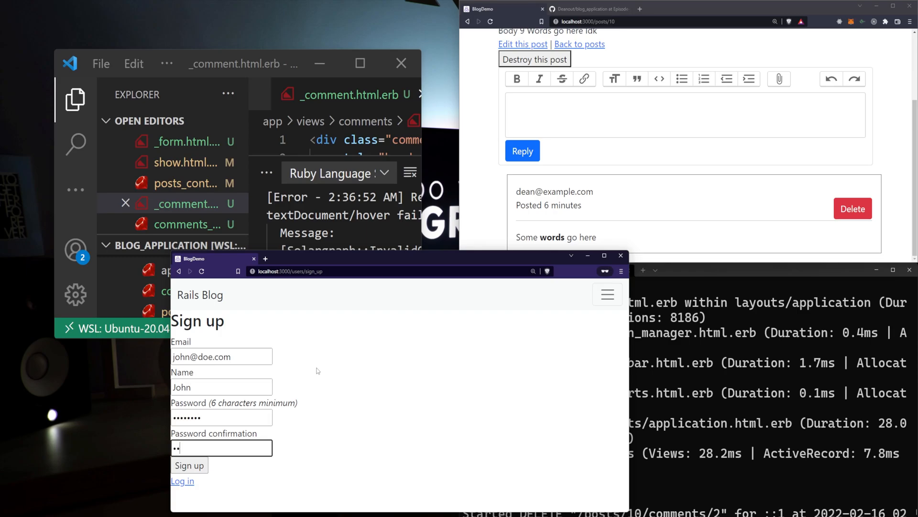
left_click(189, 465)
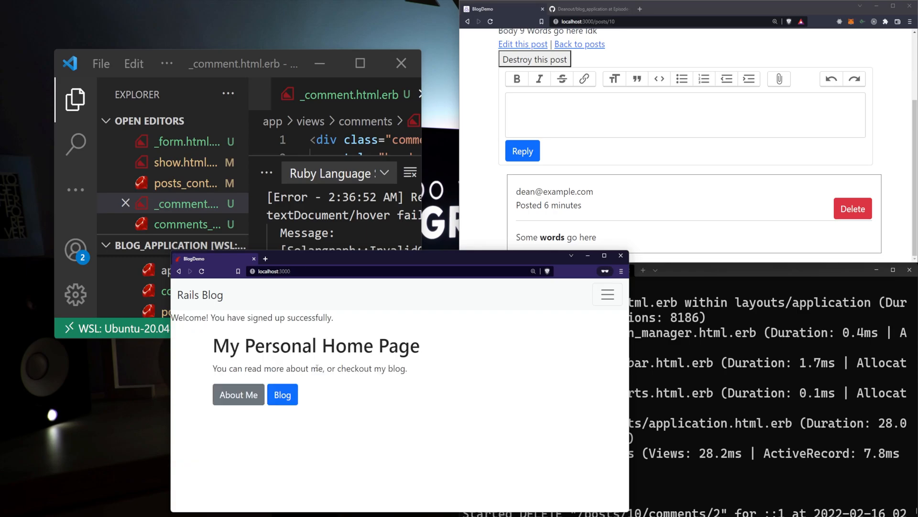
- Go to the Blog posts list and show the Title 9 post
left_click(282, 395)
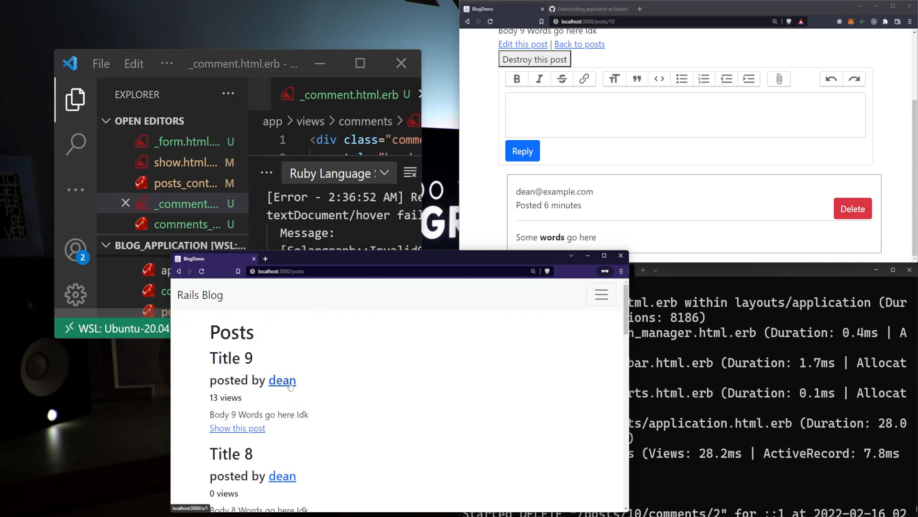
left_click(281, 380)
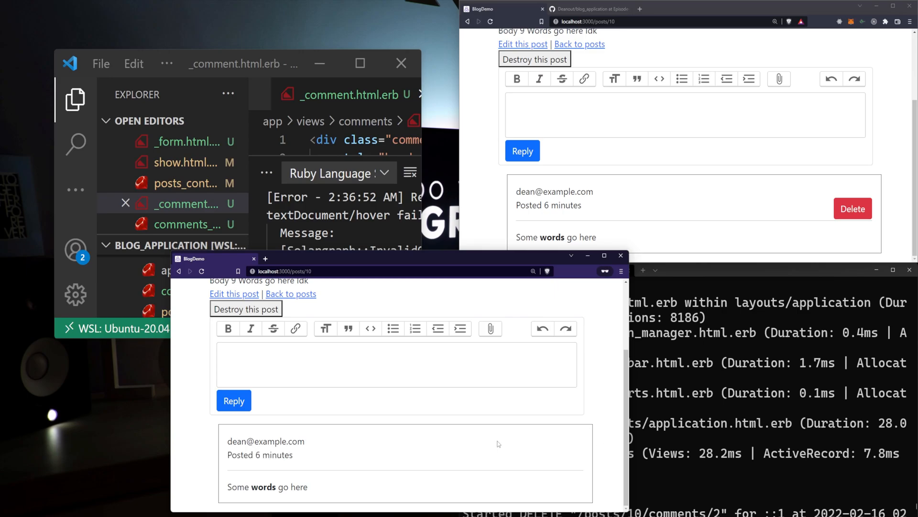
- Post a reply reading 'Test case!' on the Title 9 post as John
type("T")
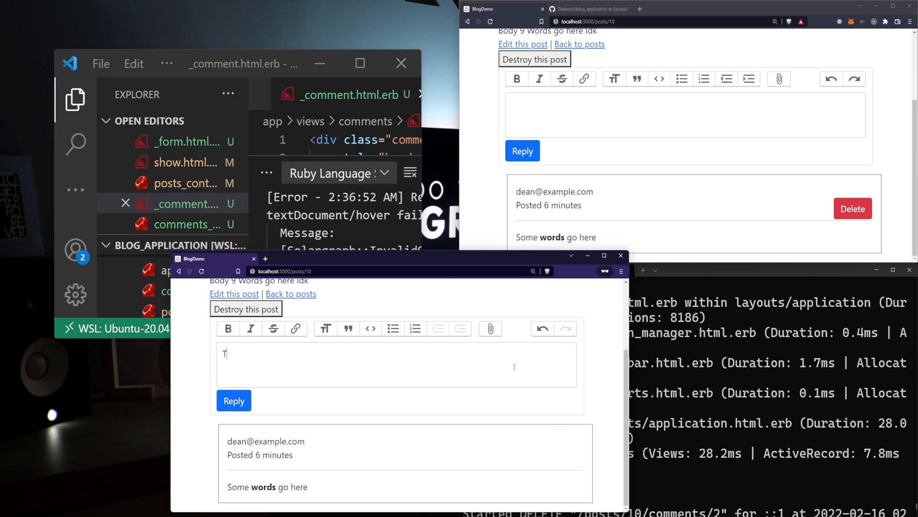
type("est case!")
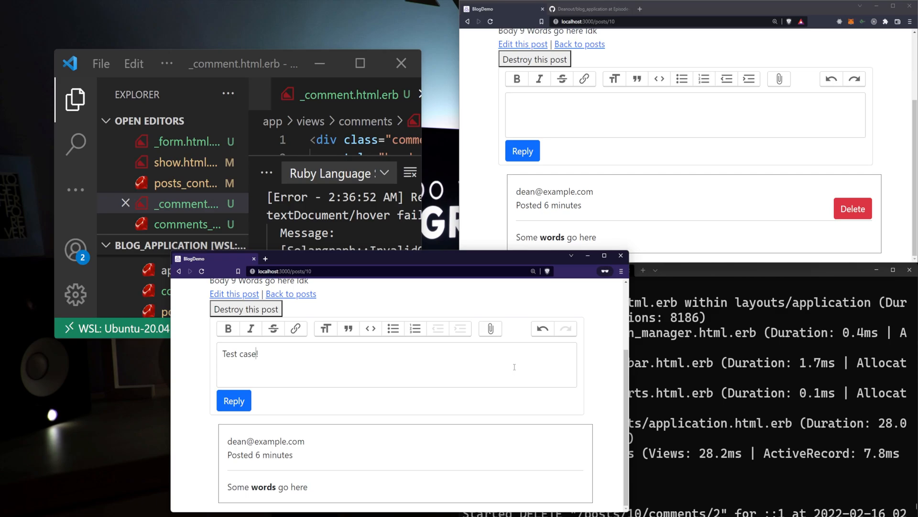
double_click(246, 353)
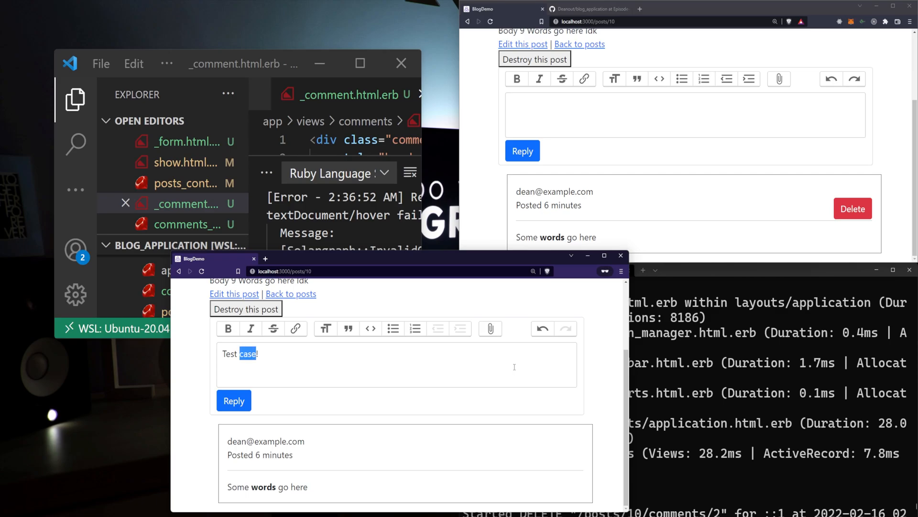
left_click(234, 401)
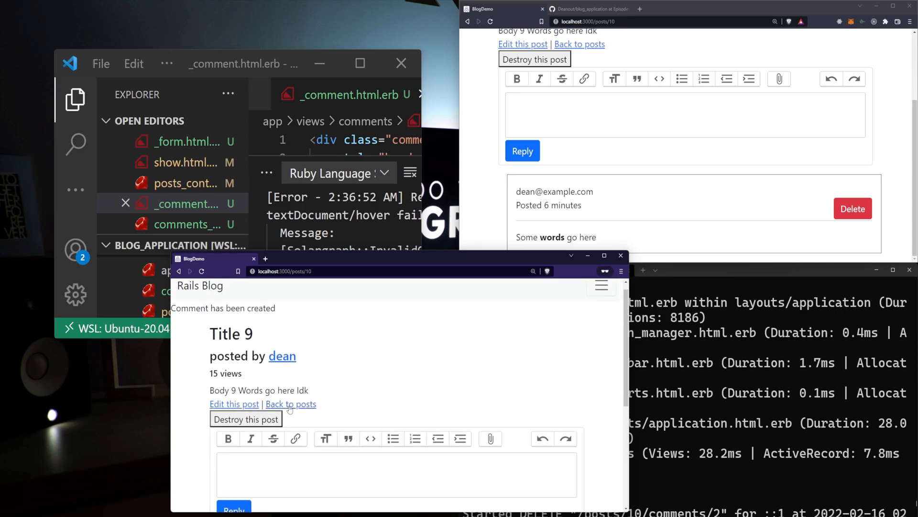